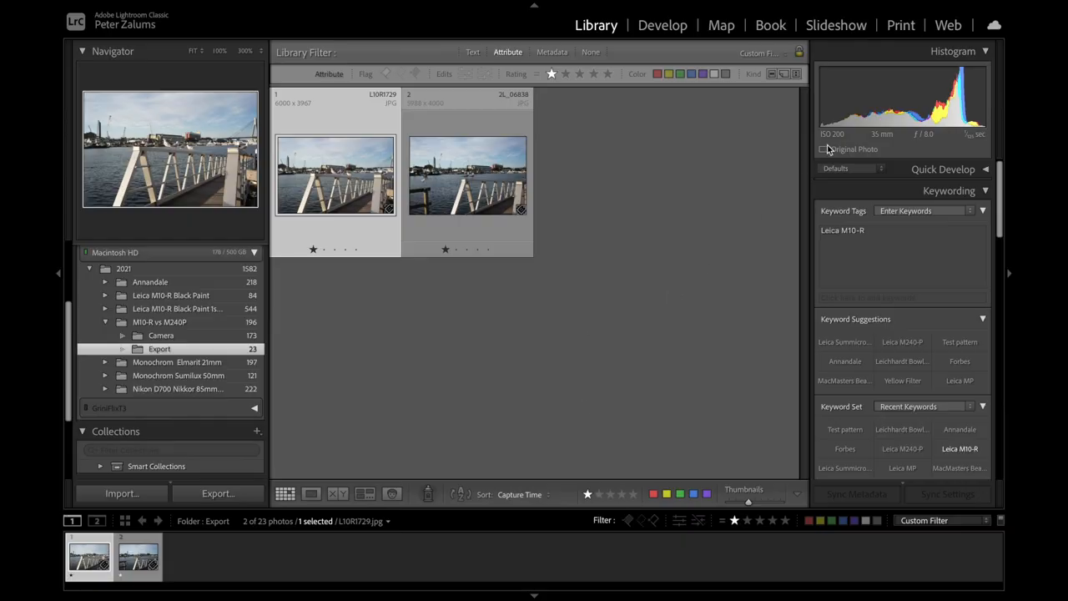
mouse_move(884, 147)
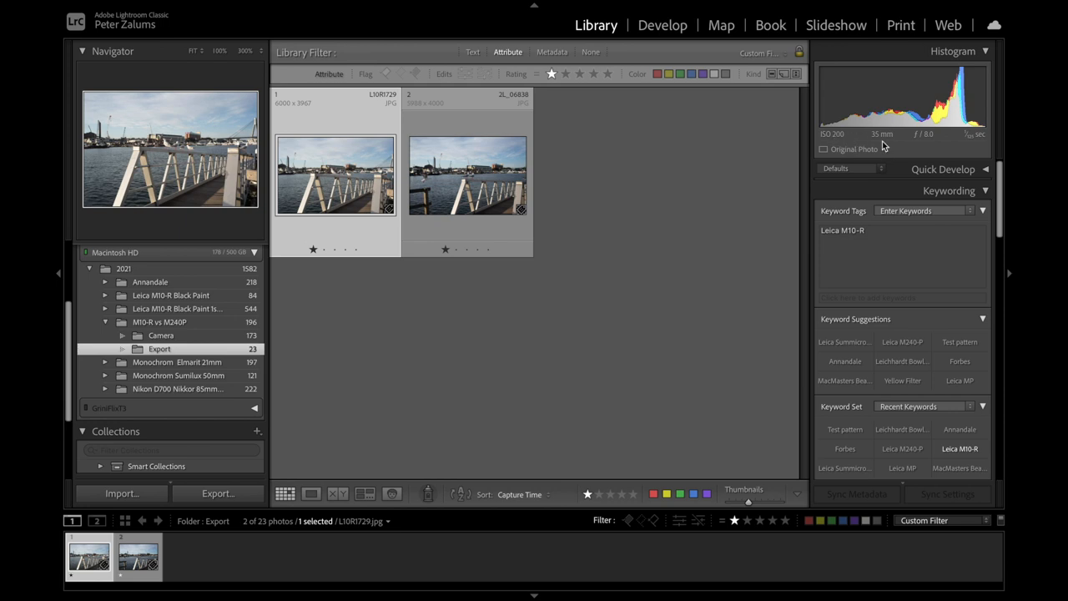
mouse_move(900, 144)
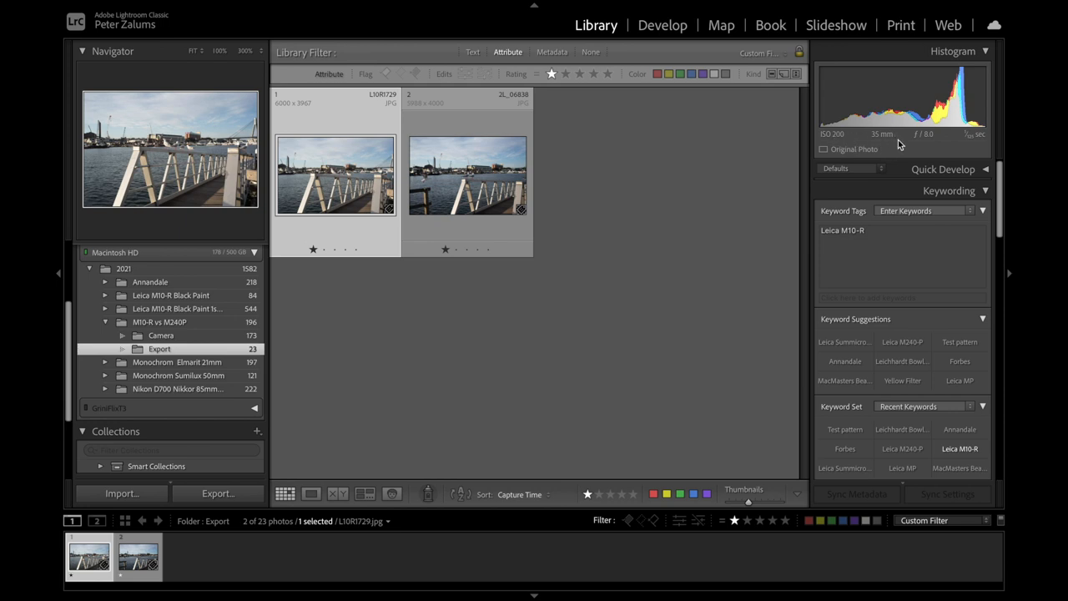
mouse_move(972, 144)
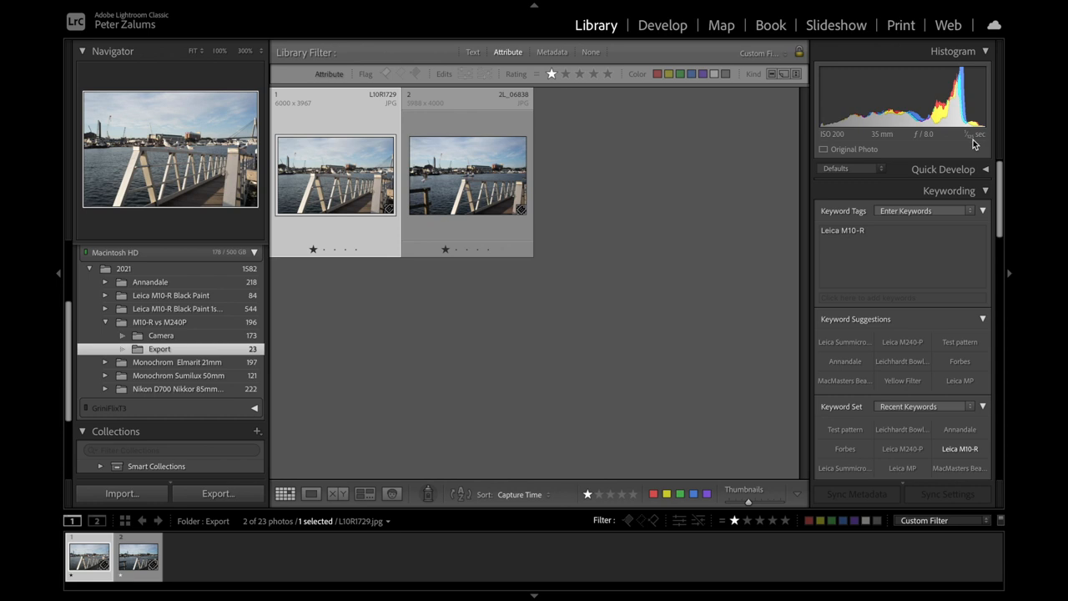
mouse_move(713, 133)
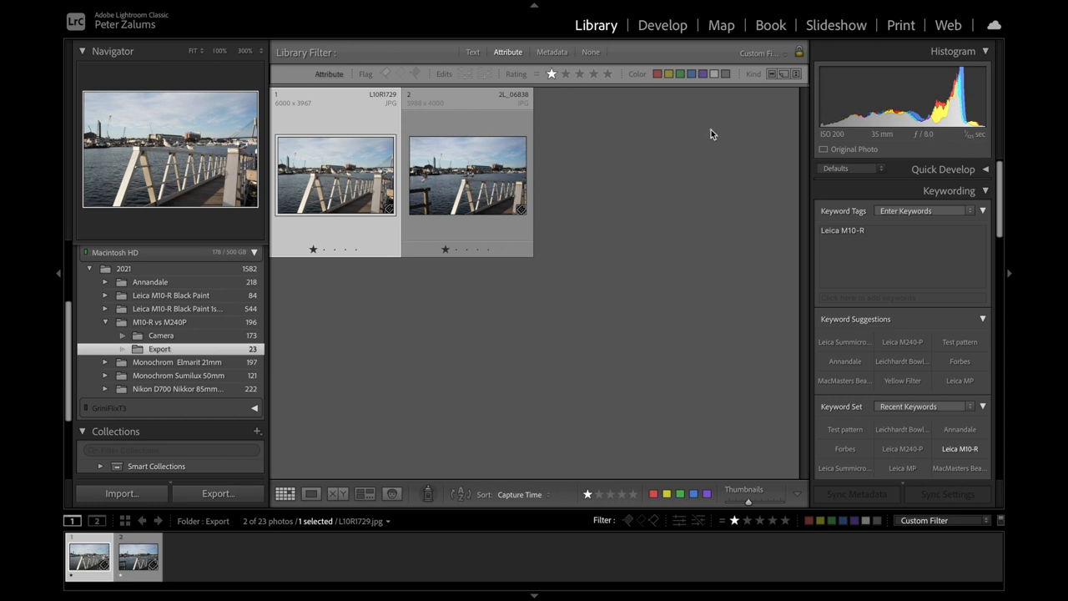
Toggle between the M240-P and M10-R harbour photos, then show them side by side
left_click(467, 175)
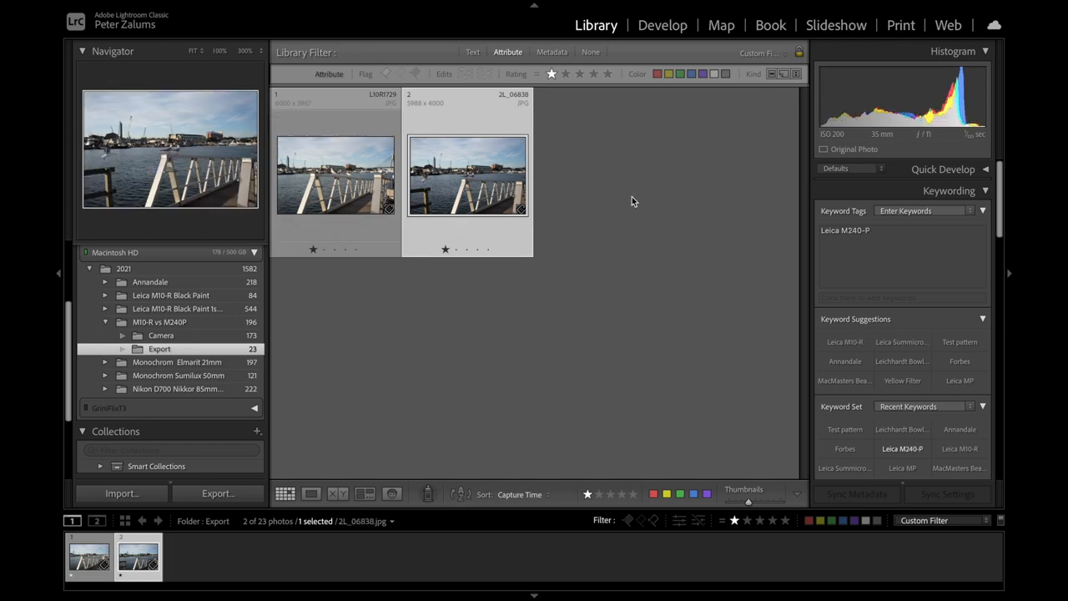
mouse_move(929, 145)
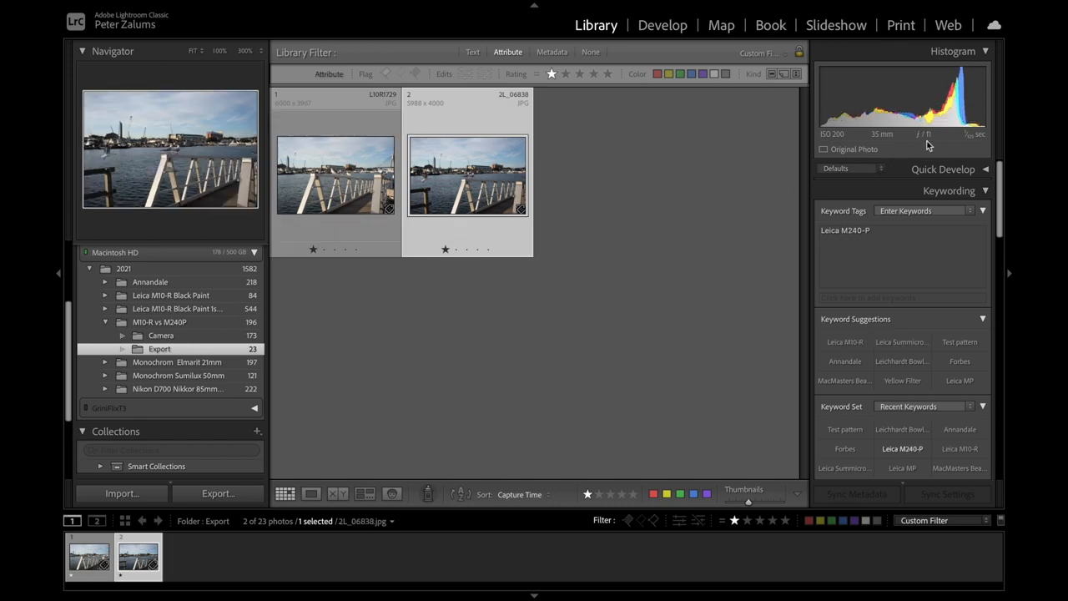
left_click(335, 176)
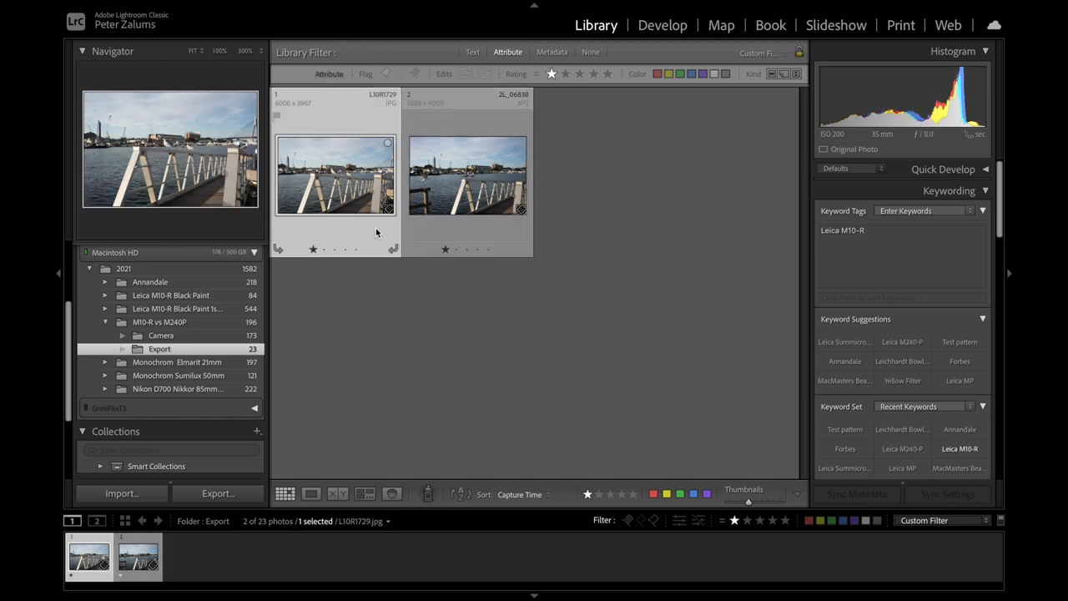
left_click(468, 176)
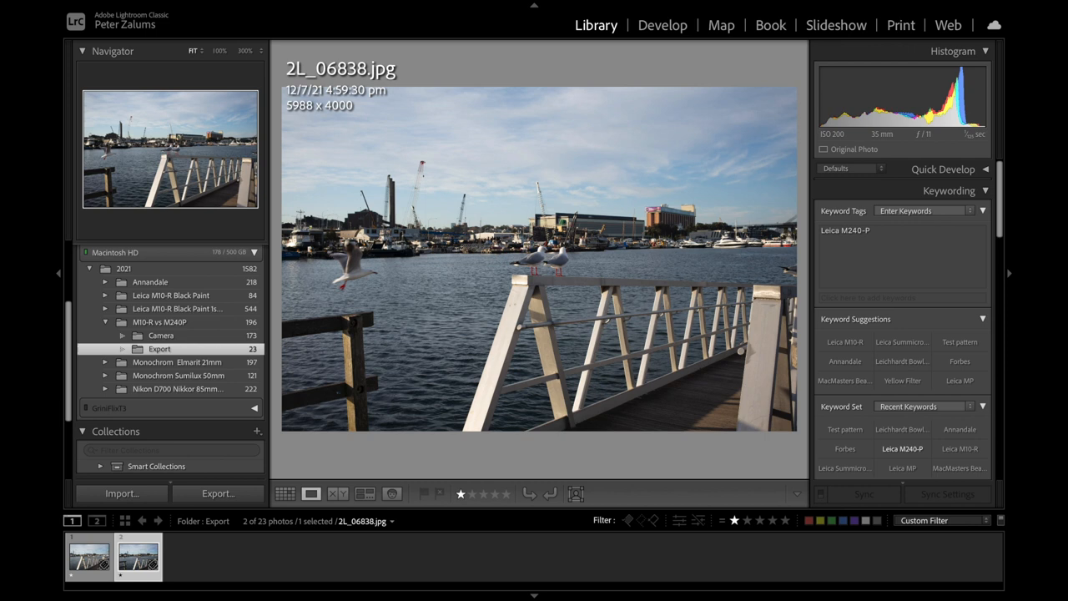
mouse_move(347, 120)
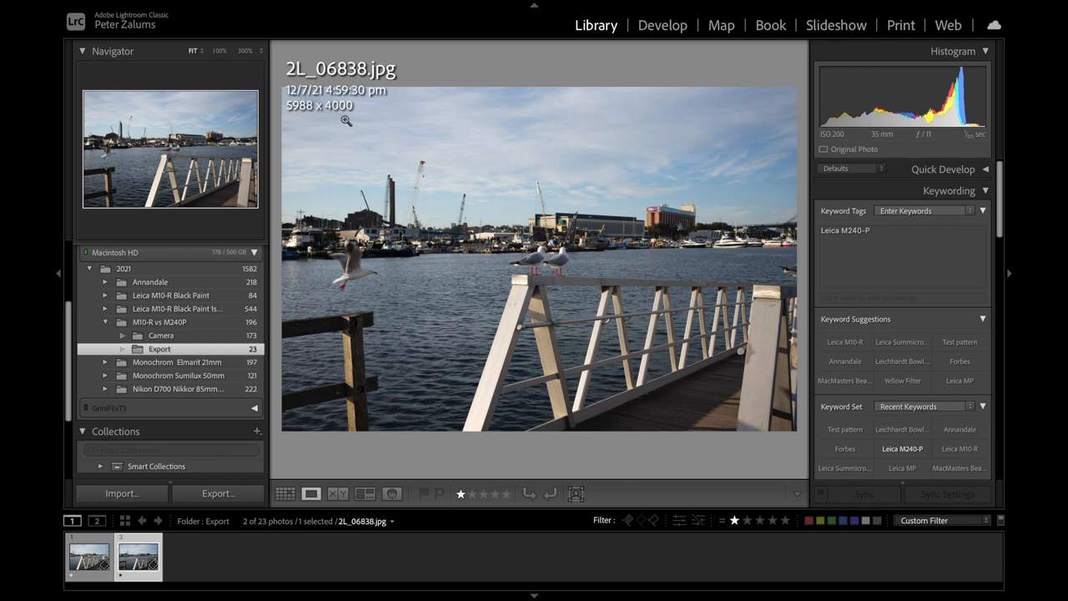
left_click(338, 493)
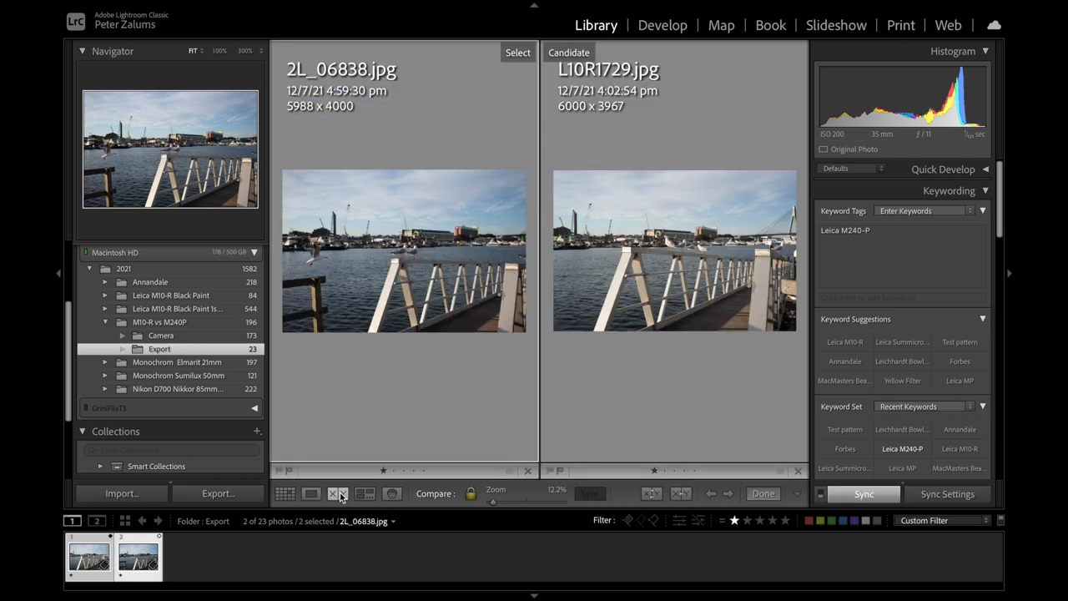
Magnify both harbour photos on the seagulls, then view them at 100%
left_click(245, 51)
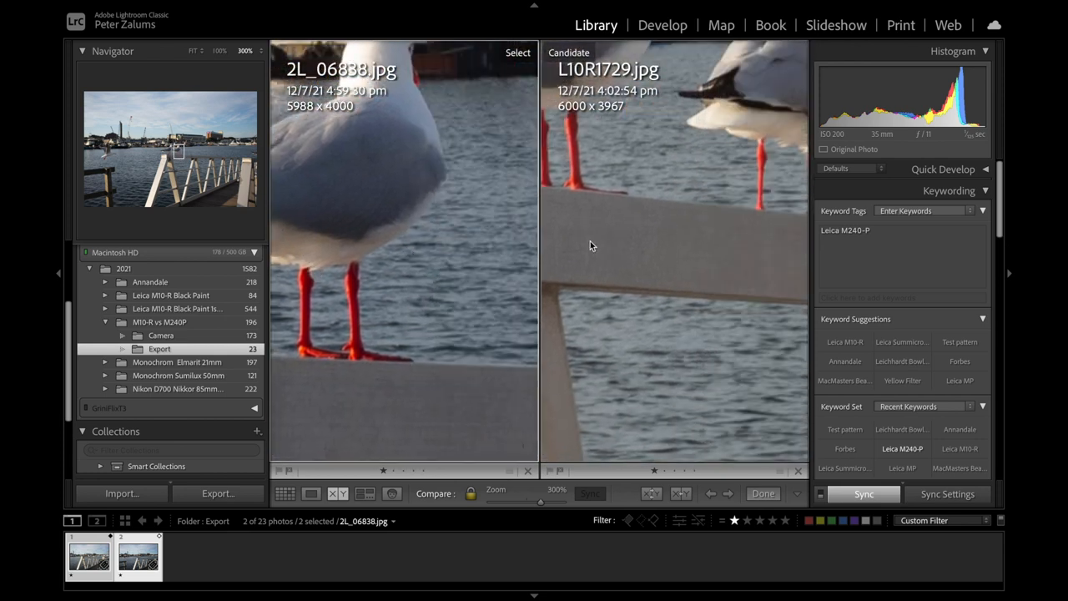
mouse_move(618, 225)
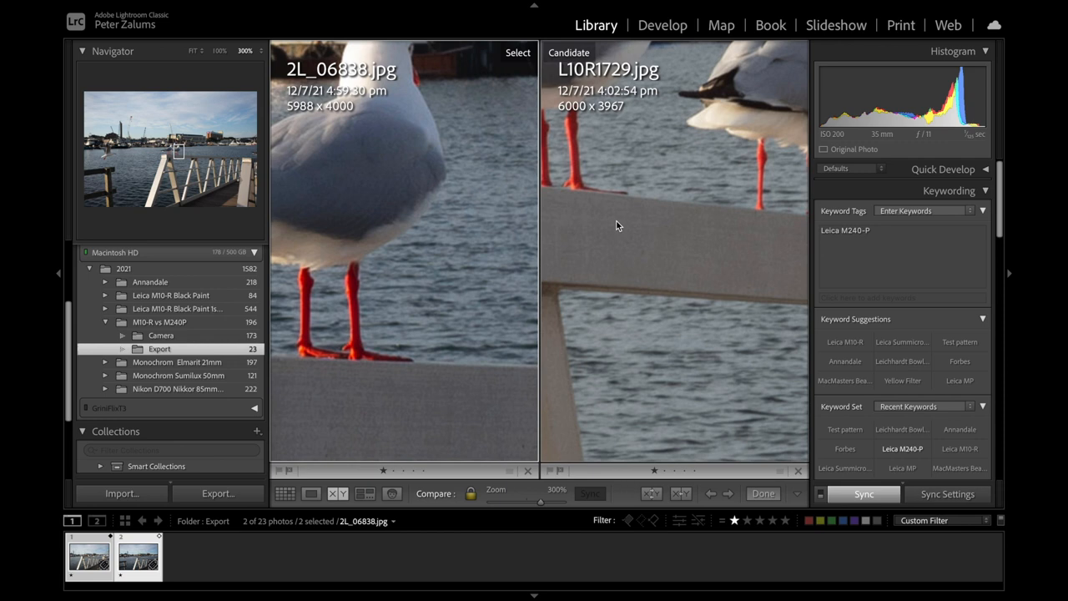
mouse_move(251, 88)
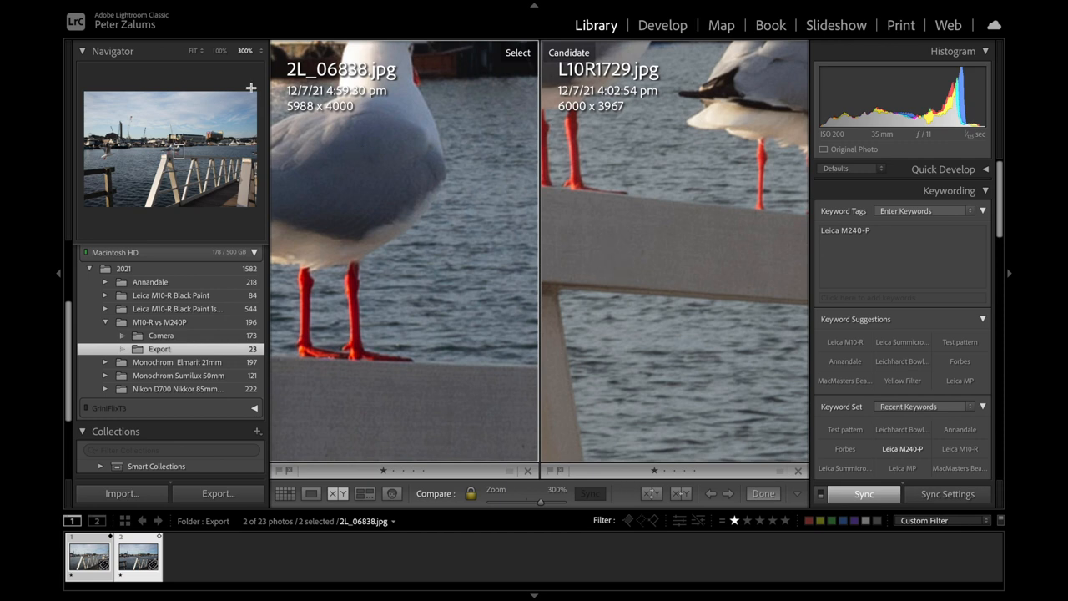
mouse_move(634, 279)
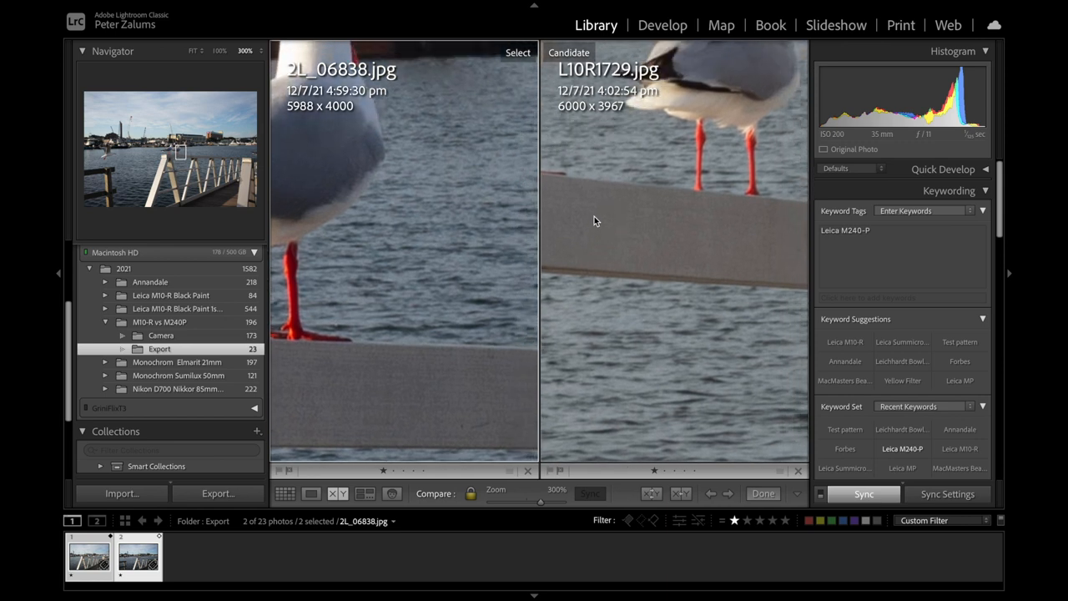
mouse_move(589, 211)
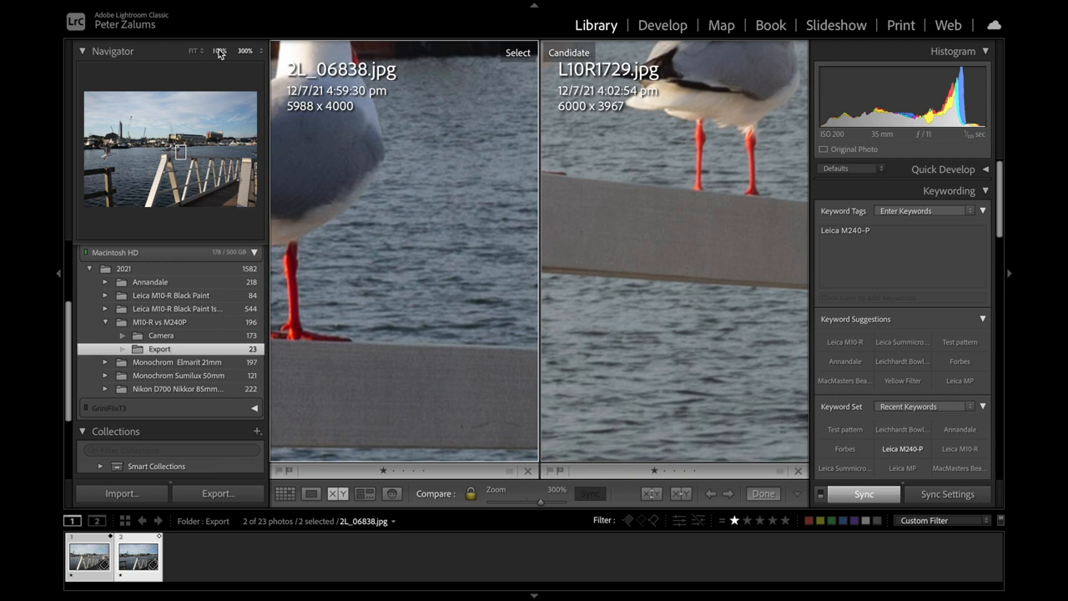
left_click(219, 51)
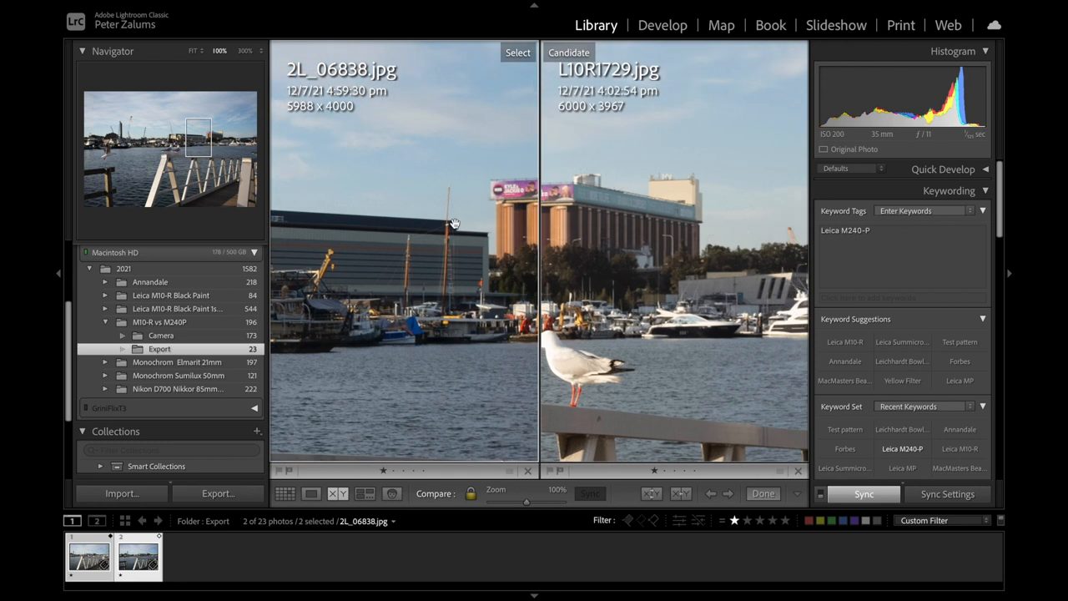
mouse_move(610, 223)
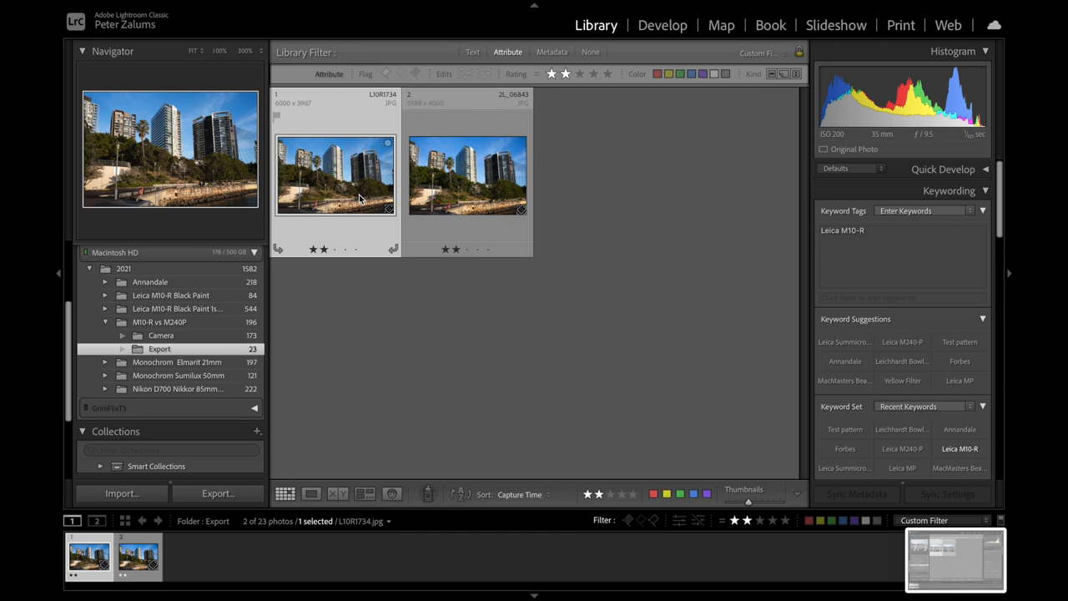
Enlarge the M240-P tower photo 2L_06843 alone, then compare both tower photos side by side
left_click(467, 173)
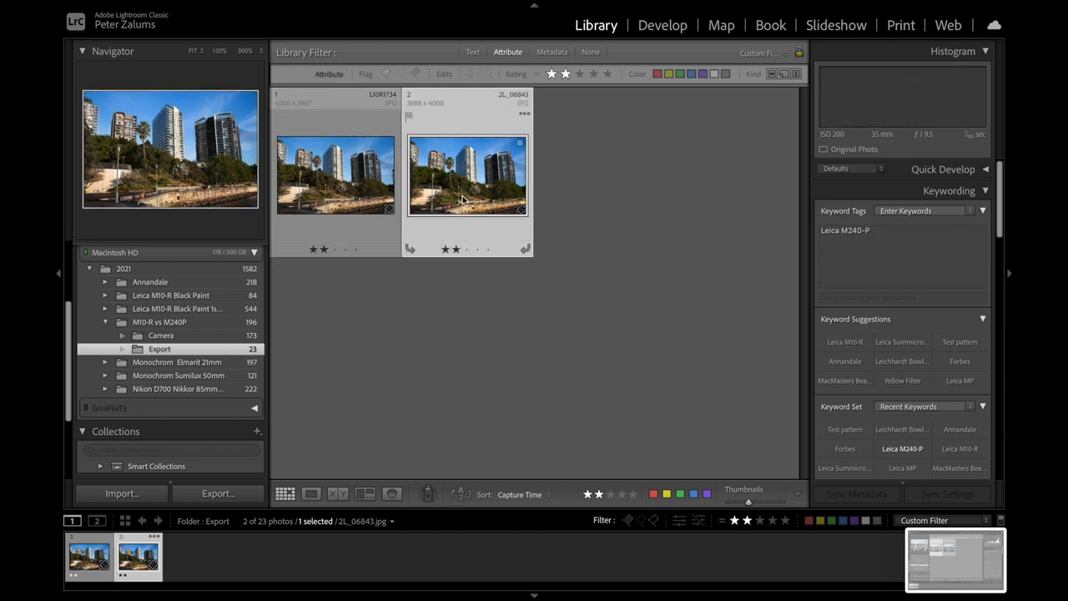
left_click(335, 173)
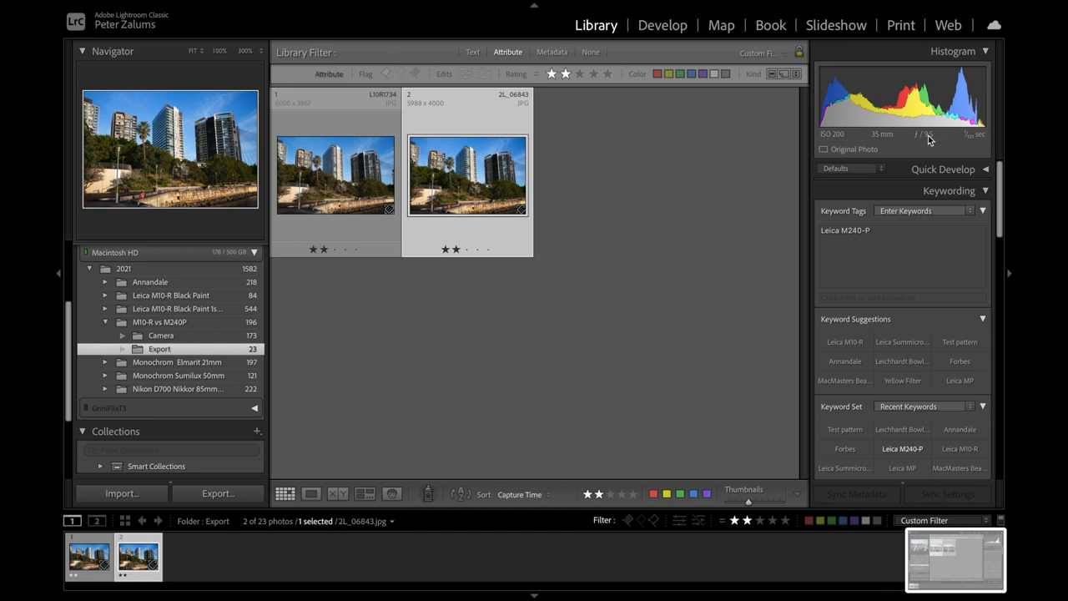
mouse_move(929, 140)
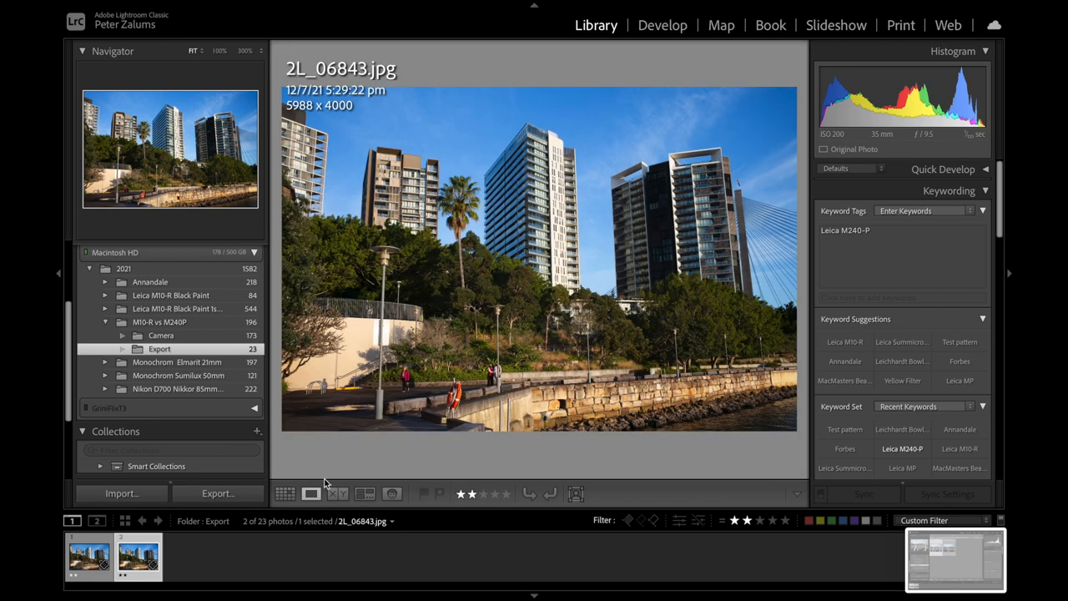
mouse_move(435, 264)
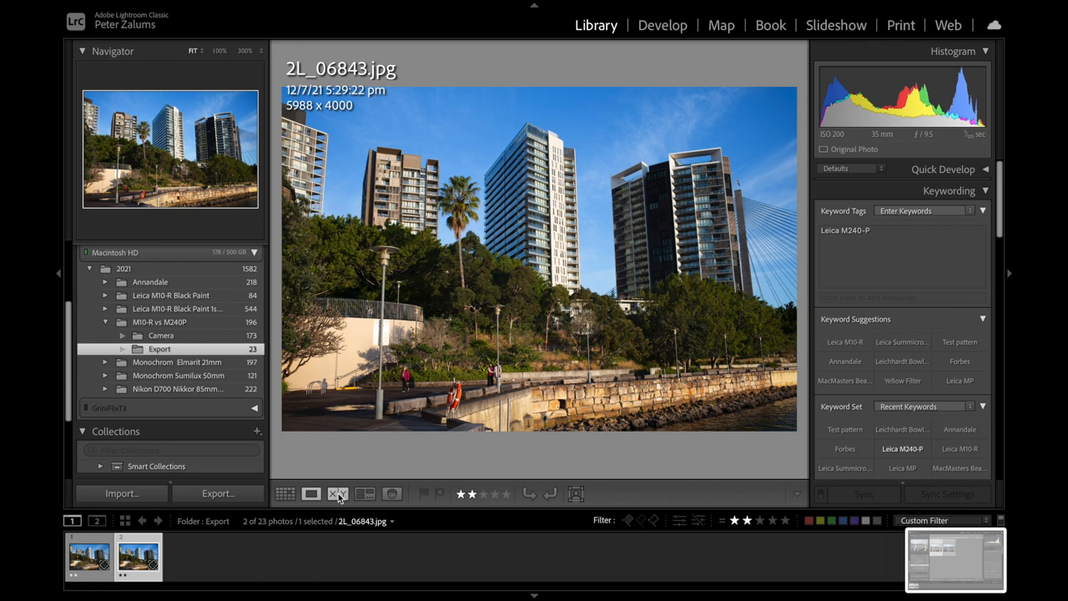
left_click(338, 494)
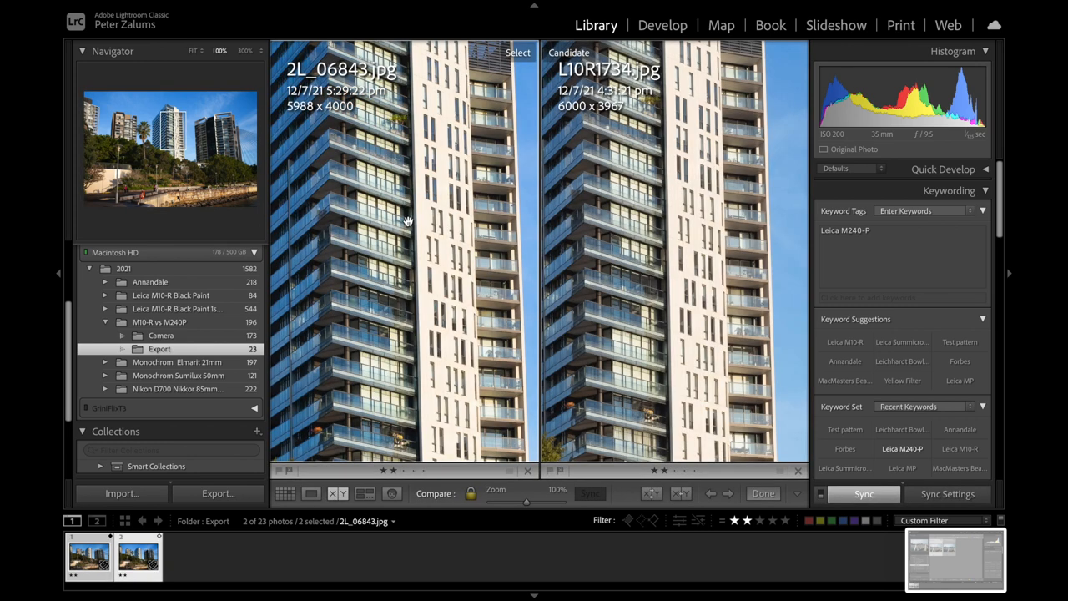
mouse_move(363, 207)
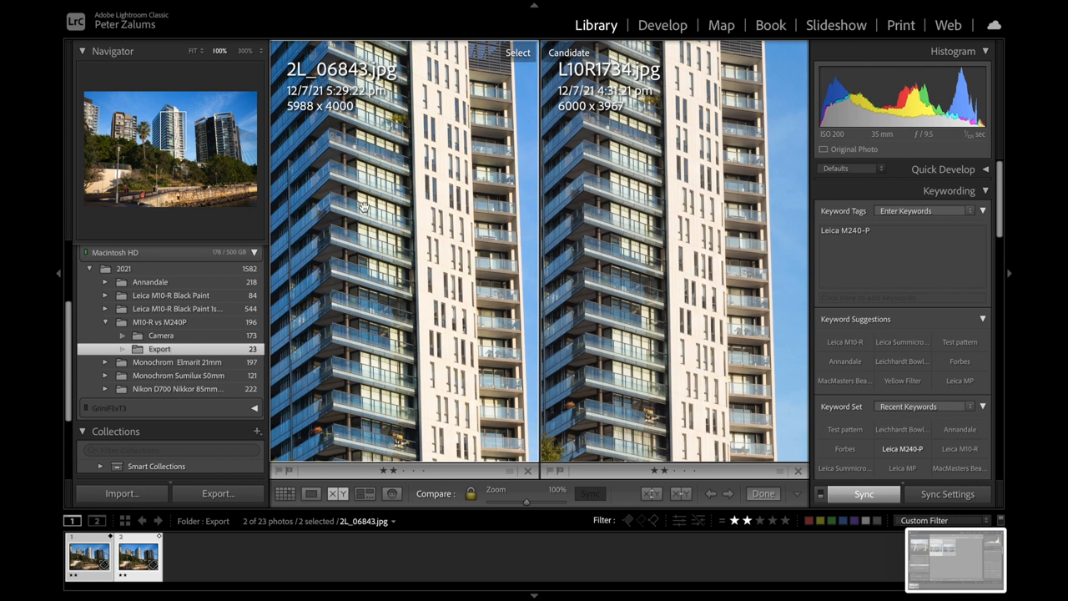
mouse_move(632, 241)
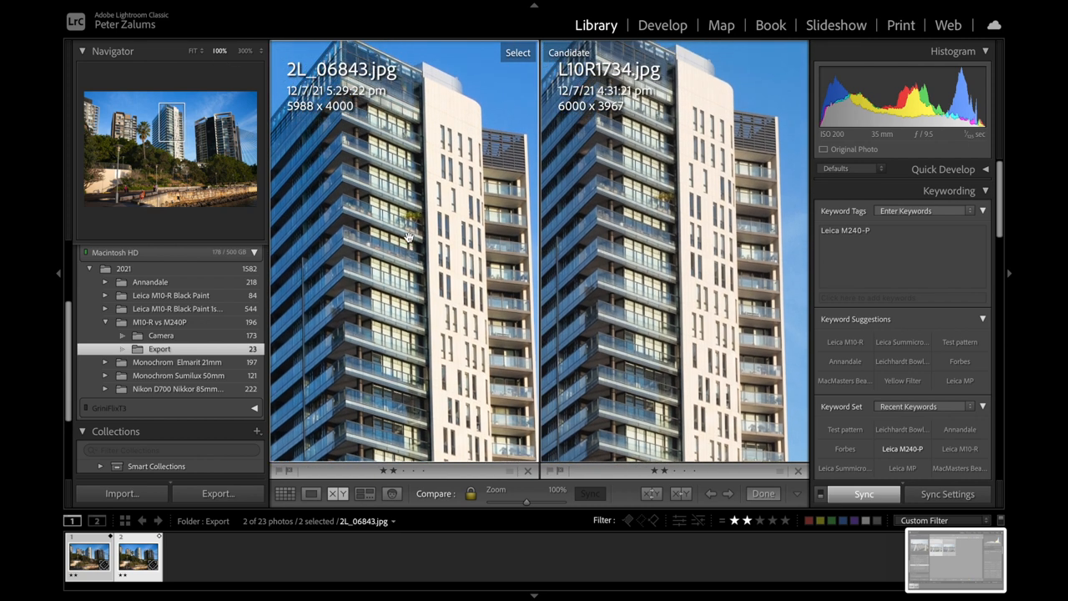
Magnify the tower facades further in both photos, then leave the comparison
left_click(244, 50)
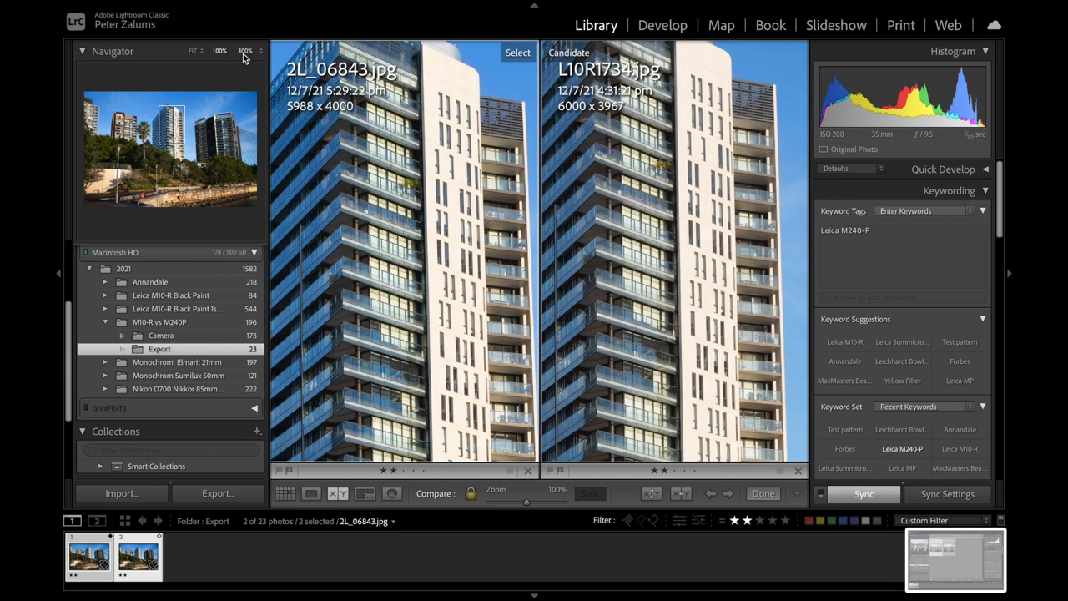
left_click(245, 51)
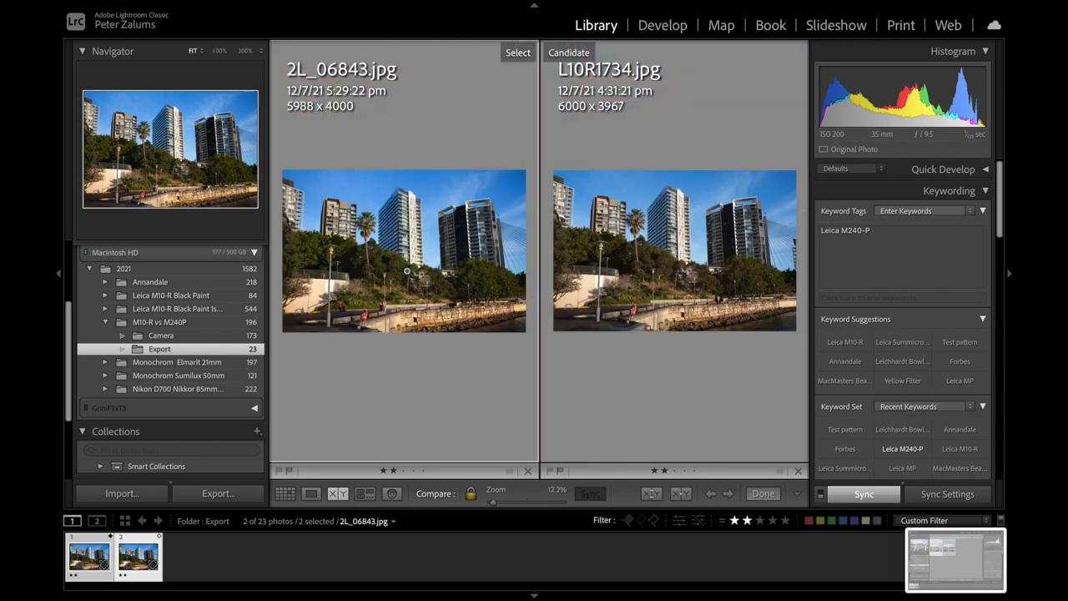
left_click(763, 493)
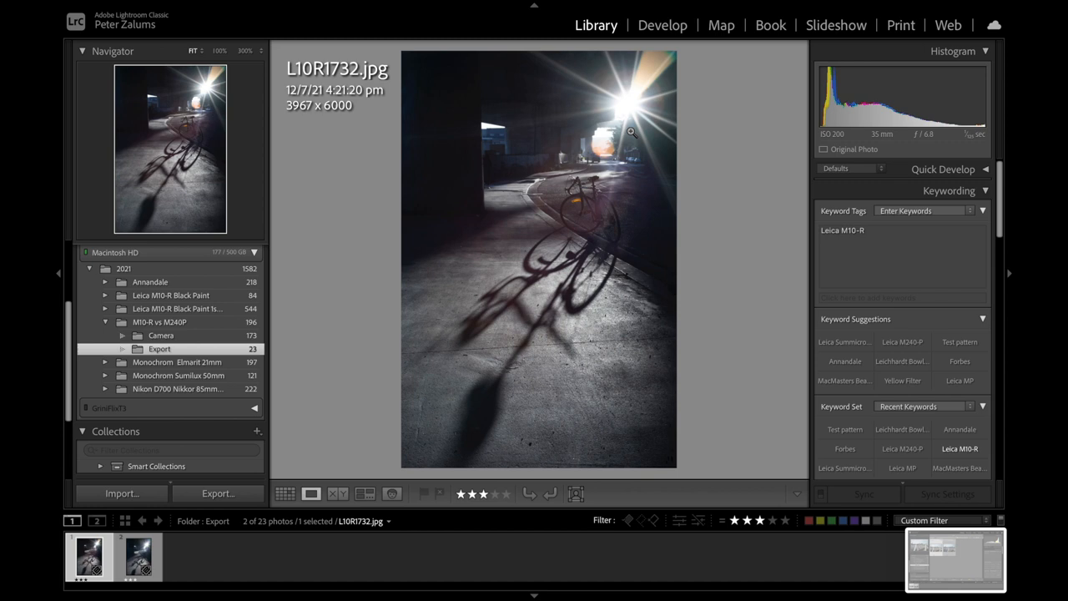
mouse_move(531, 331)
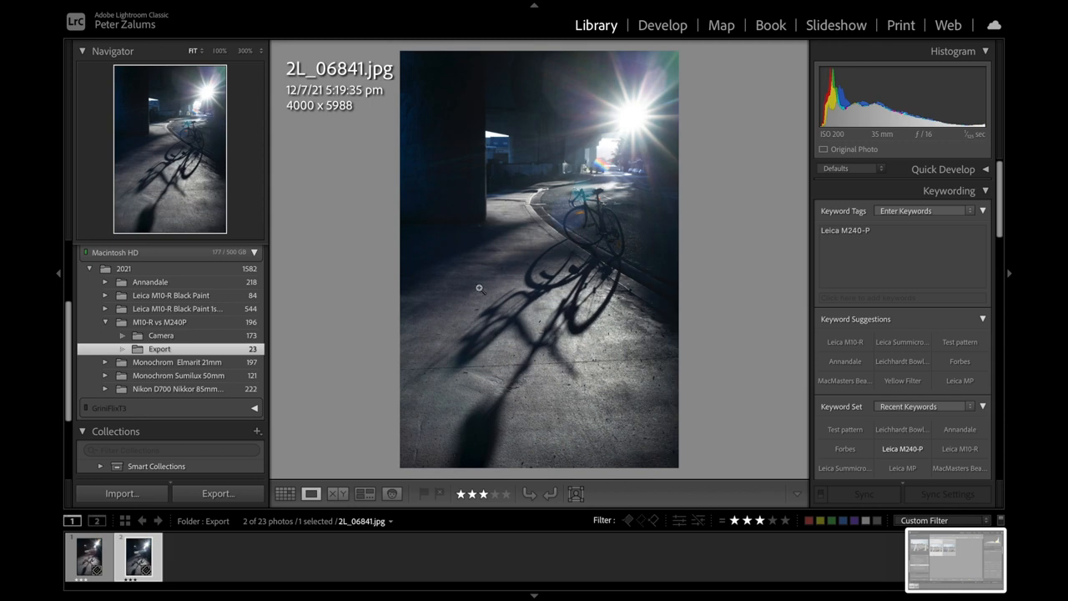
mouse_move(488, 299)
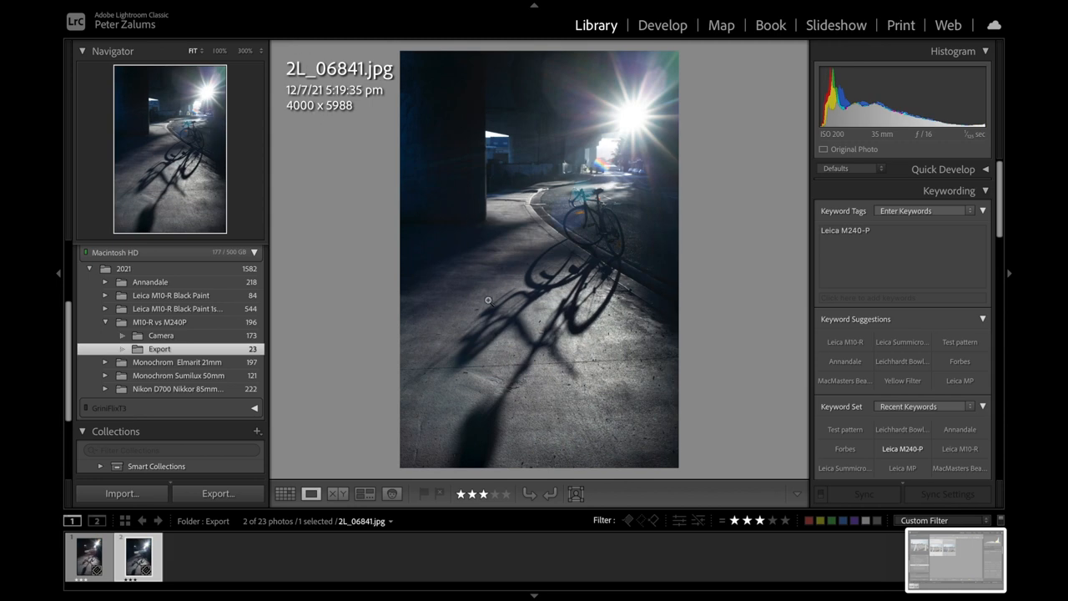
Compare the bicycle shadow photos zoomed in, panning across the wheel, then return to the grid
left_click(338, 493)
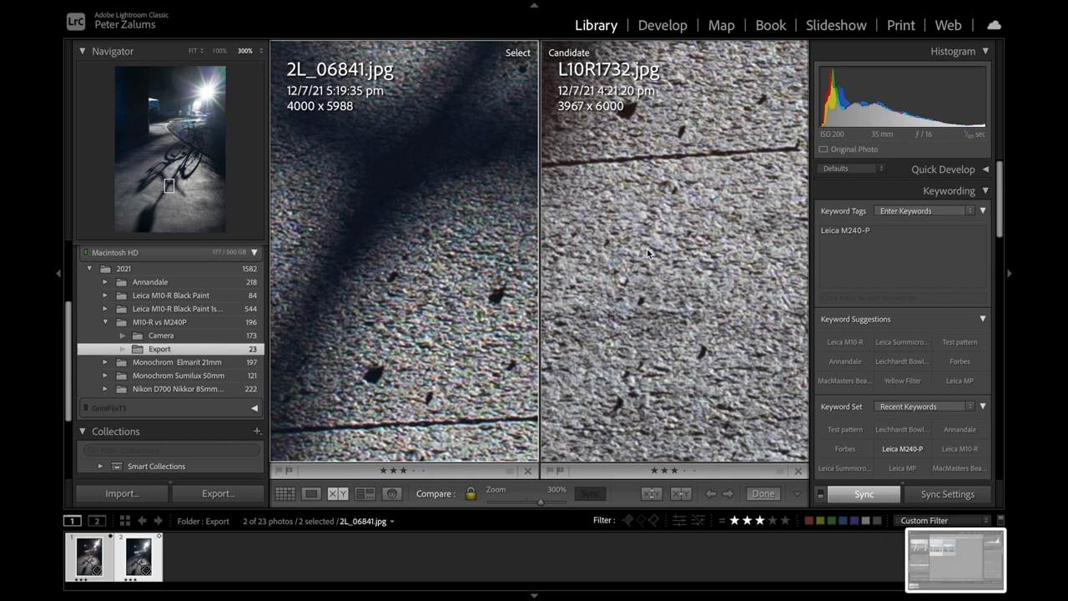
mouse_move(910, 133)
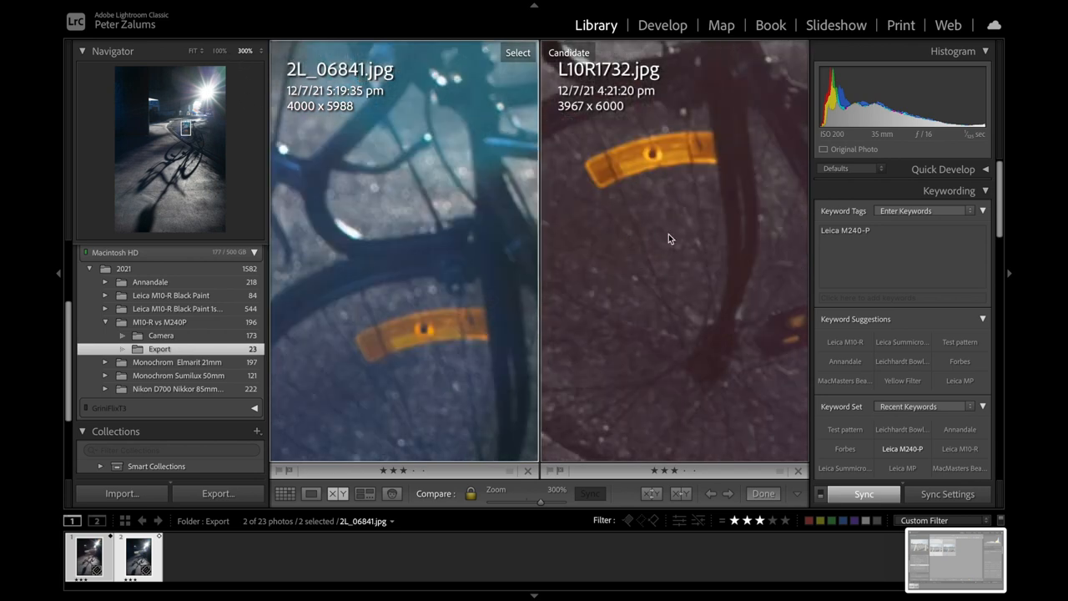
mouse_move(438, 231)
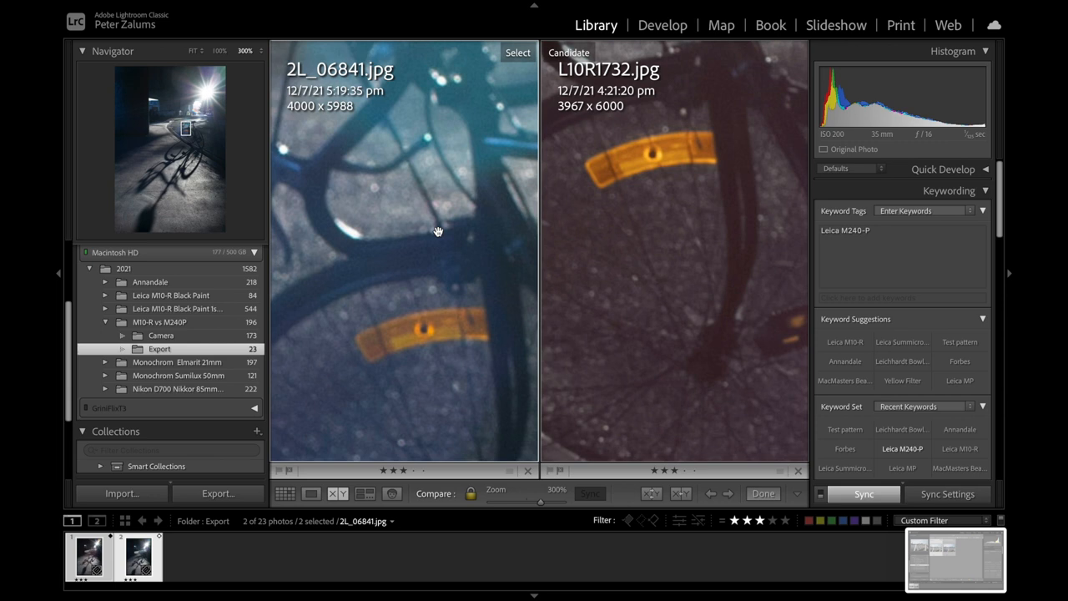
left_click_drag(438, 232, 514, 320)
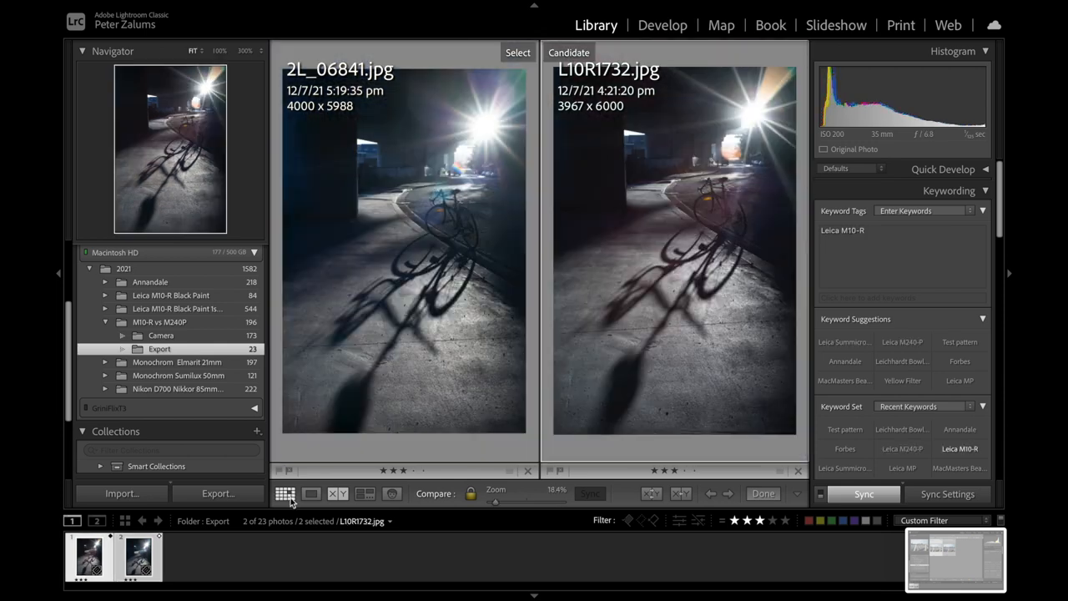
left_click(286, 494)
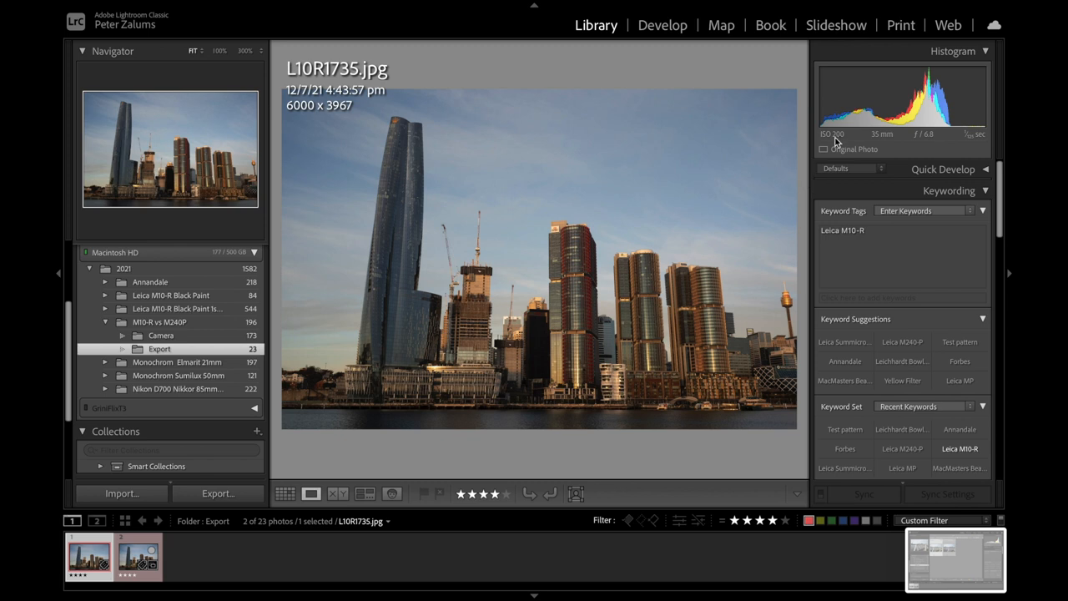
mouse_move(929, 138)
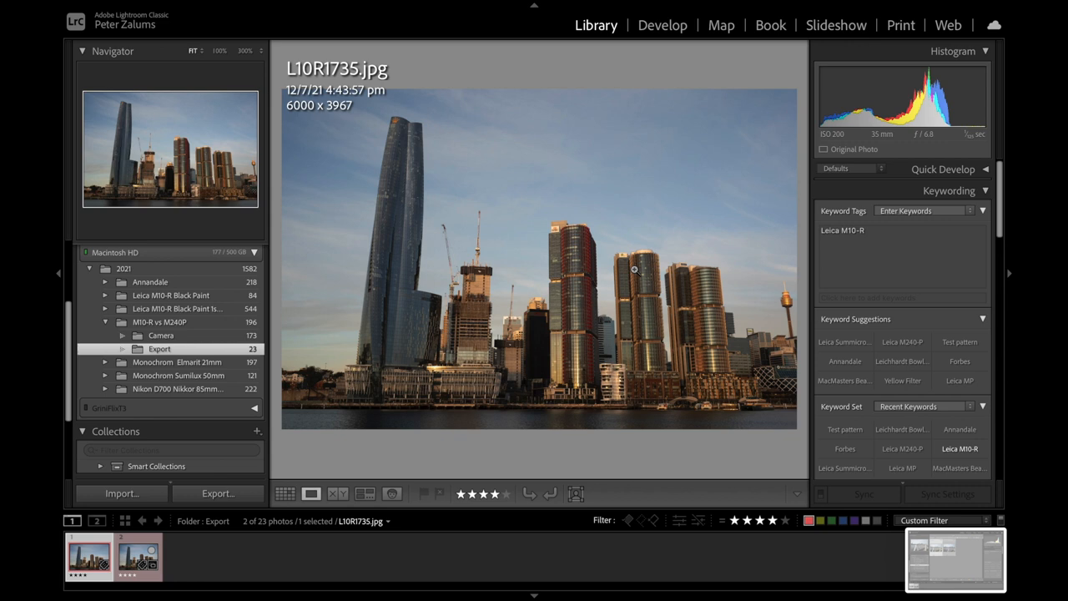
Flip between the M10-R and M240-P skyline photos, then view them side by side
left_click(137, 557)
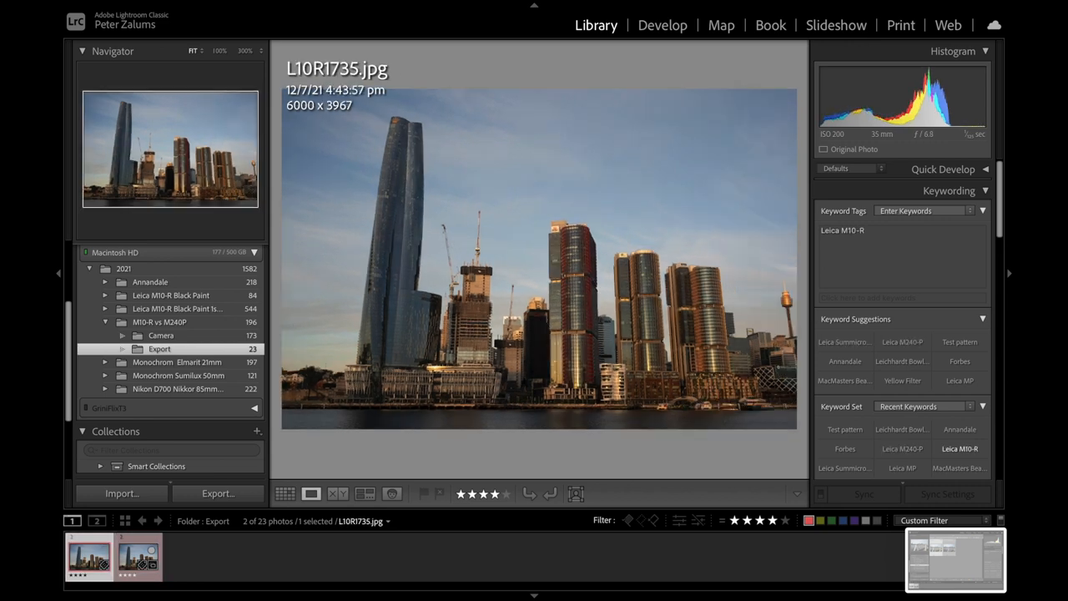
left_click(138, 557)
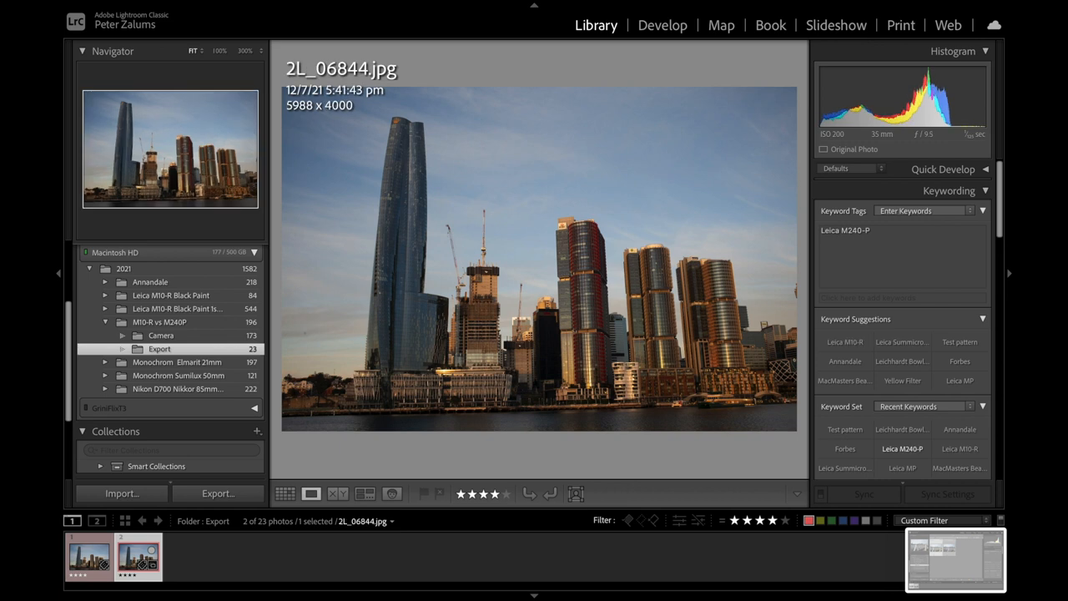
left_click(138, 557)
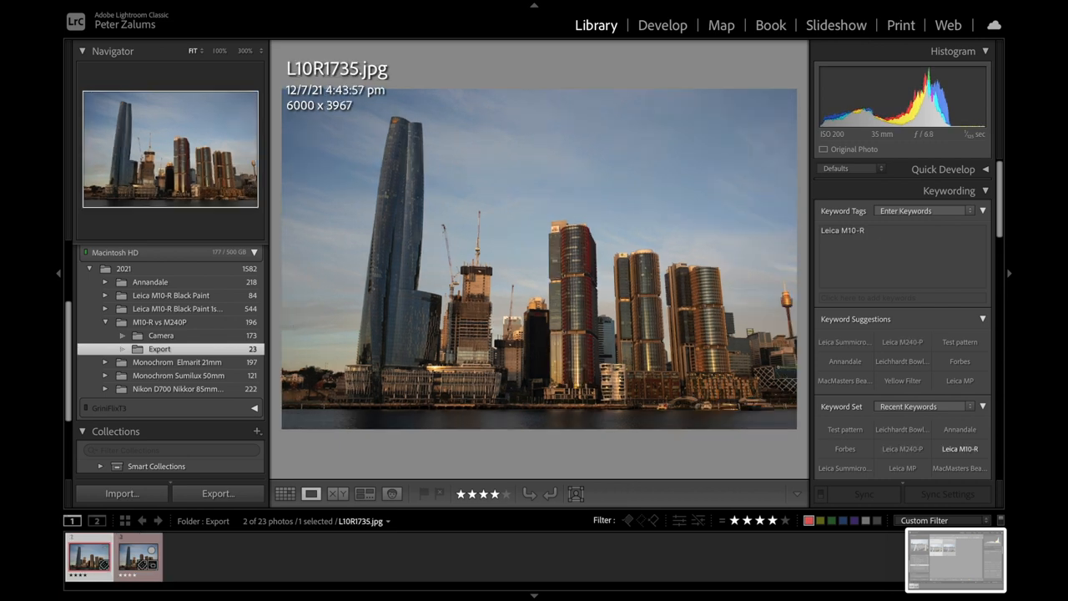
left_click(138, 556)
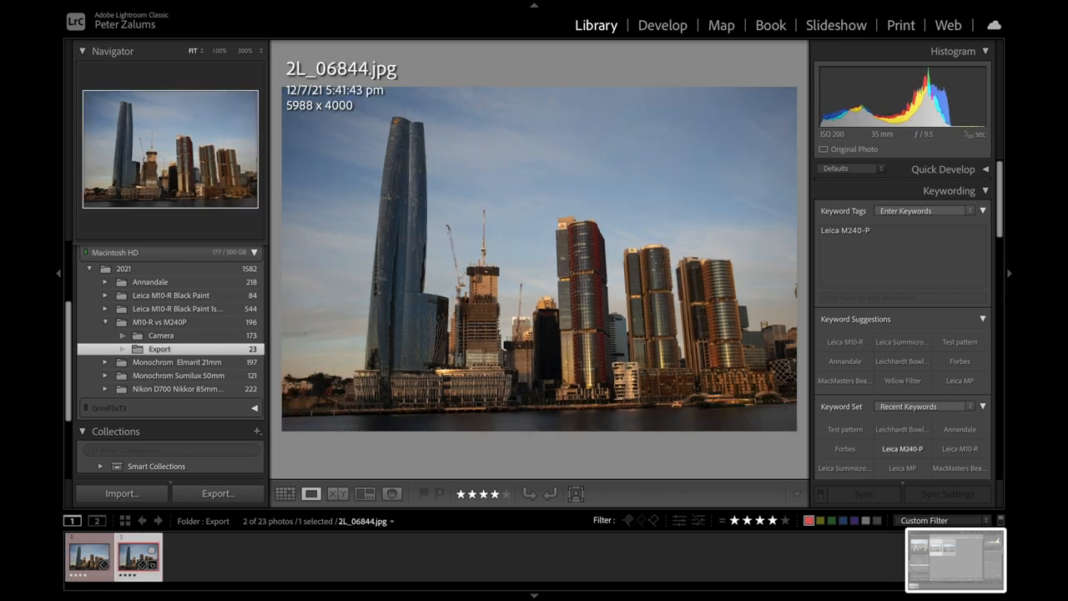
left_click(338, 493)
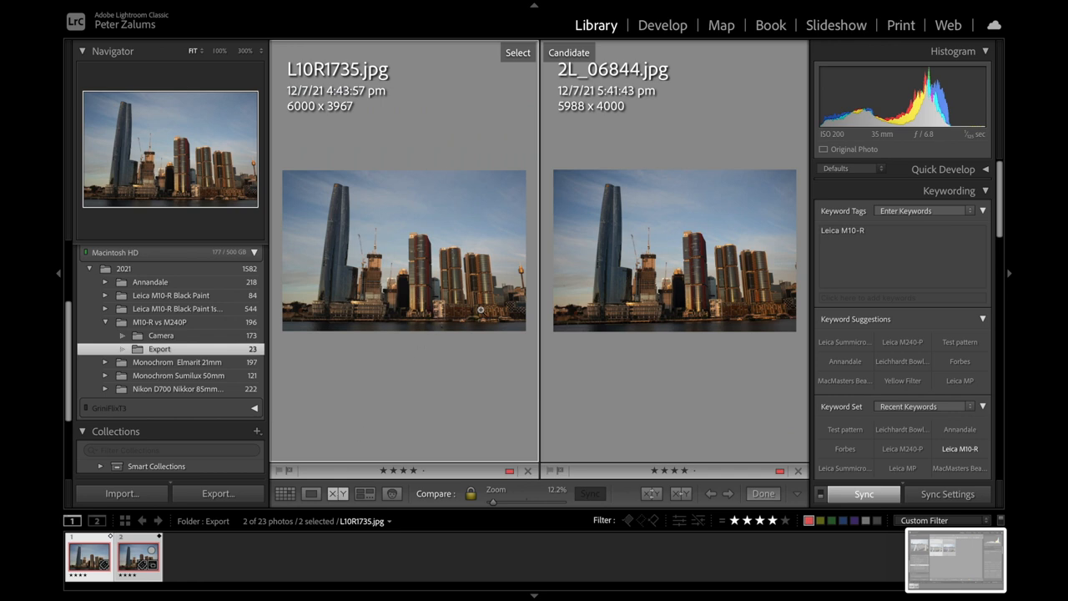
Magnify both skyline photos on the building sign, then show the night jetty thumbnails
left_click(245, 50)
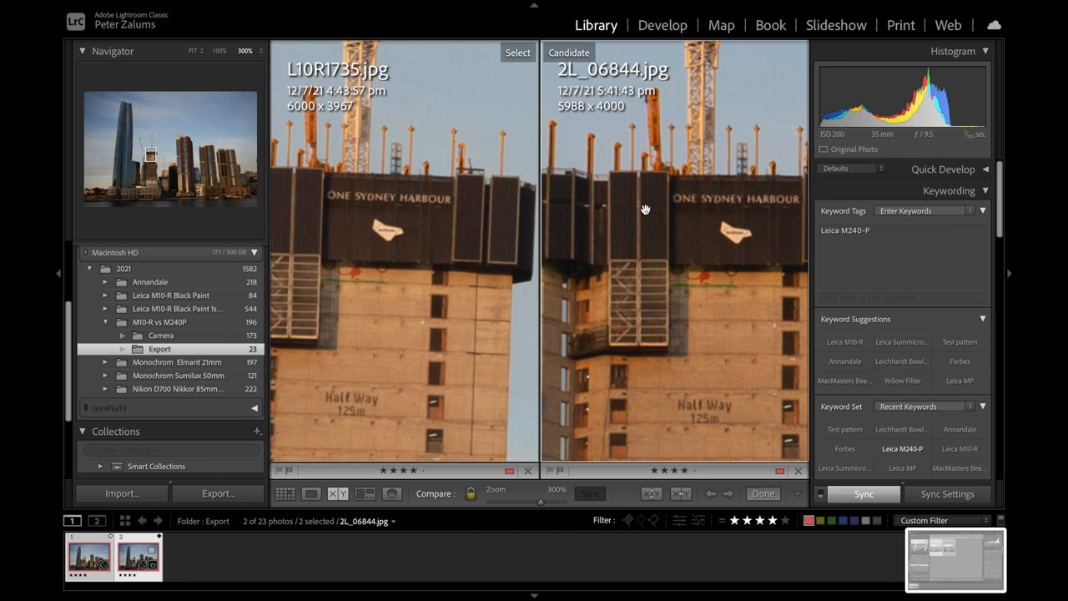
mouse_move(378, 206)
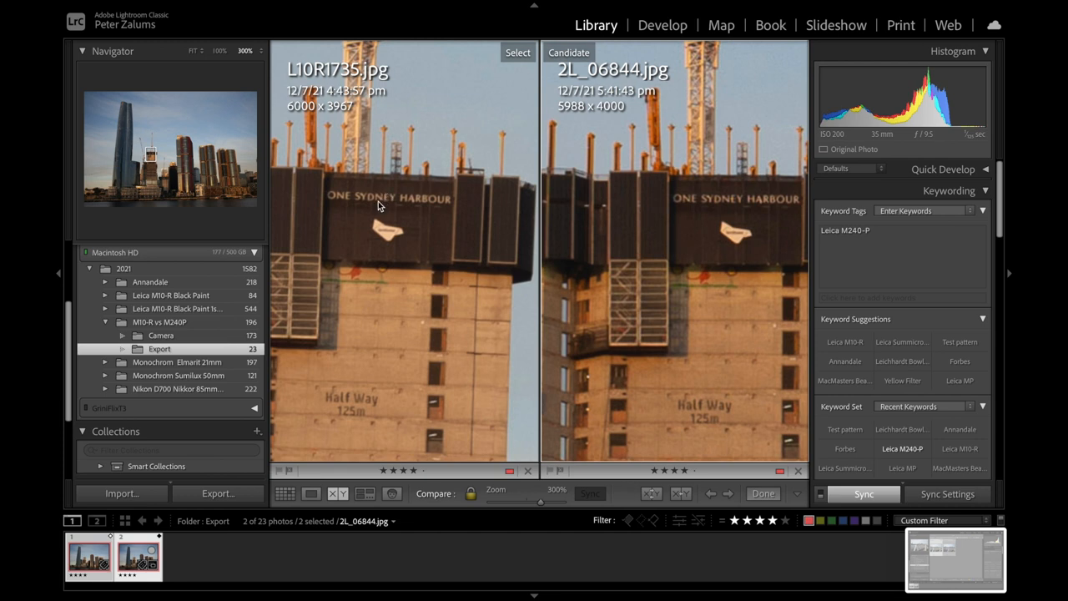
mouse_move(349, 210)
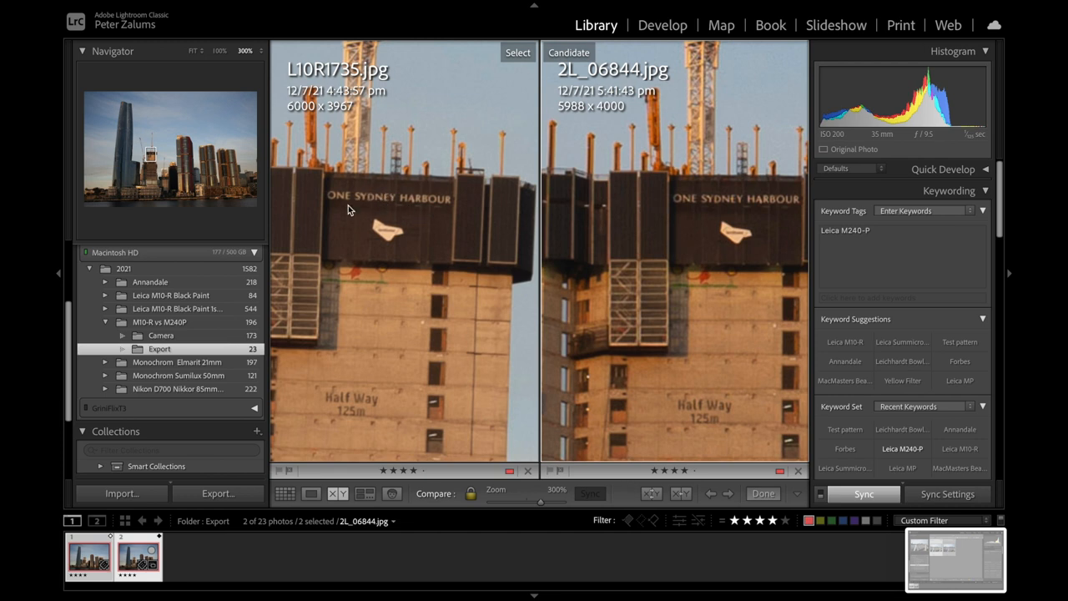
mouse_move(699, 213)
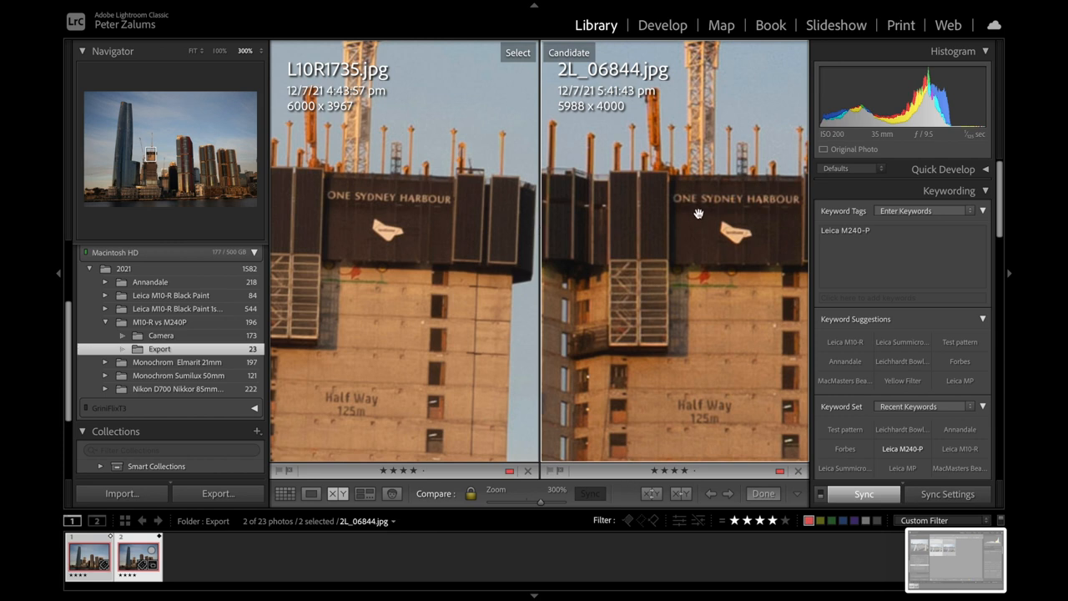
mouse_move(712, 206)
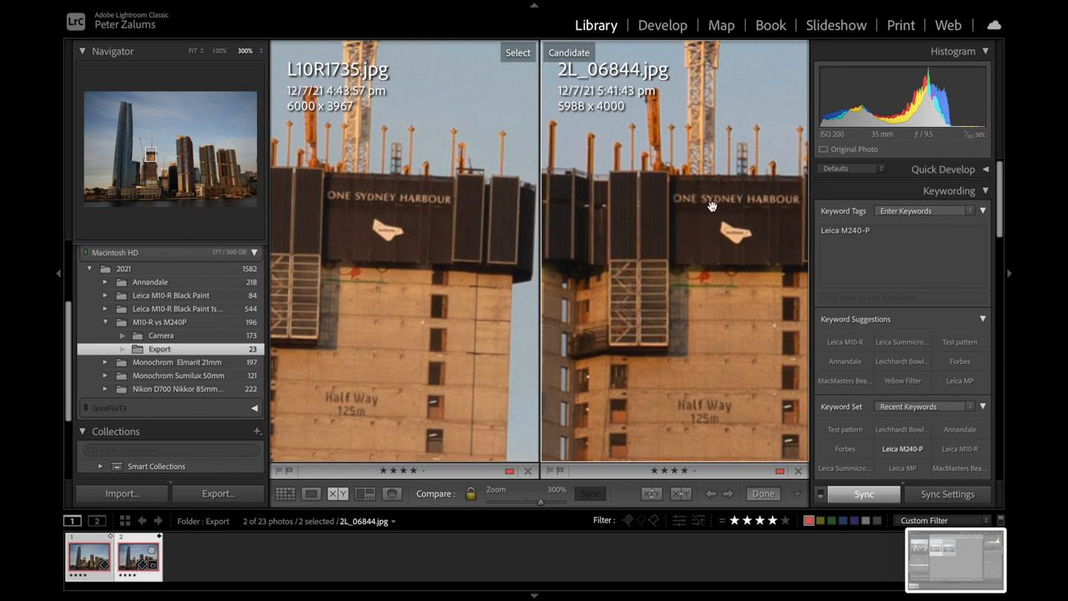
mouse_move(500, 251)
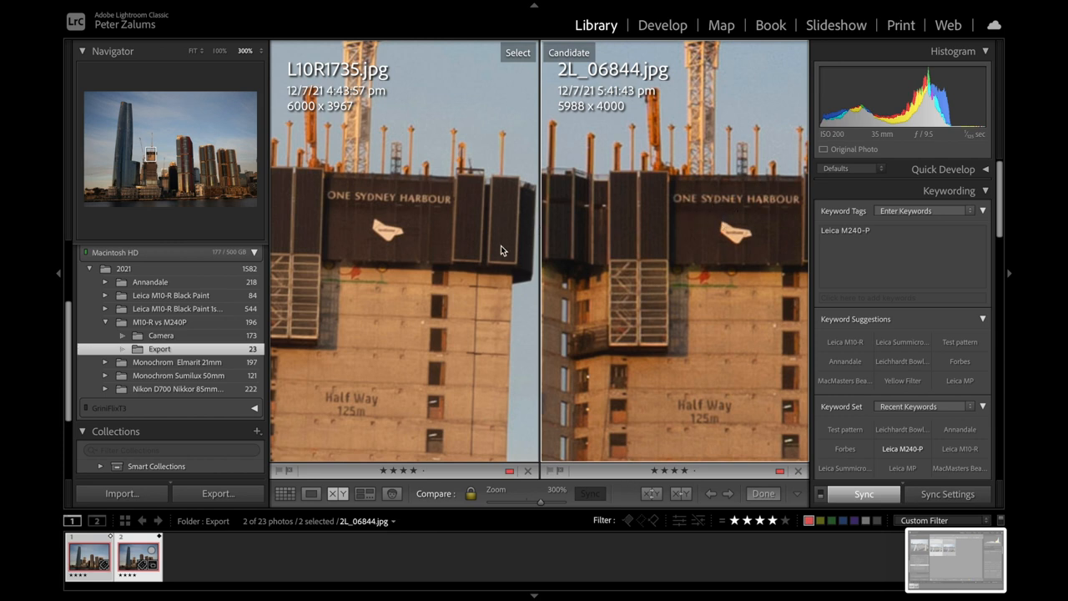
mouse_move(406, 273)
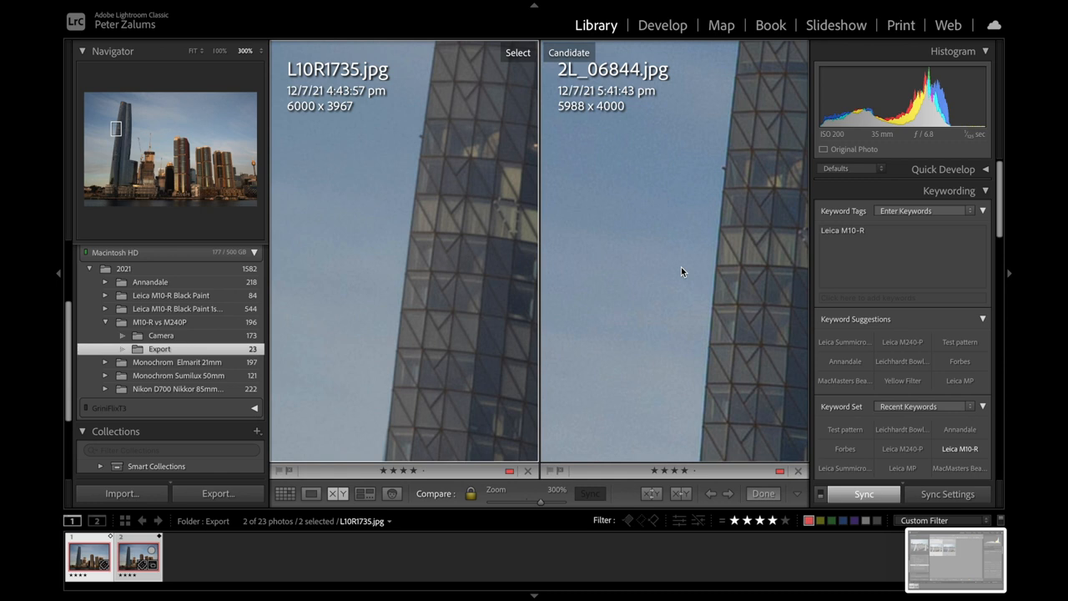
mouse_move(614, 260)
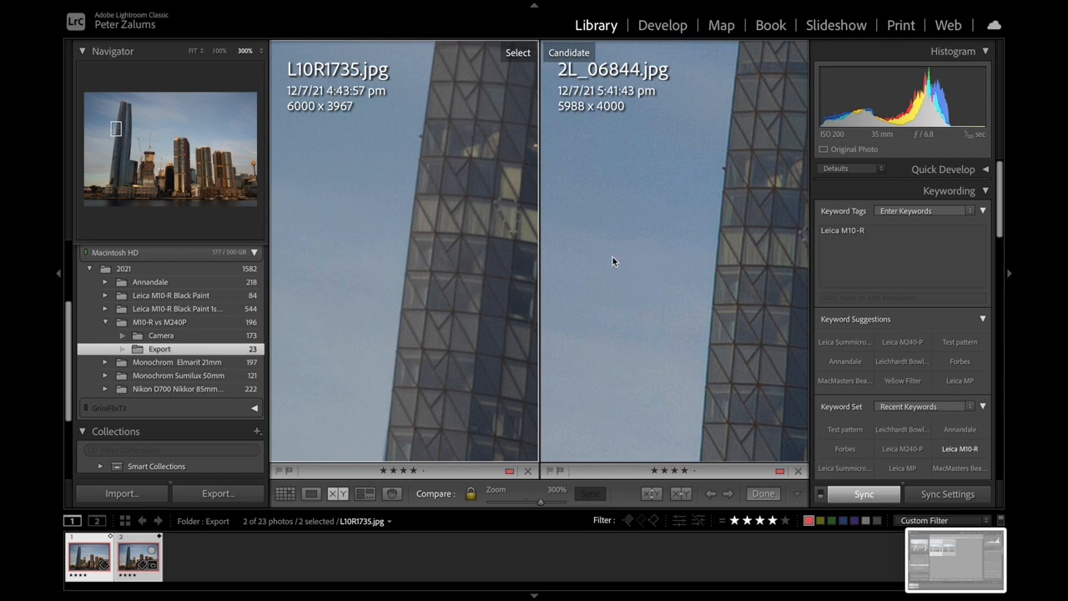
mouse_move(331, 334)
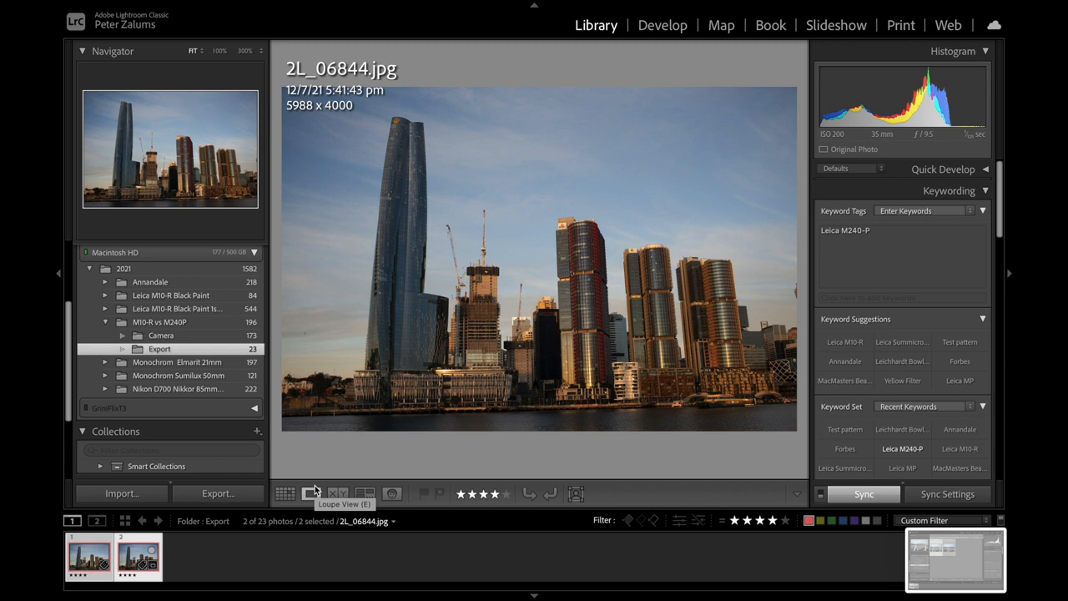
left_click(285, 494)
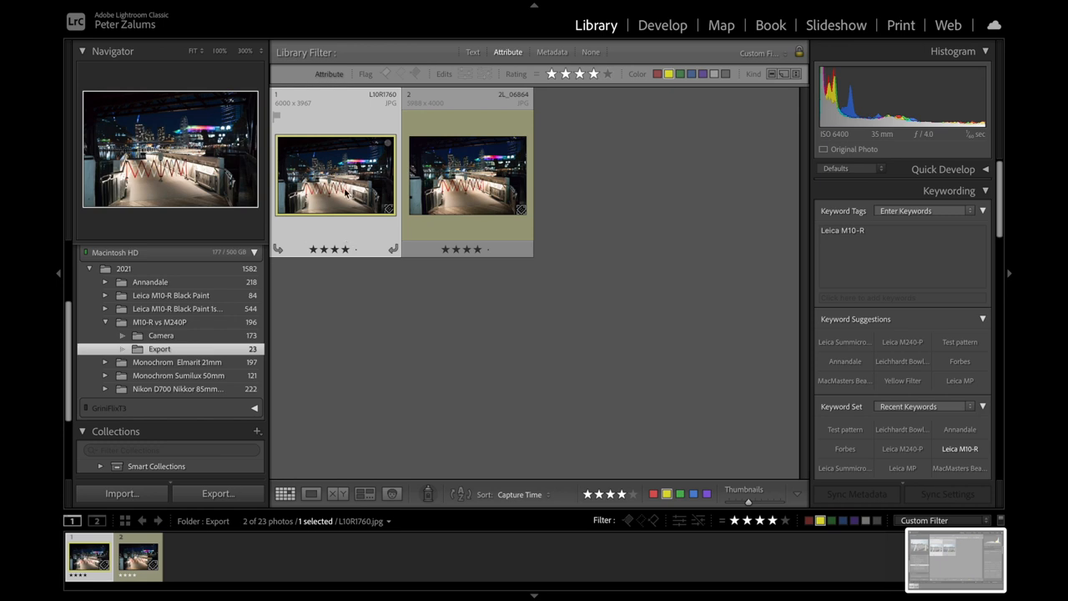
Open the M10-R night jetty photo L10R1760 alone
double_click(335, 175)
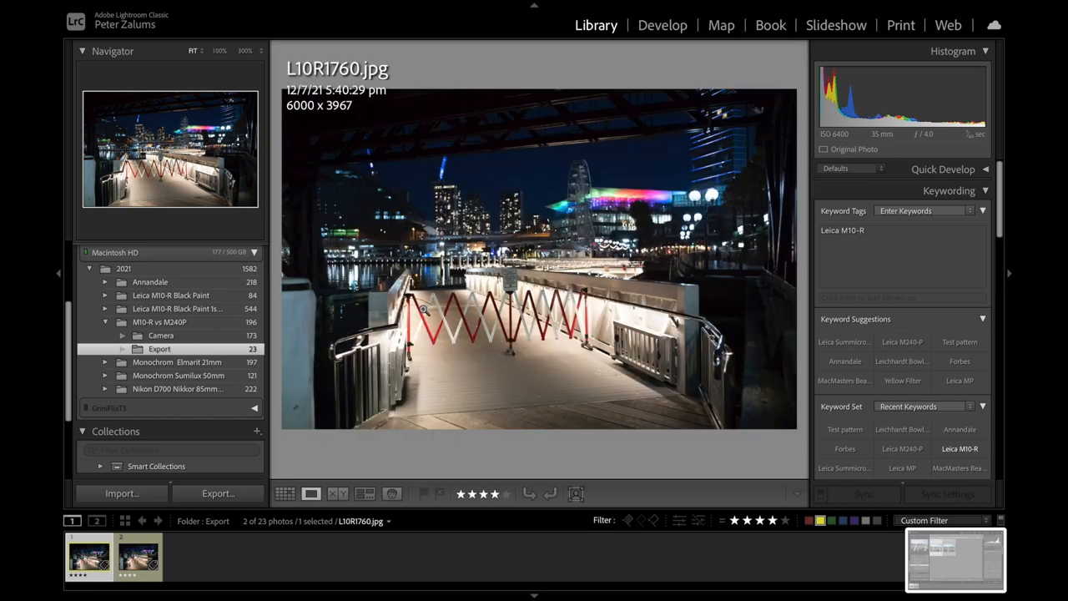
mouse_move(845, 141)
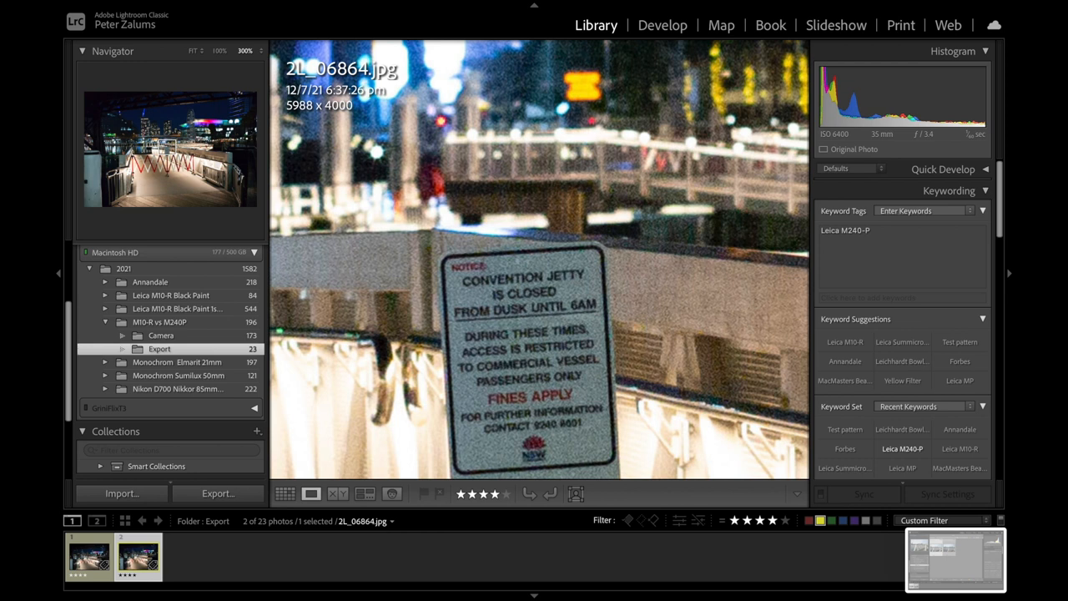
mouse_move(830, 146)
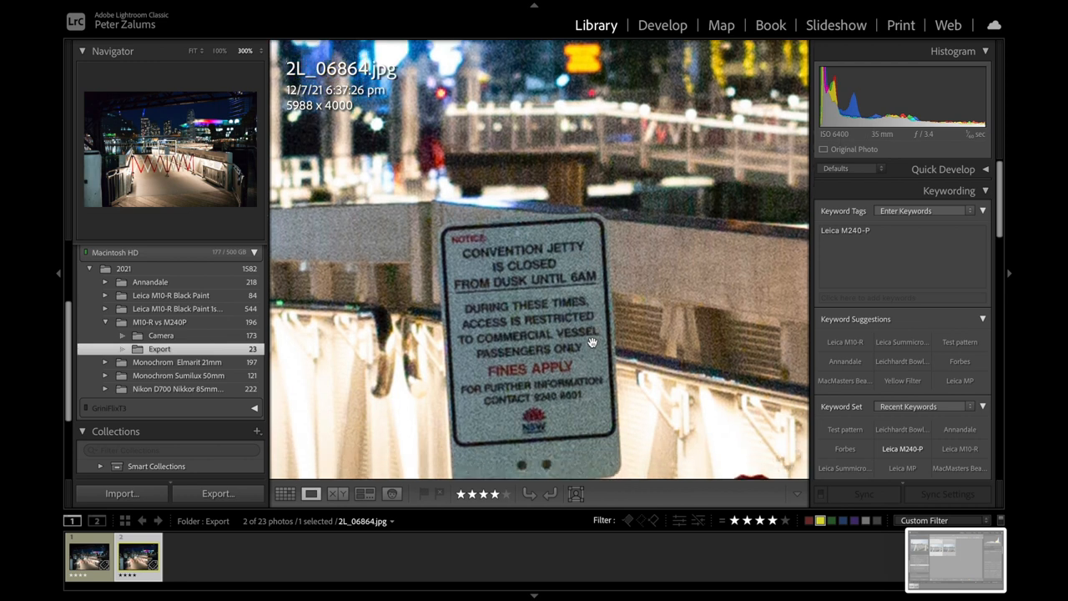
Compare the M240-P and M10-R night jetty photos side by side
left_click(337, 494)
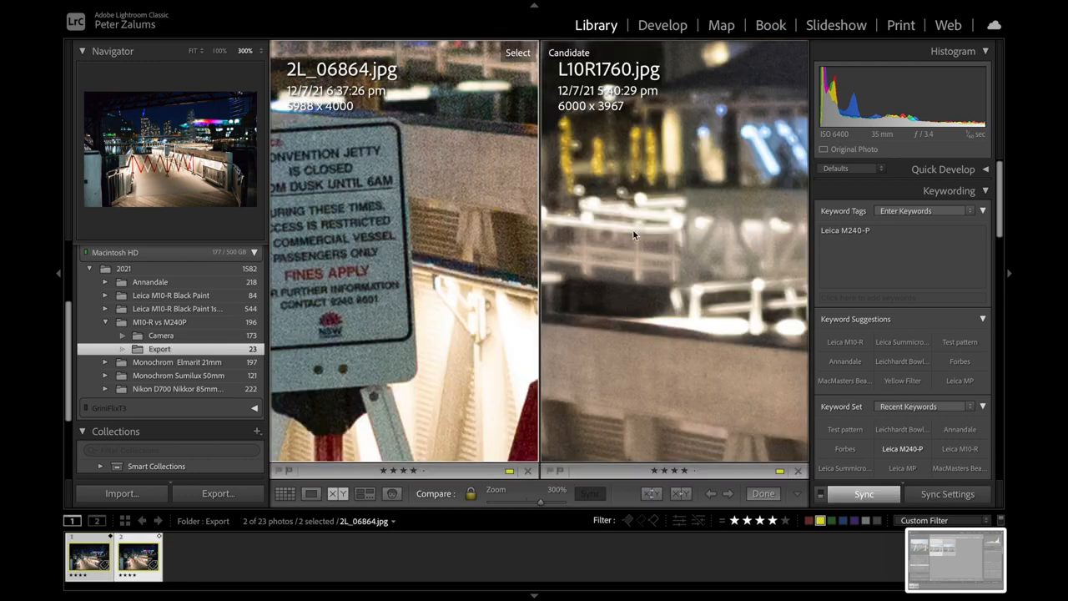
mouse_move(651, 350)
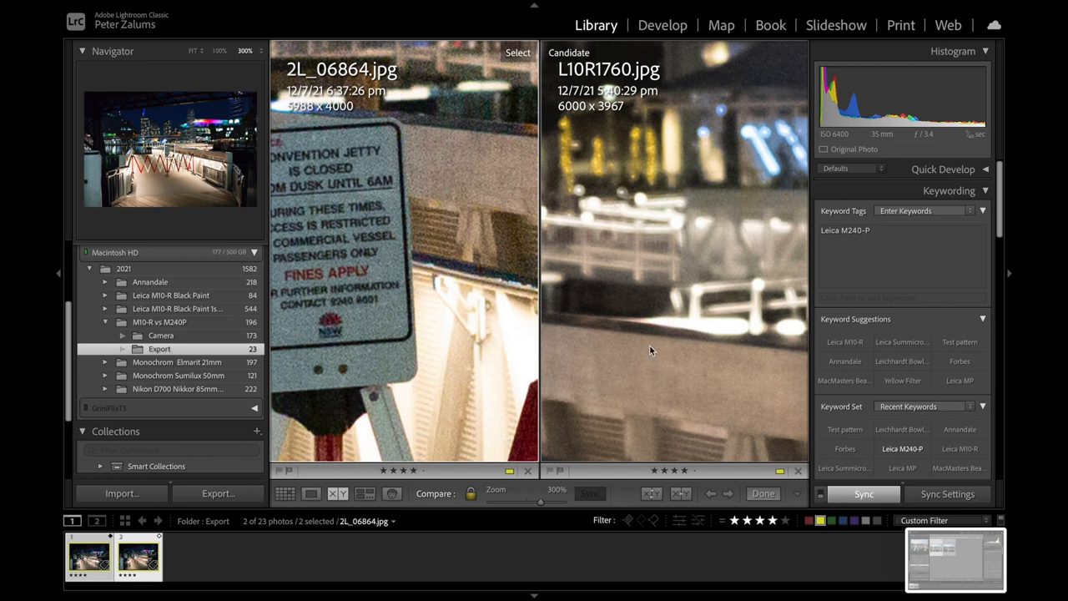
mouse_move(430, 190)
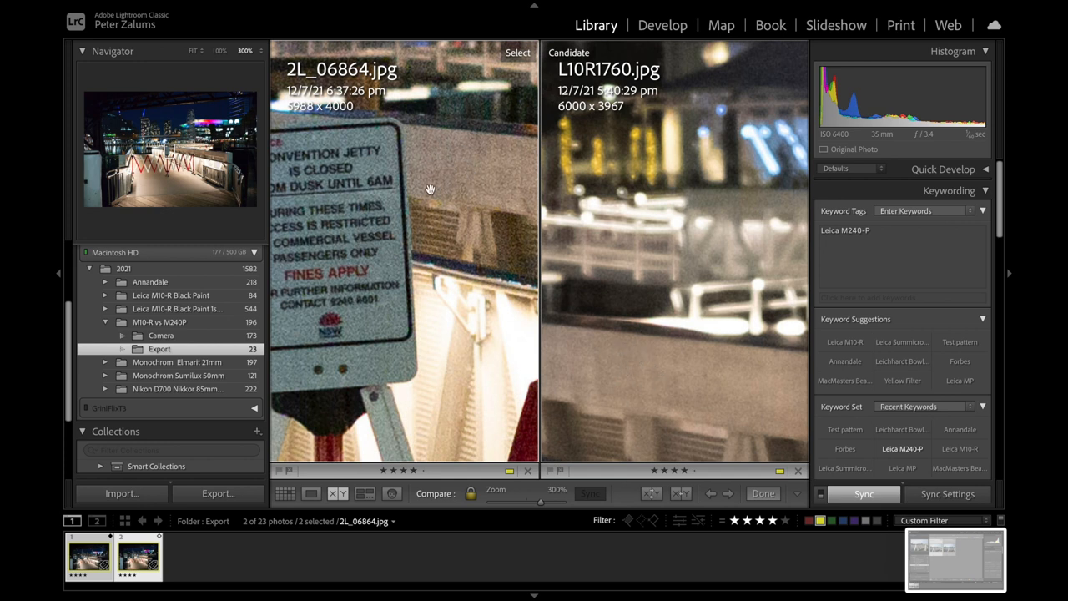
mouse_move(419, 164)
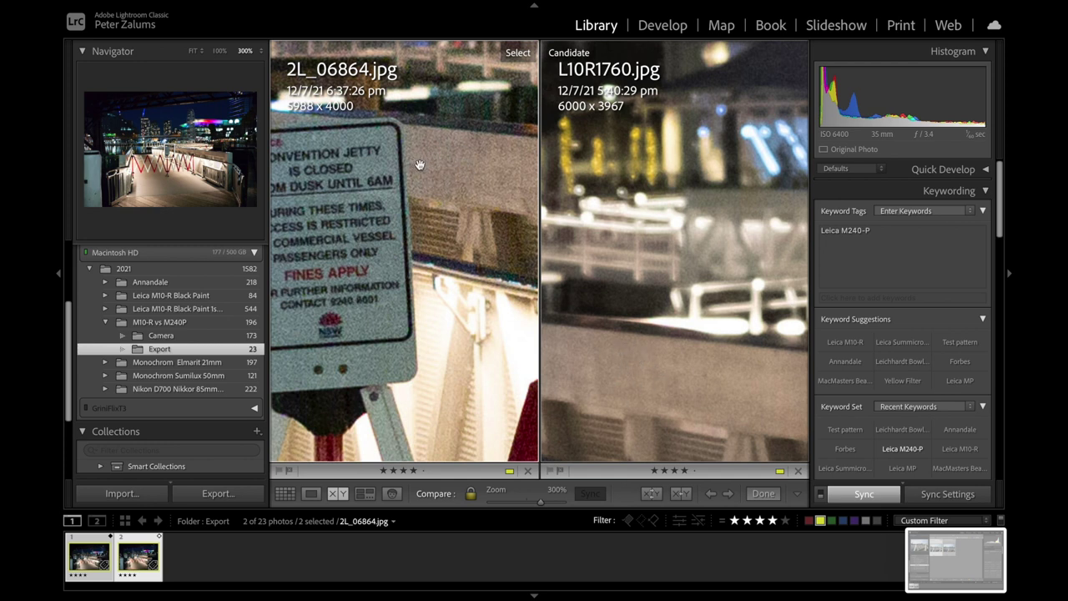
mouse_move(434, 174)
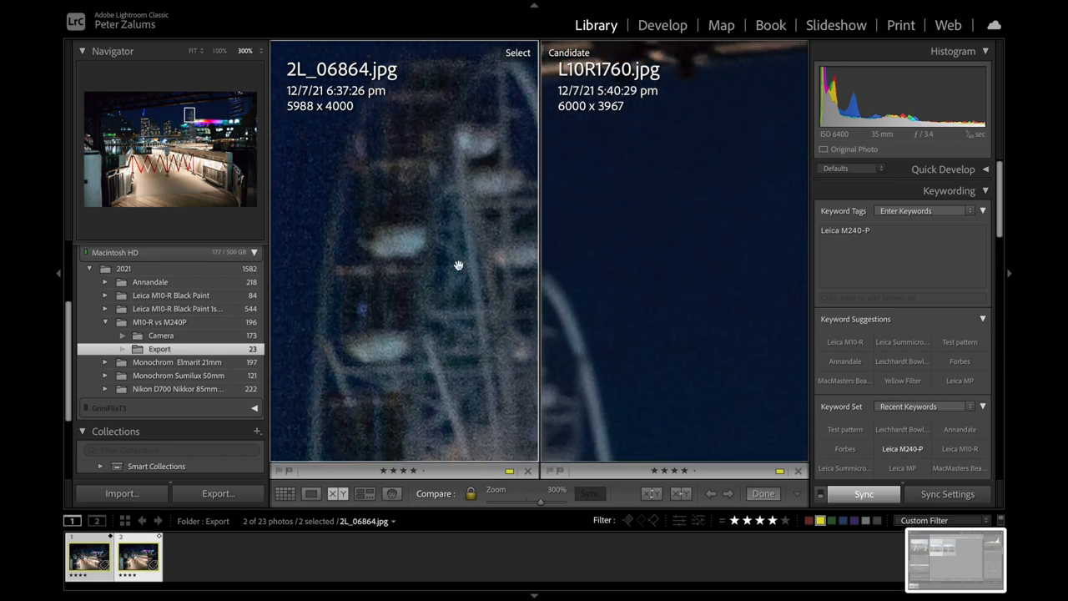
mouse_move(402, 256)
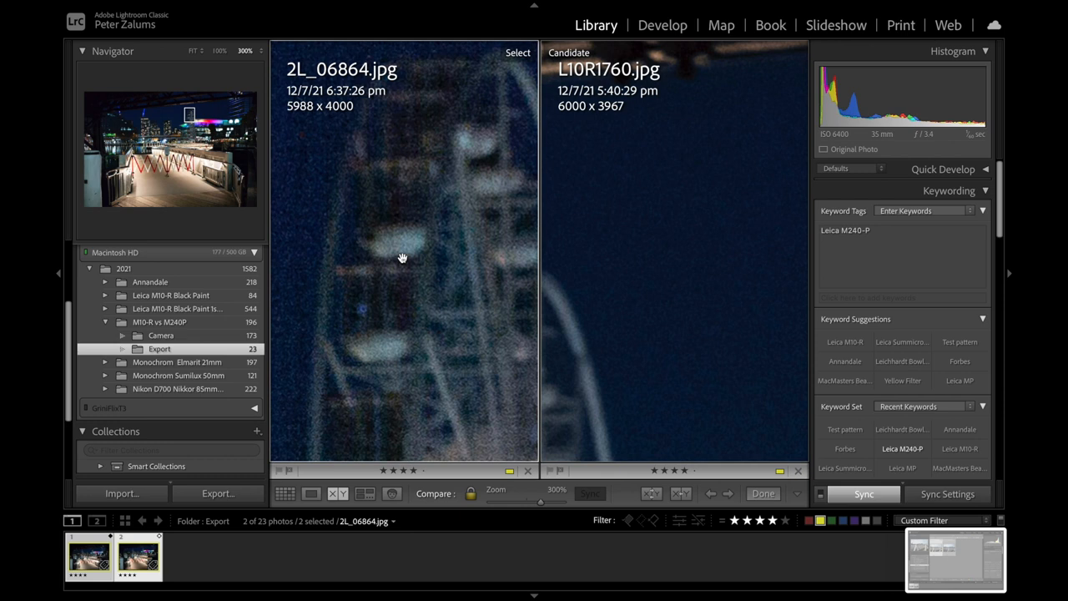
mouse_move(567, 256)
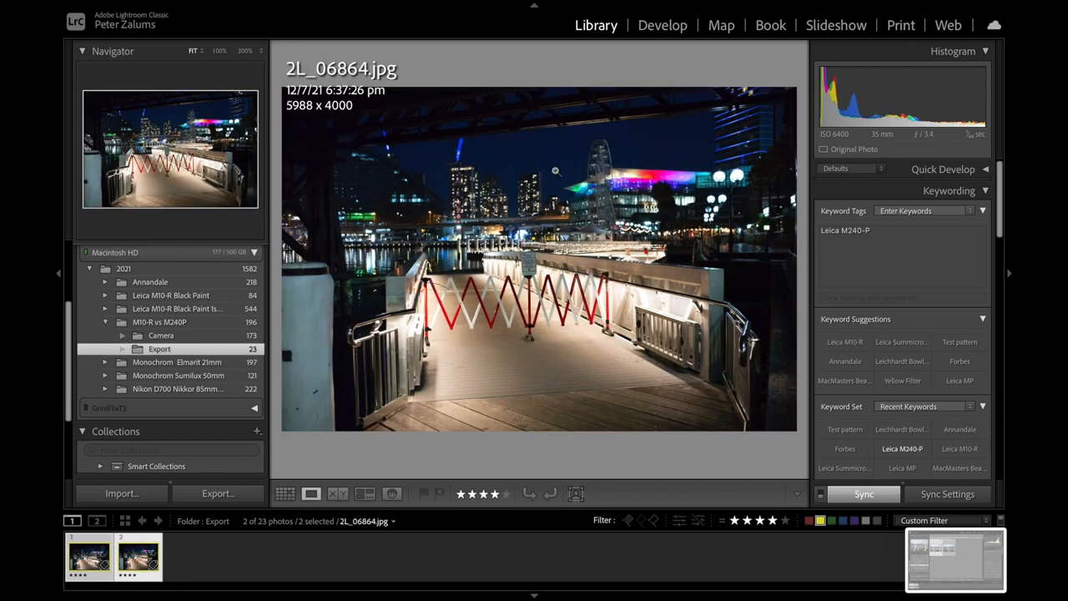
mouse_move(516, 184)
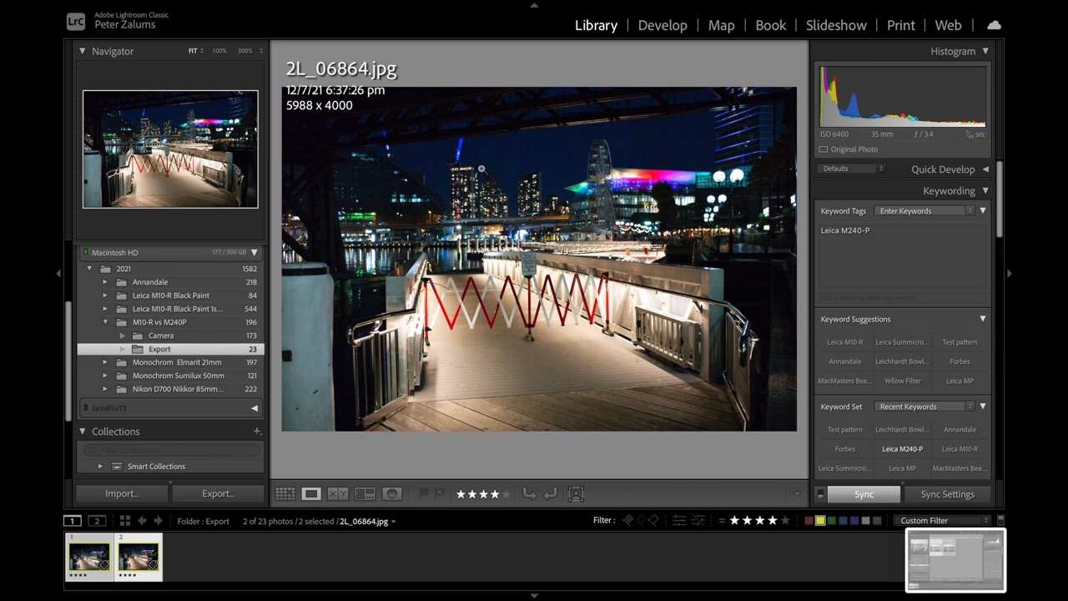
mouse_move(559, 149)
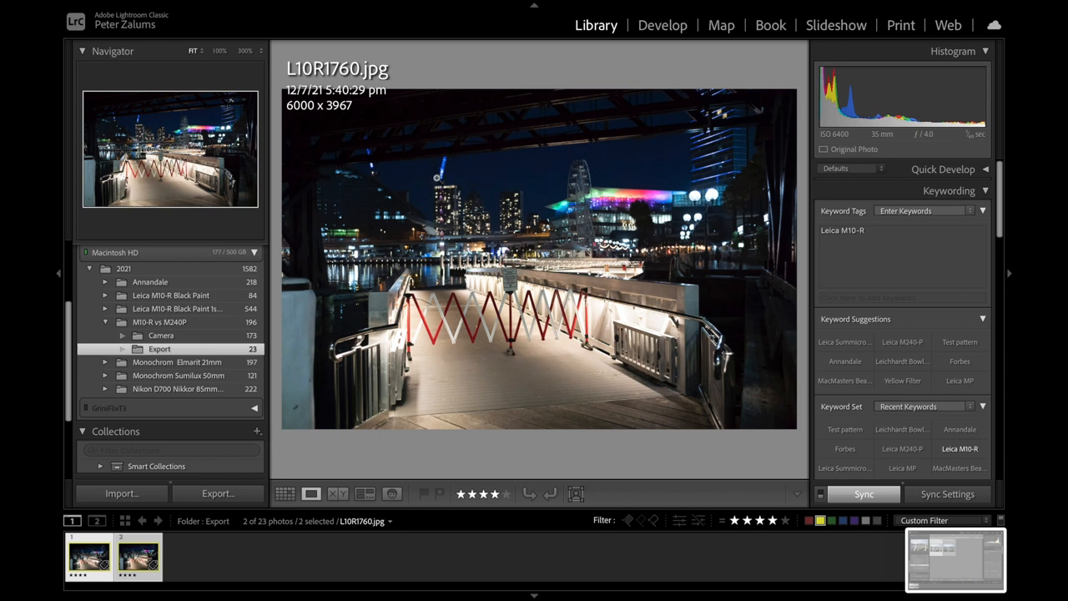
mouse_move(638, 401)
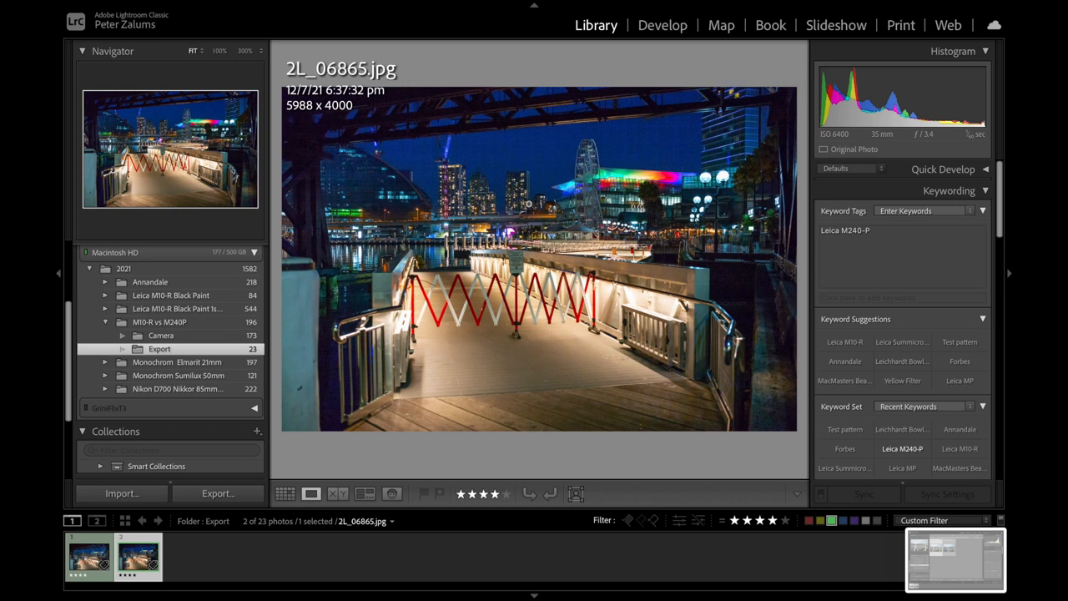
mouse_move(576, 193)
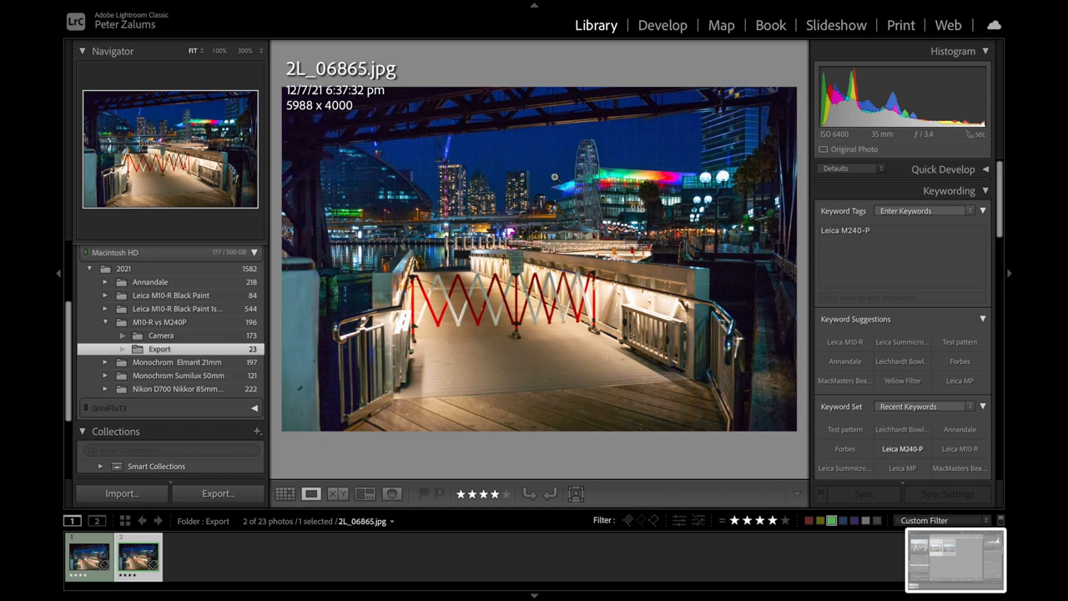
mouse_move(522, 276)
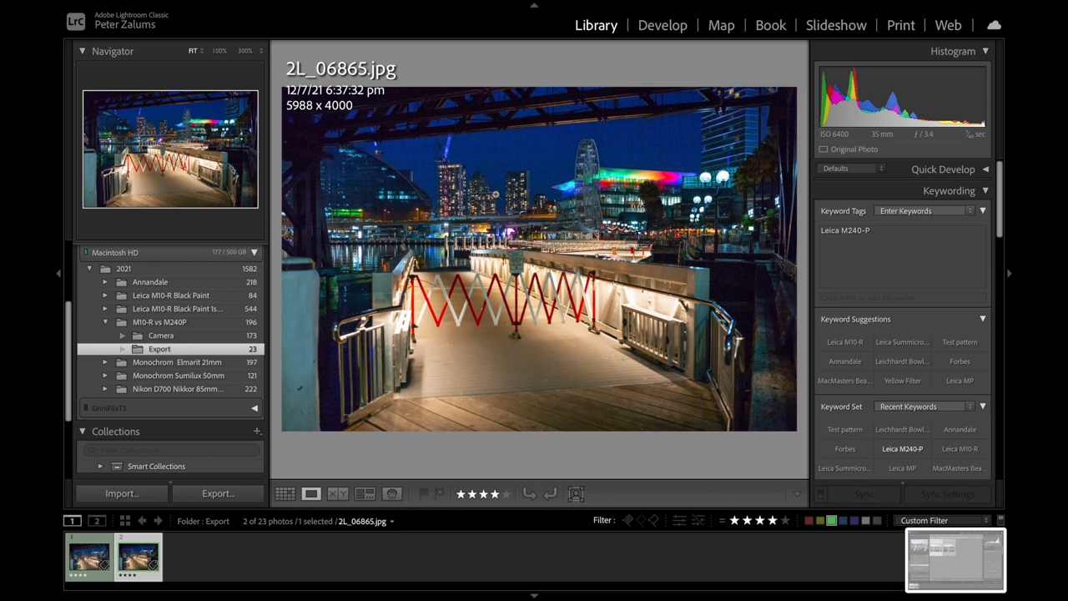
mouse_move(624, 324)
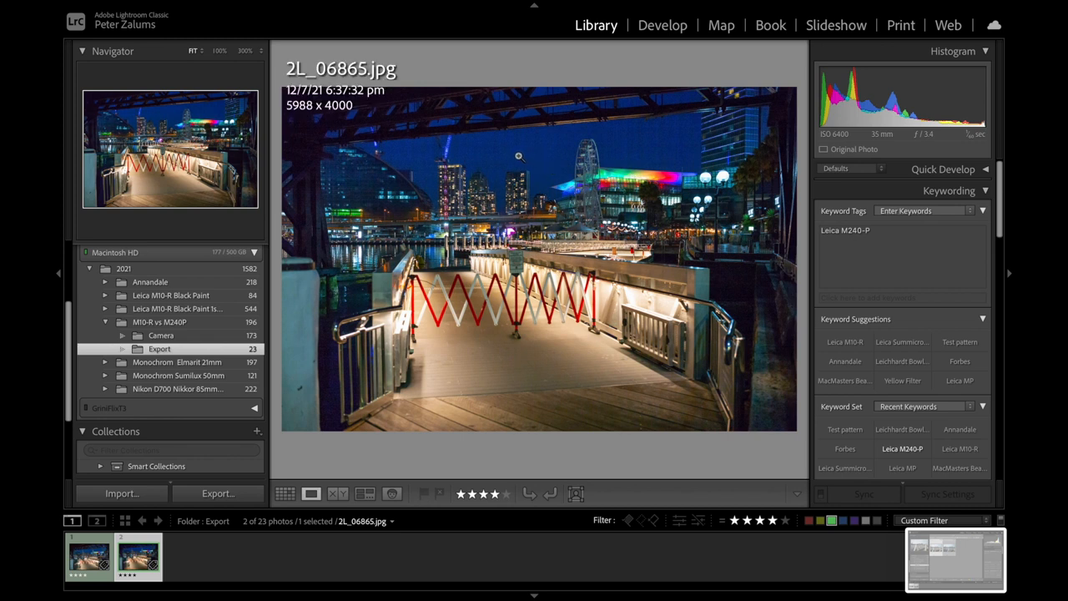
mouse_move(532, 150)
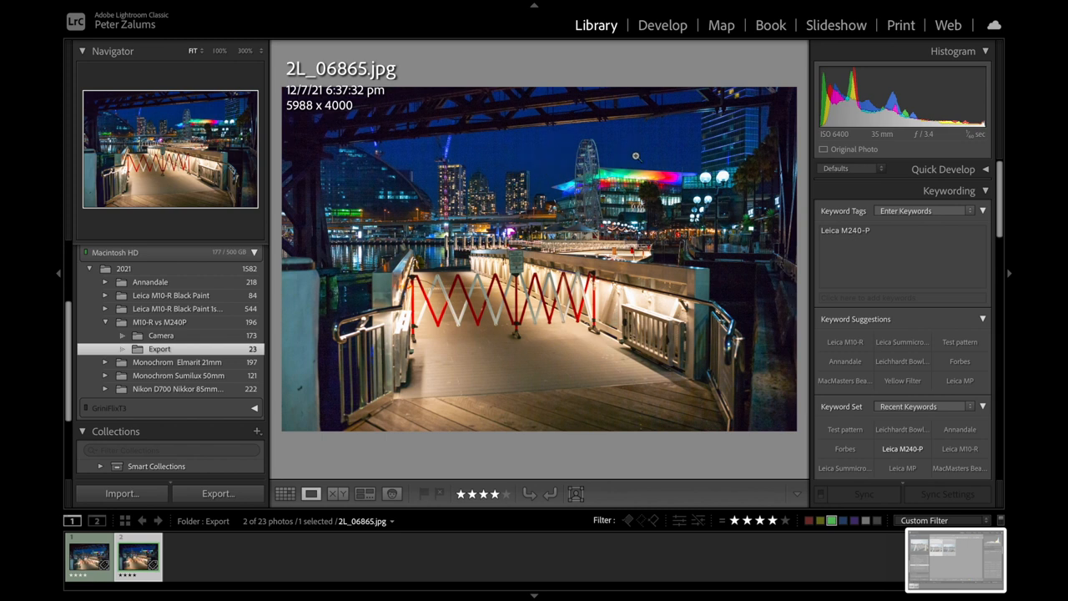
mouse_move(638, 164)
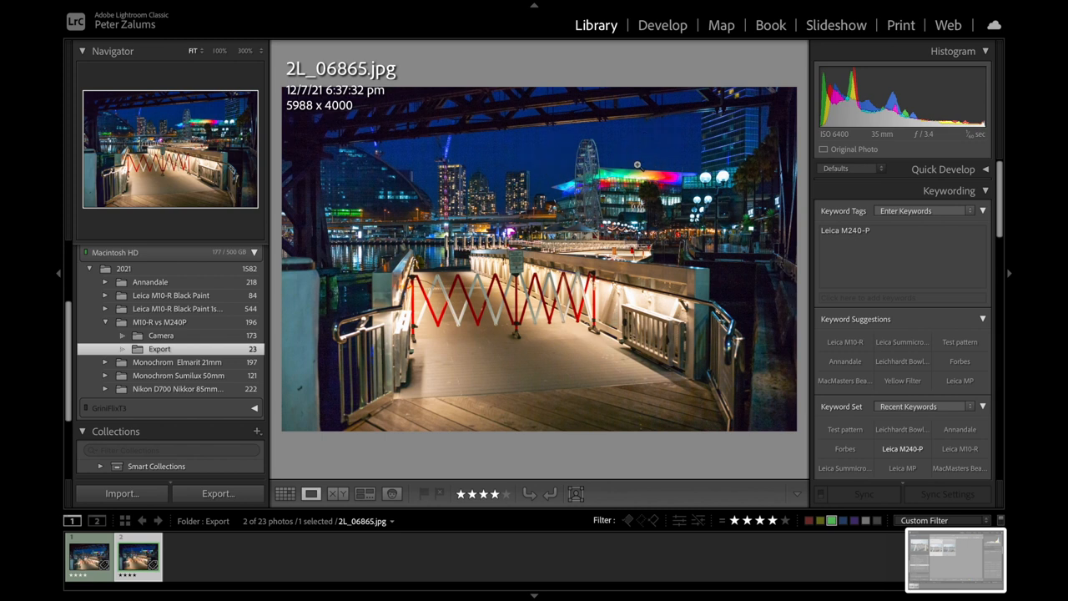
mouse_move(537, 173)
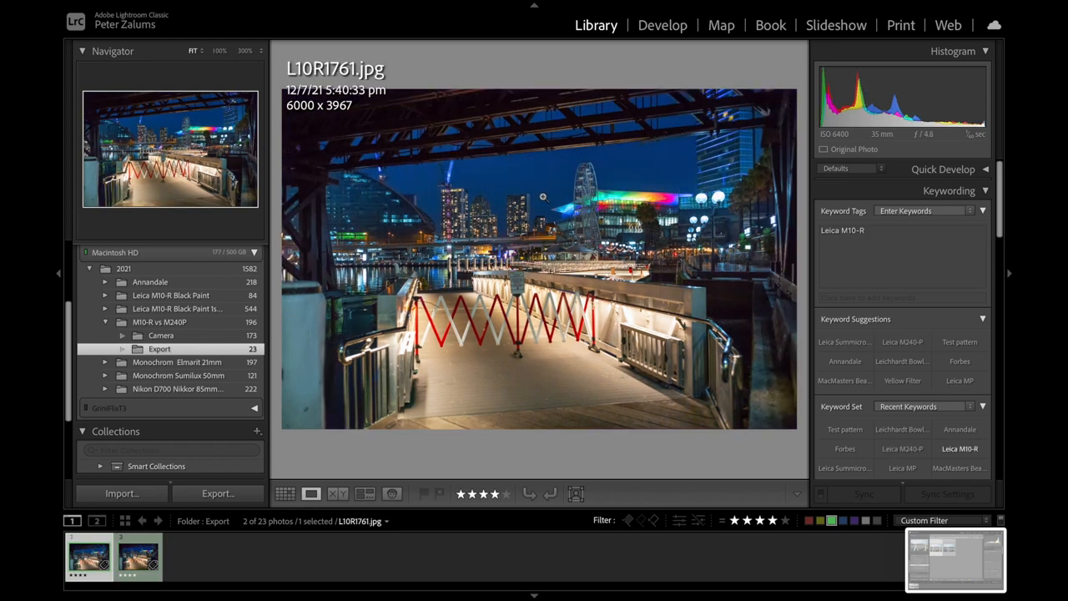
mouse_move(496, 193)
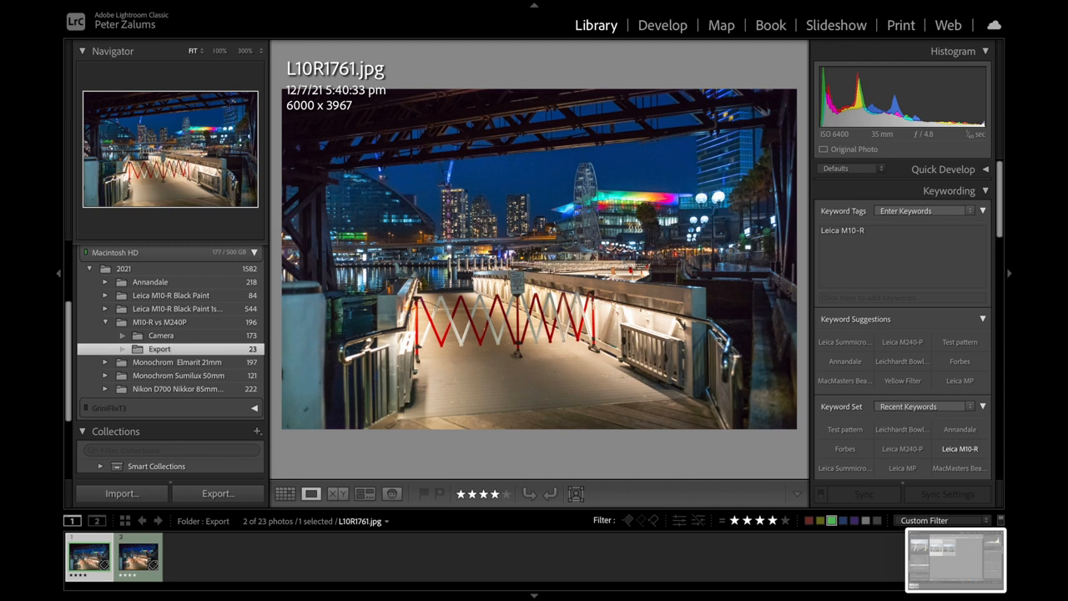
Bring up the blue-labelled harbour bridge photos and view M240-P shot 2L_06869.jpg
left_click(138, 557)
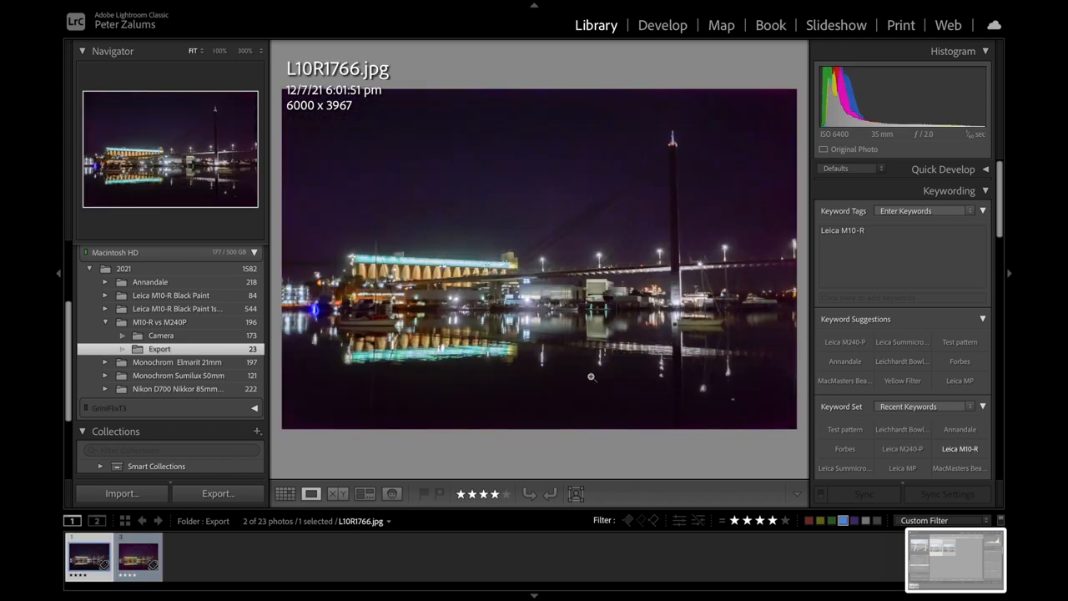
left_click(137, 558)
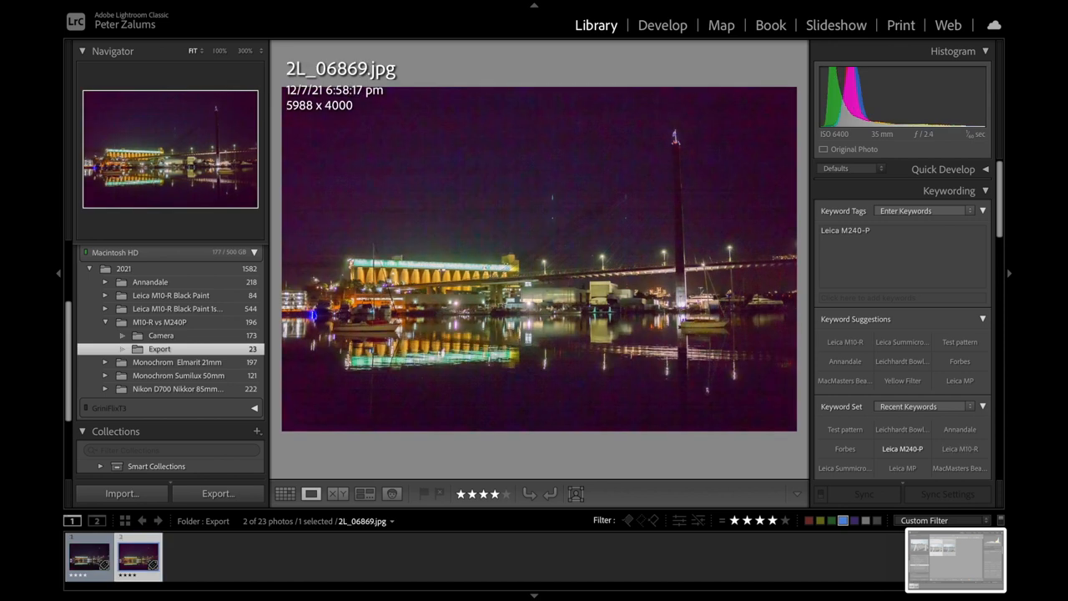
mouse_move(611, 203)
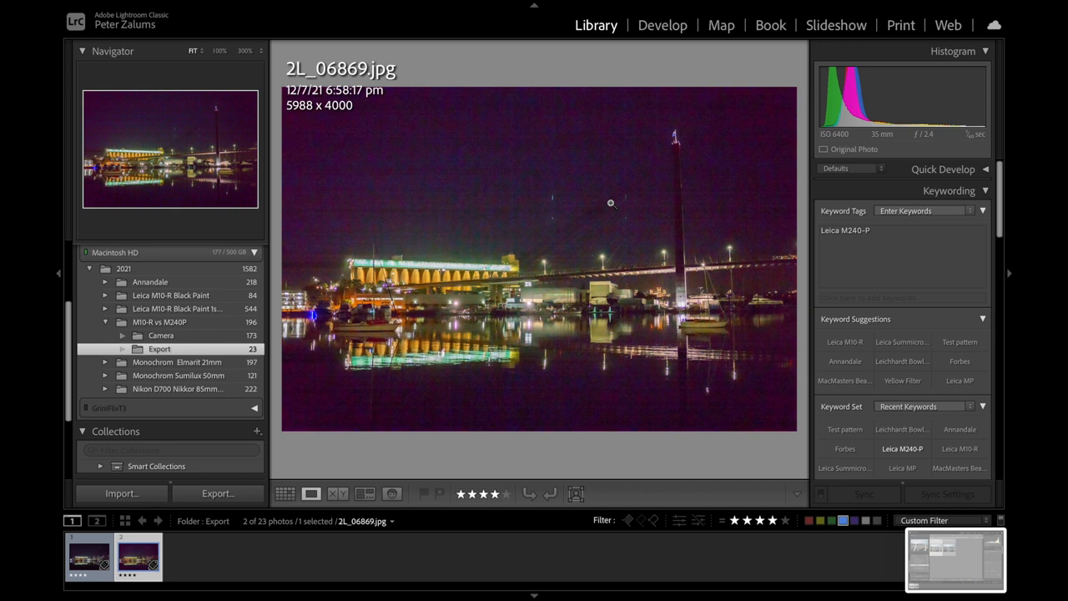
mouse_move(700, 177)
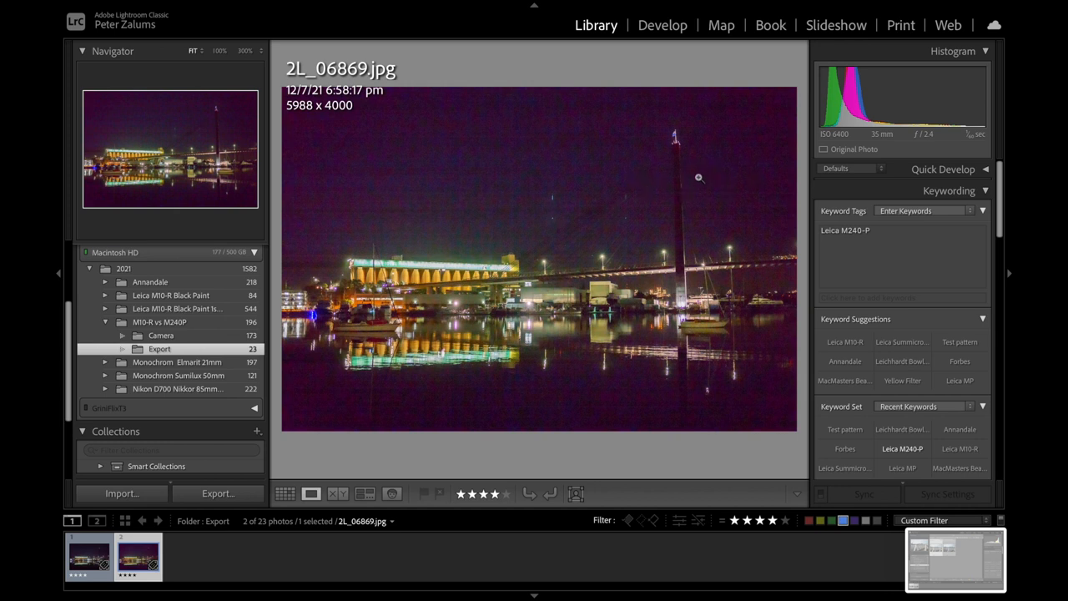
Filter to the red-labelled ISO series grid and view L10R1747 (ISO 6400) and L10R1748 (ISO 12500)
left_click(285, 493)
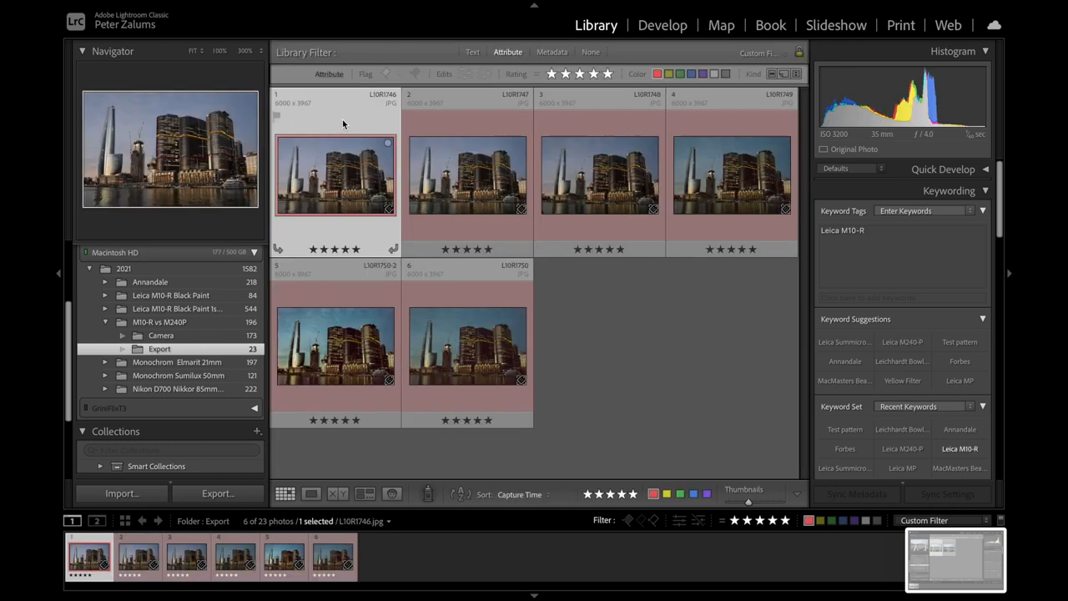
mouse_move(614, 124)
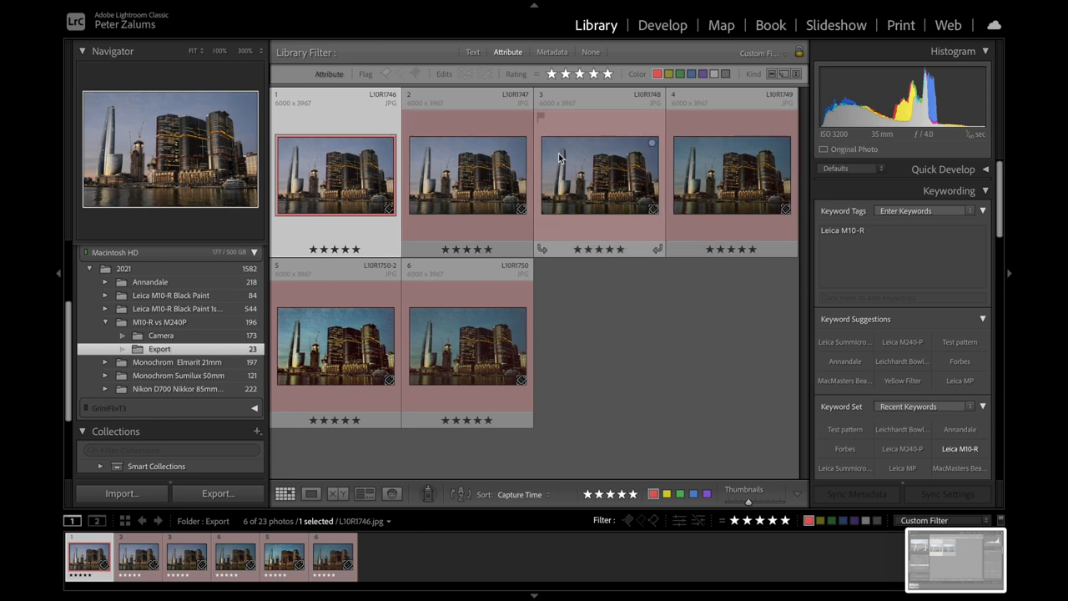
left_click(466, 175)
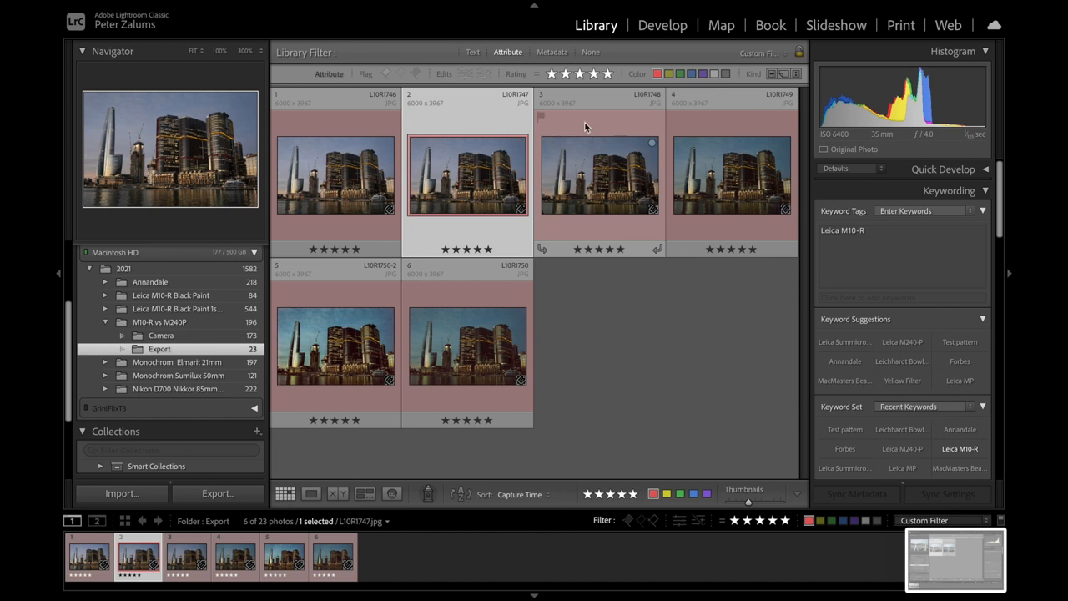
left_click(599, 175)
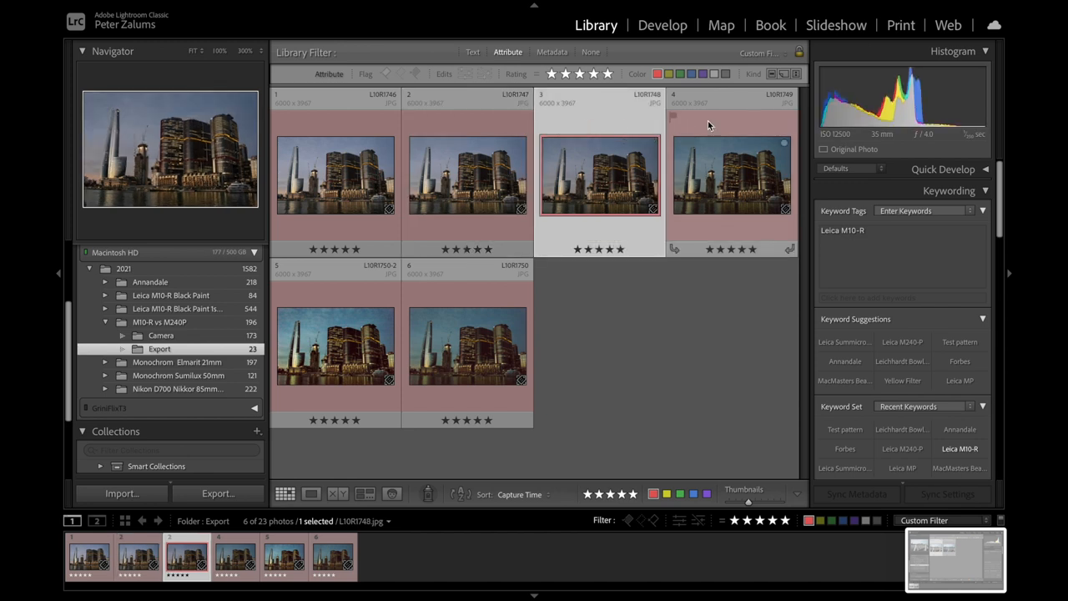
Step through the ISO 25000 and 50000 frames L10R1750-2 and L10R1750, ending on L10R1749
left_click(335, 345)
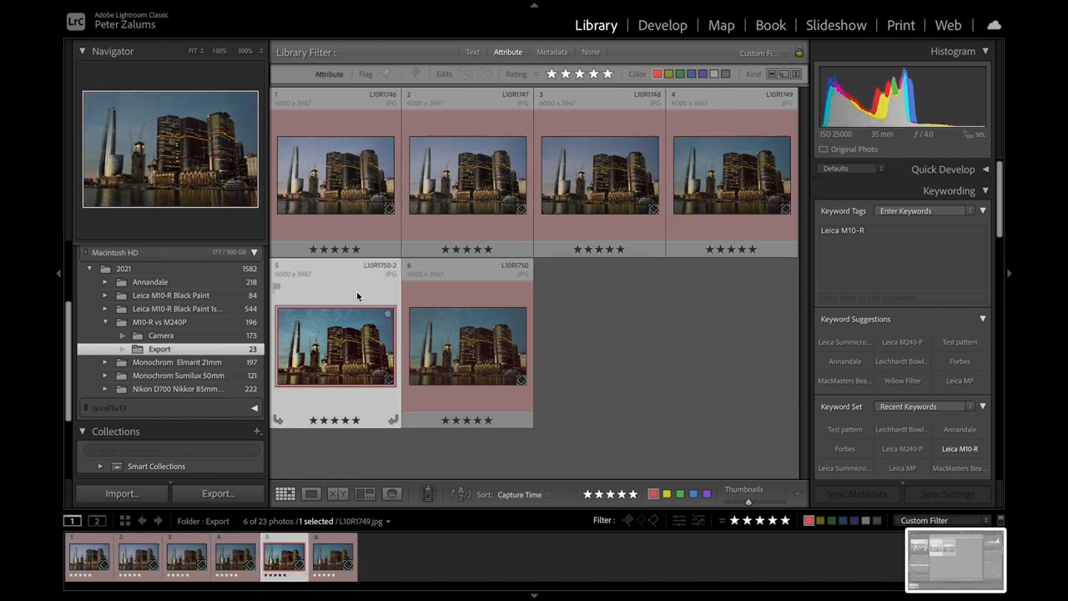
left_click(334, 347)
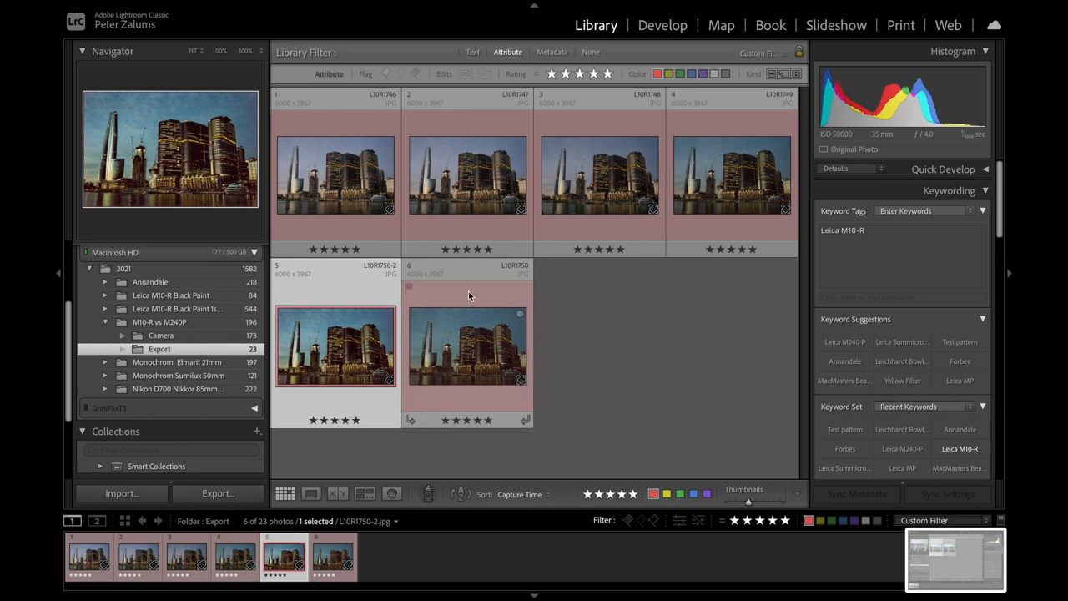
left_click(467, 343)
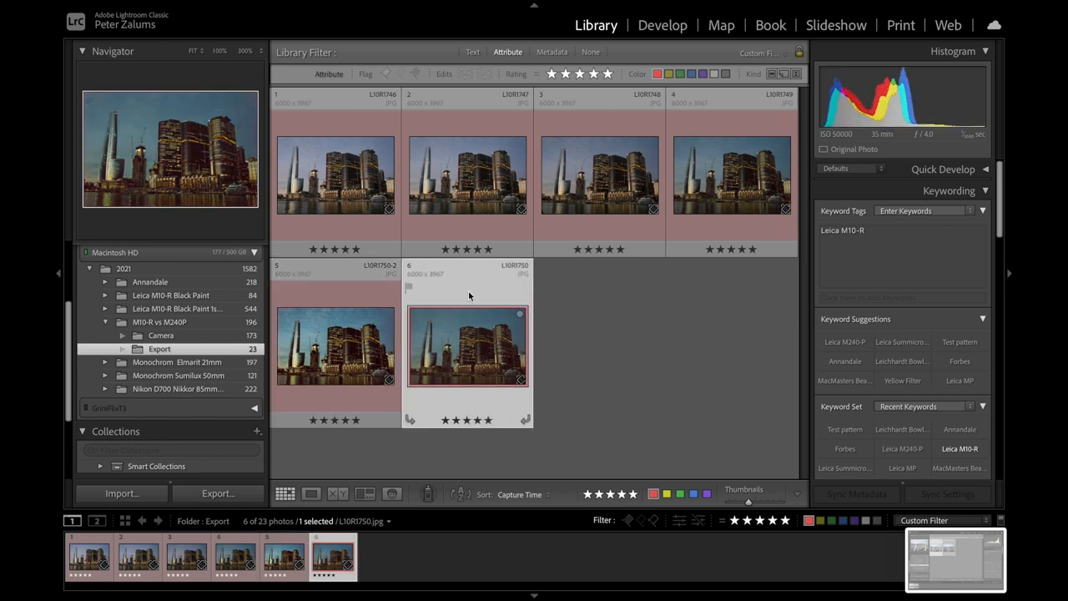
left_click(333, 344)
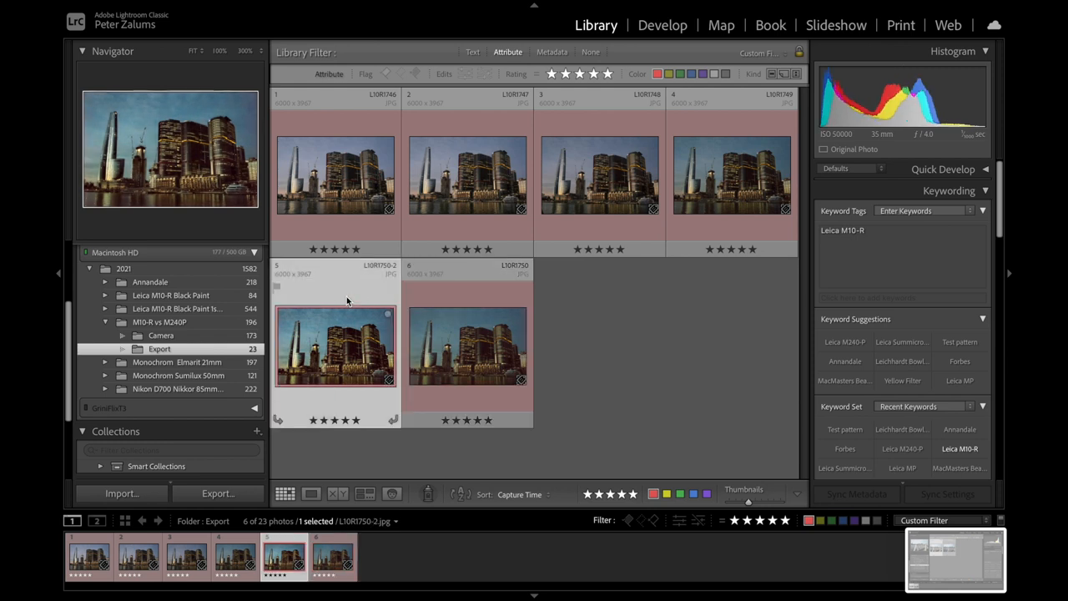
left_click(335, 176)
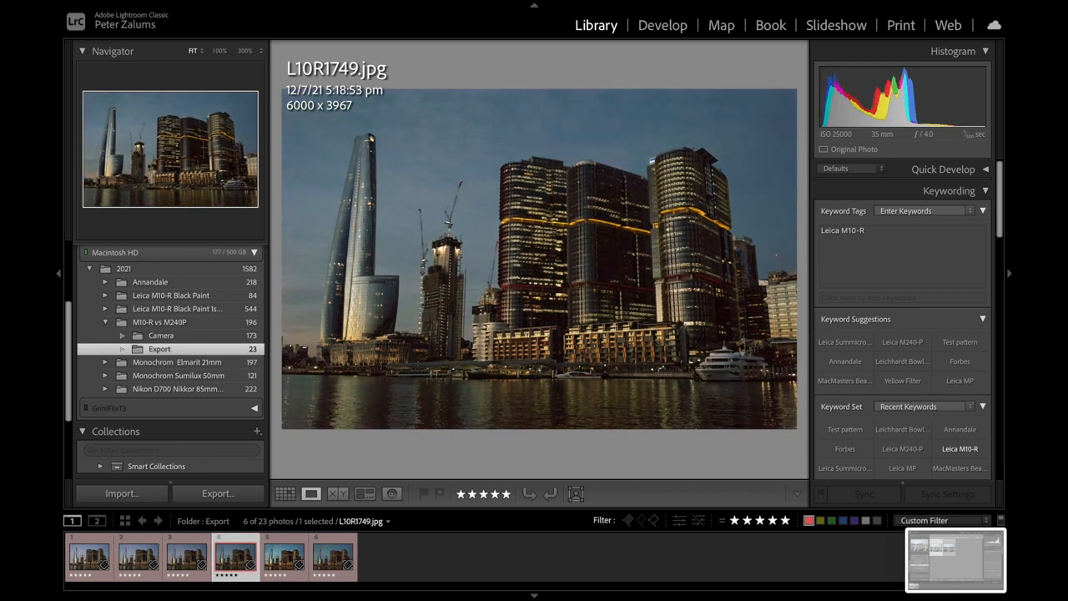
Move along the filmstrip from L10R1750-2.jpg to the darker original L10R1750.jpg
left_click(185, 555)
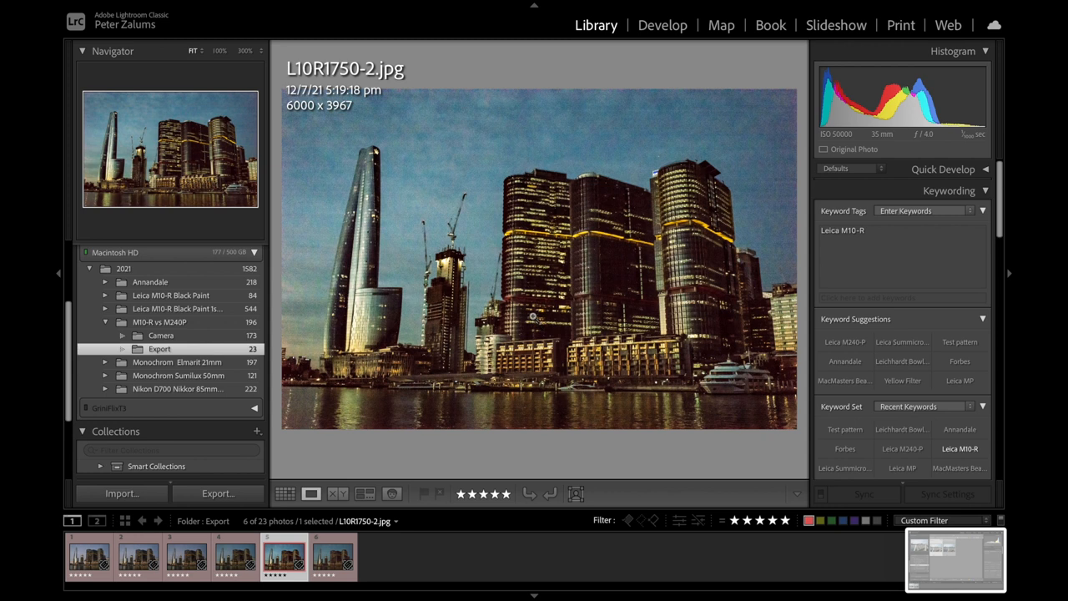
left_click(235, 556)
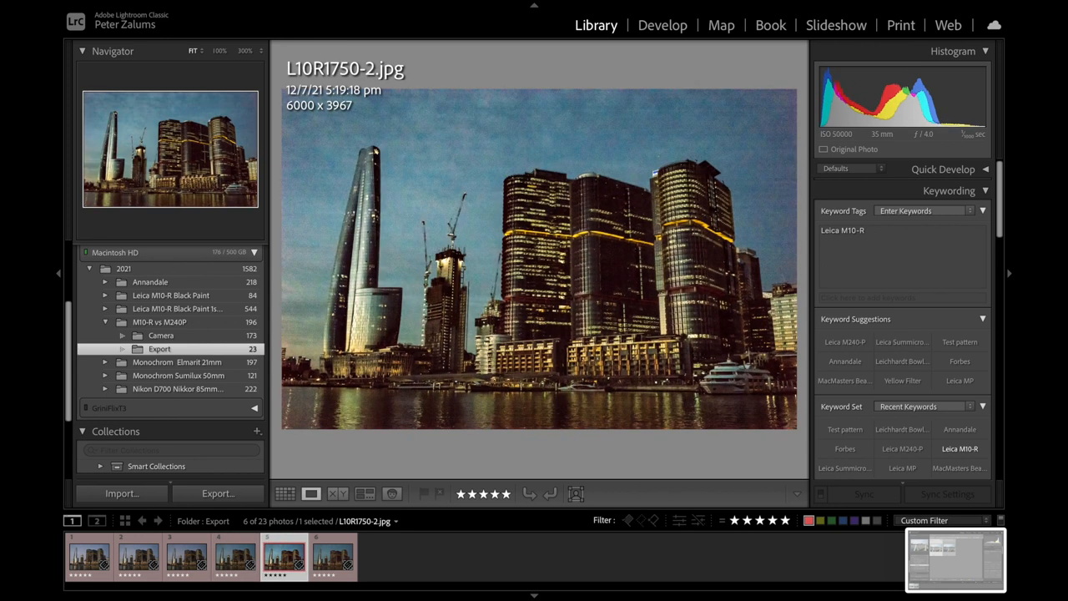
mouse_move(764, 165)
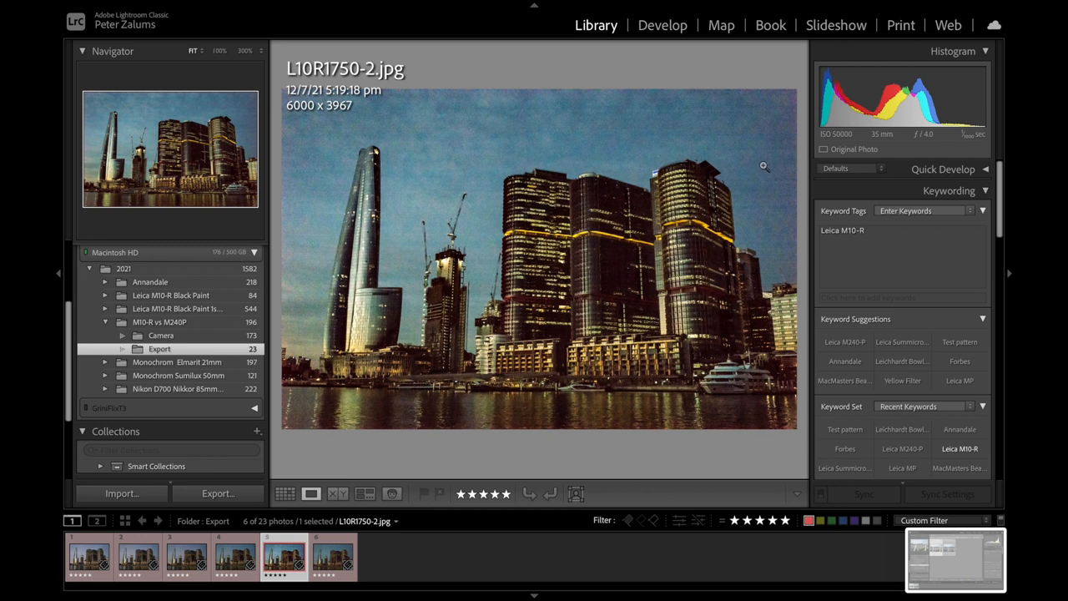
mouse_move(685, 139)
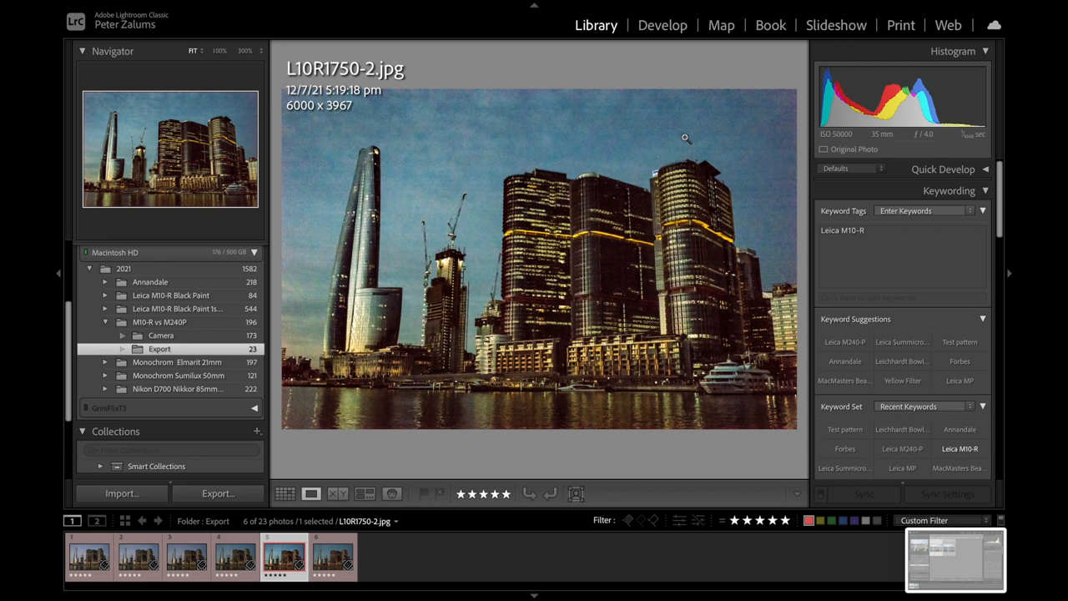
mouse_move(456, 144)
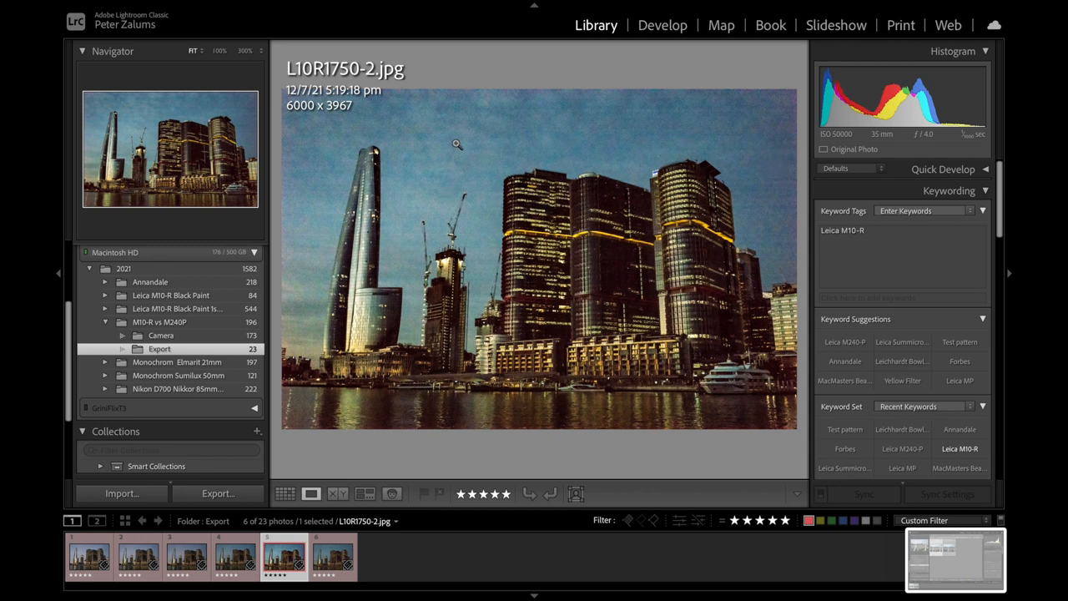
mouse_move(650, 119)
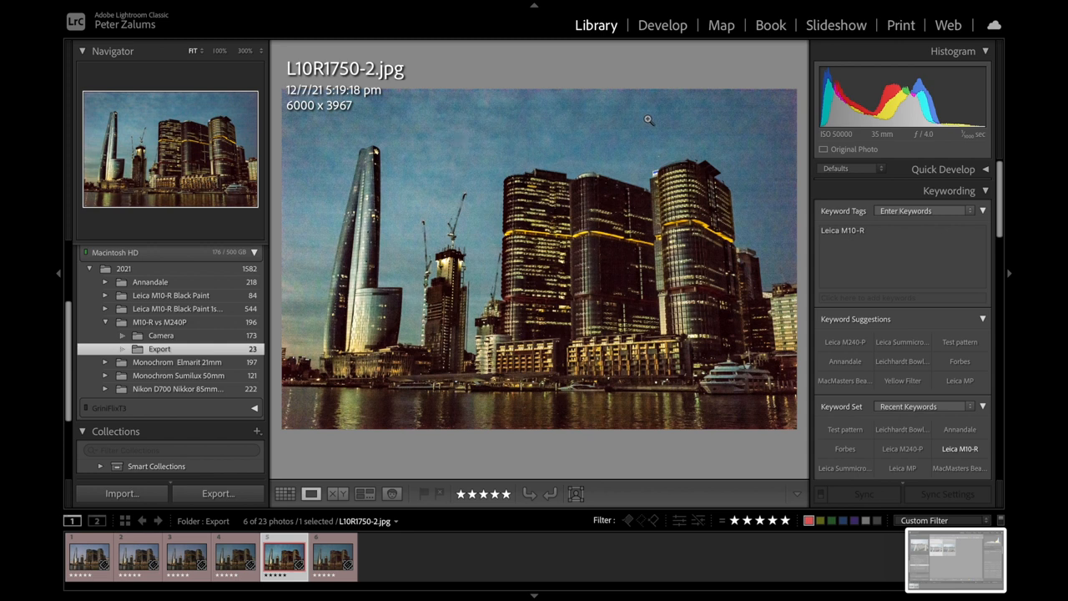
mouse_move(757, 141)
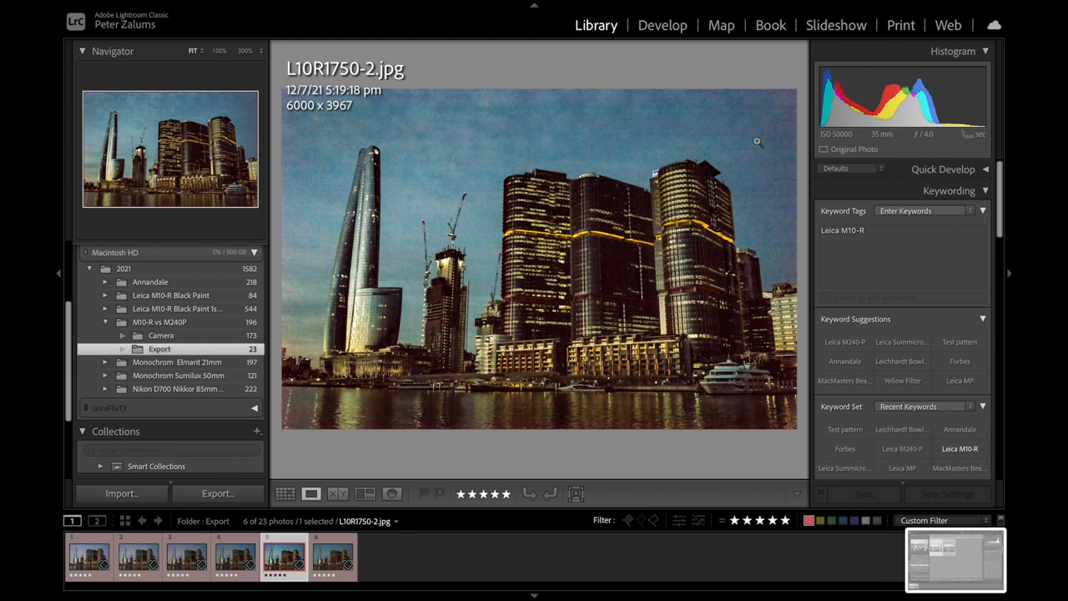
mouse_move(445, 126)
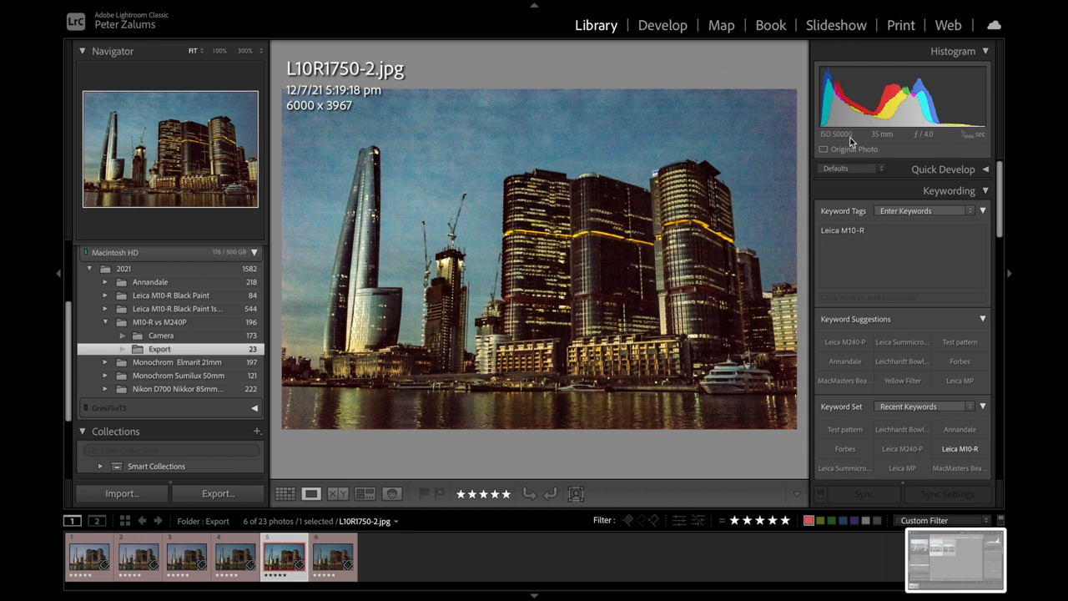
mouse_move(555, 146)
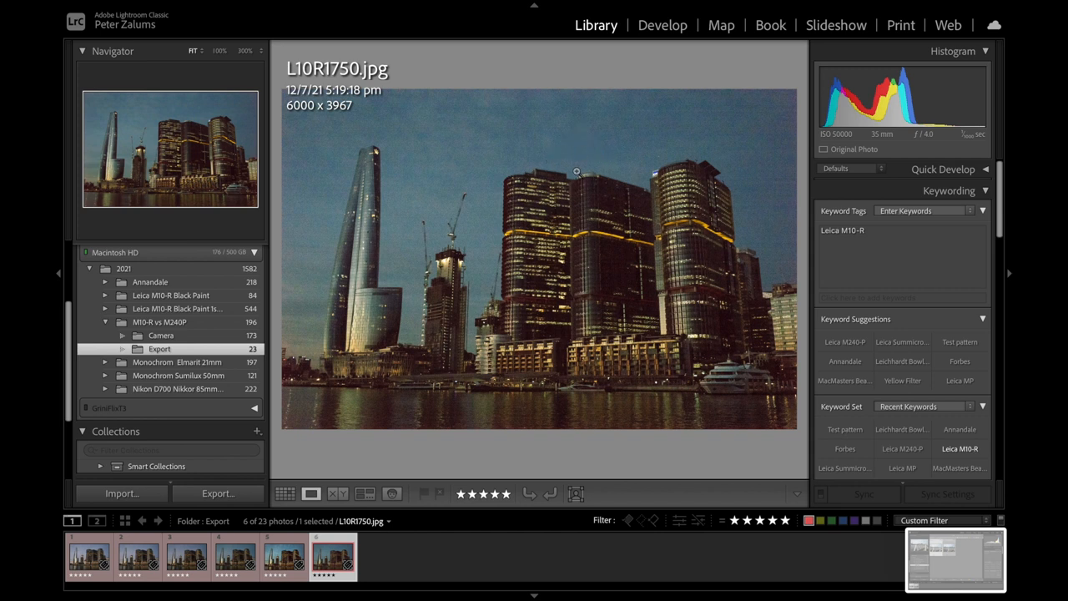
mouse_move(514, 157)
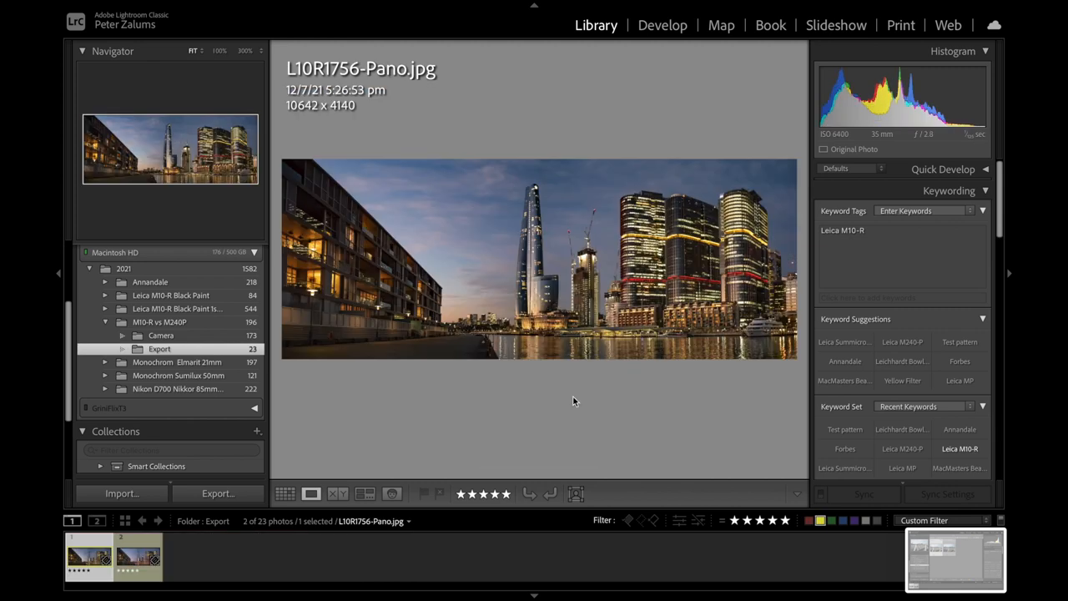
mouse_move(649, 194)
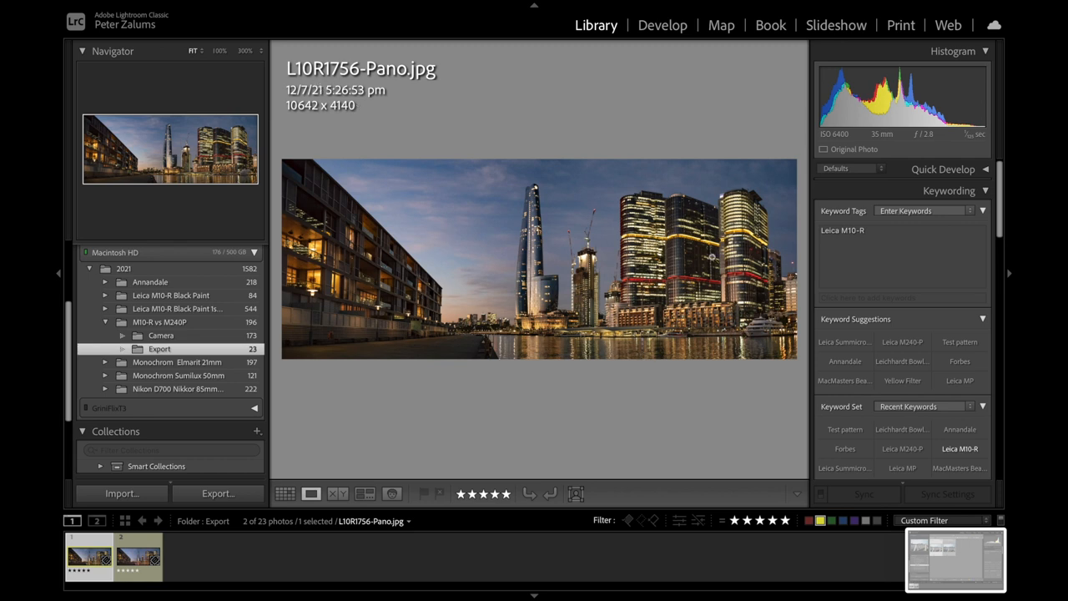
mouse_move(841, 139)
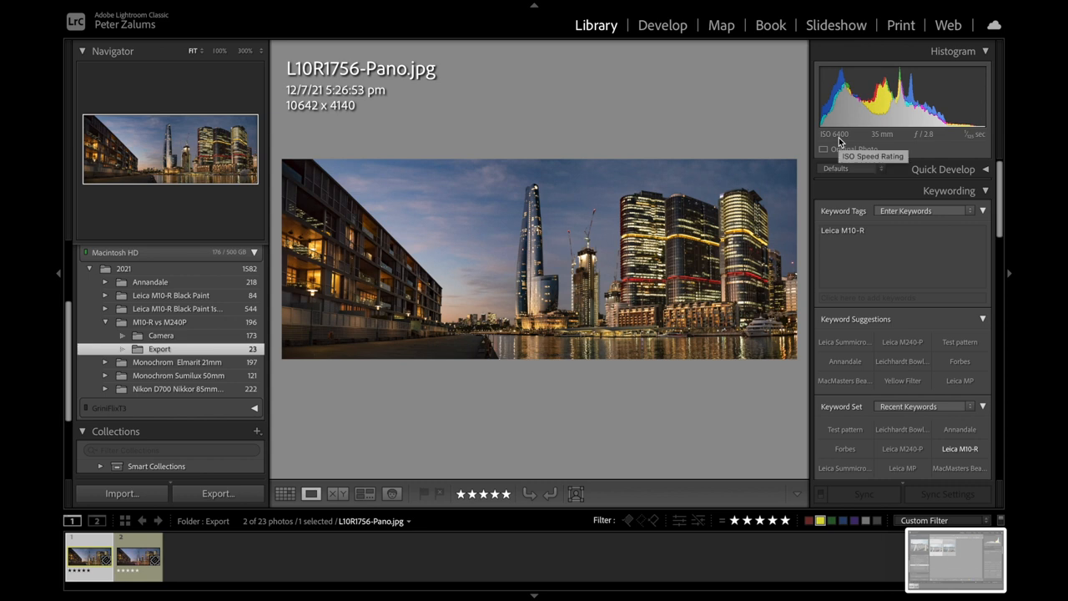
Scroll the right panel down to the Metadata section for L10R1756-Pano.jpg
scroll("down", 3)
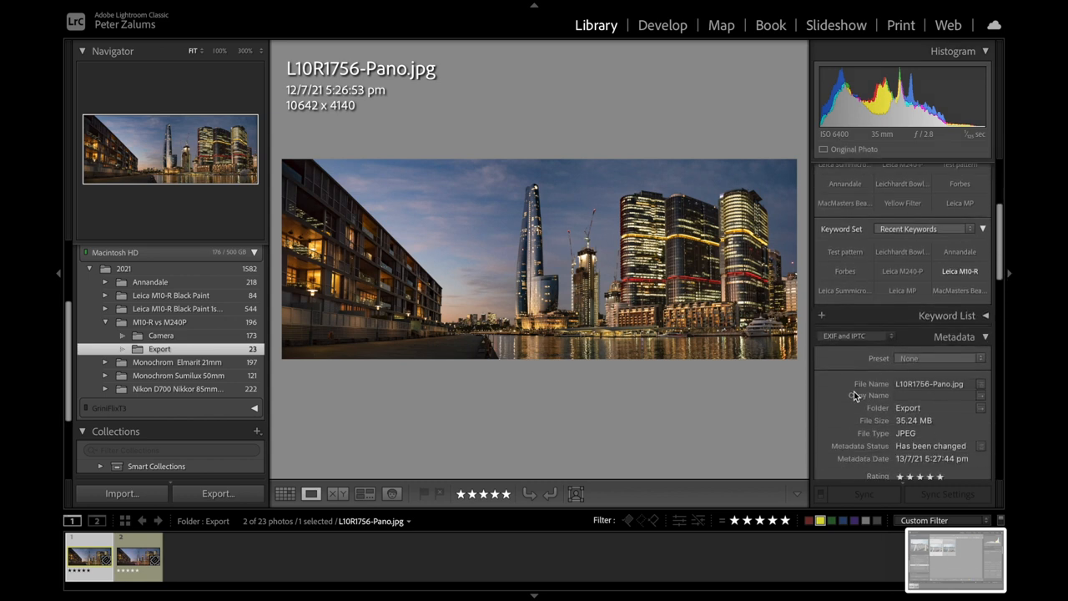
scroll("down", 3)
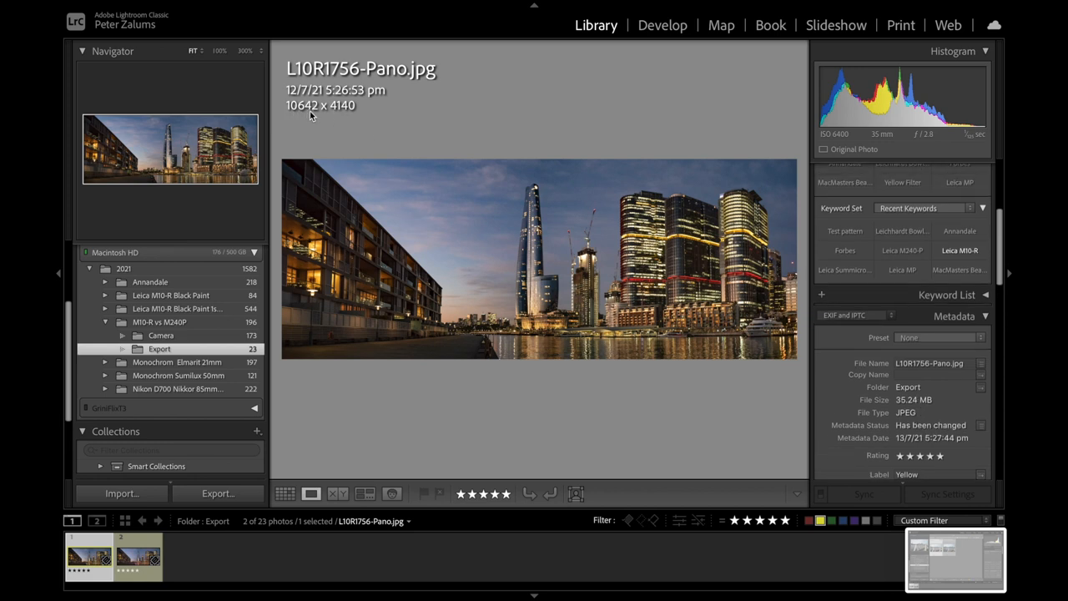
mouse_move(347, 117)
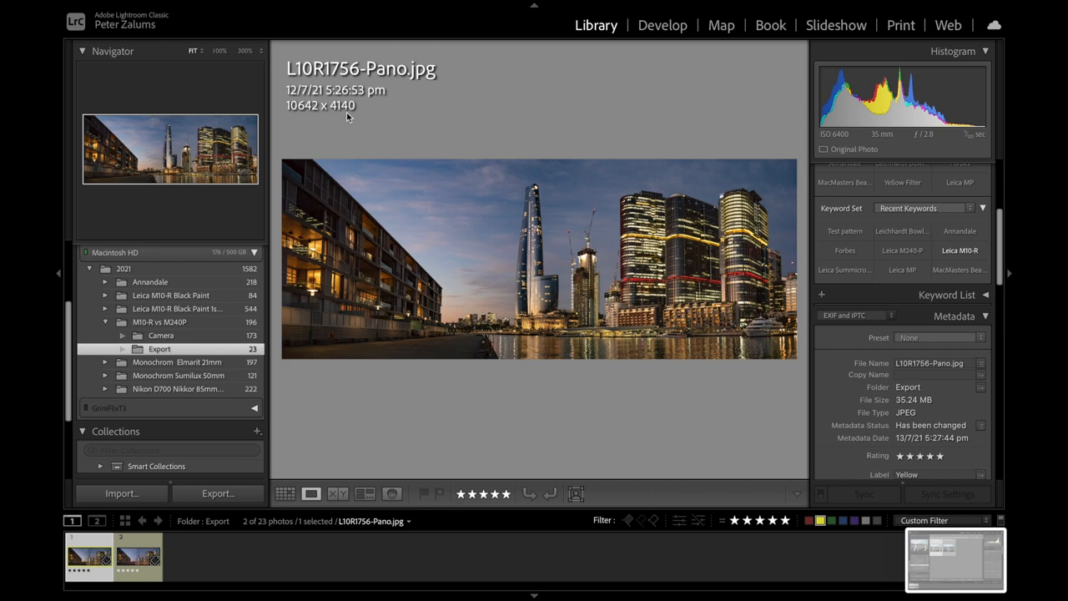
mouse_move(443, 228)
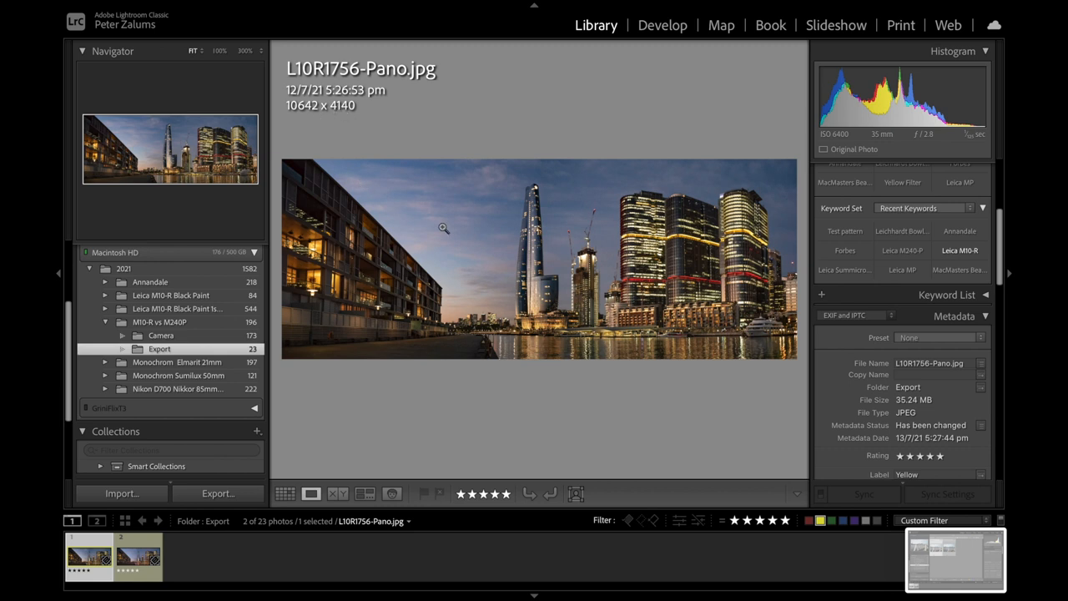
mouse_move(494, 300)
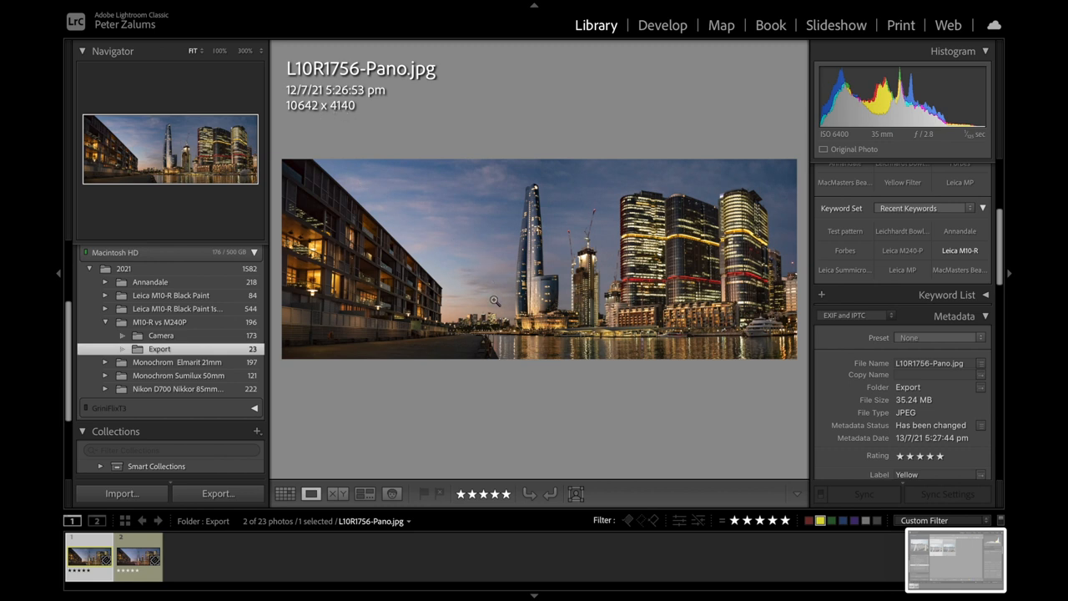
Try 300% then Fit, switch to 2L_06859-Pano-2.jpg and pan to the tall tower
left_click(245, 51)
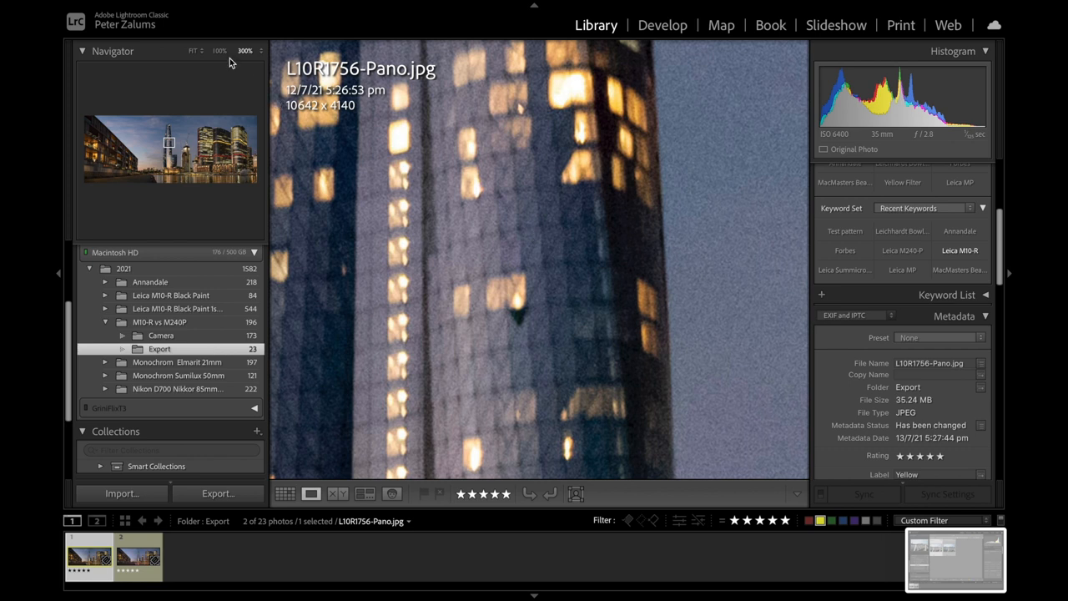
left_click(219, 51)
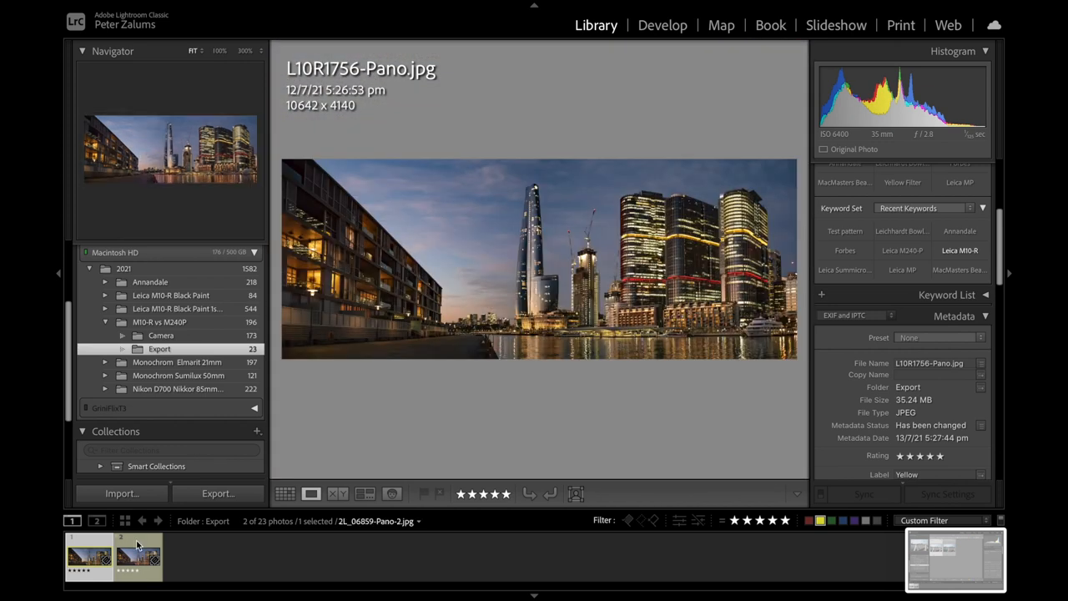
left_click(138, 555)
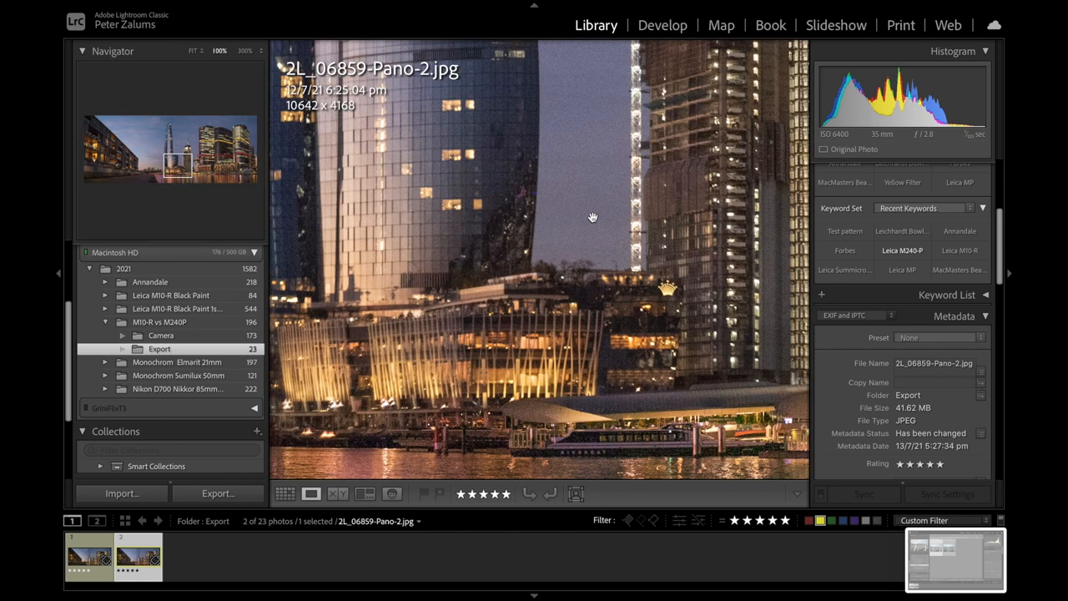
left_click_drag(593, 218, 524, 263)
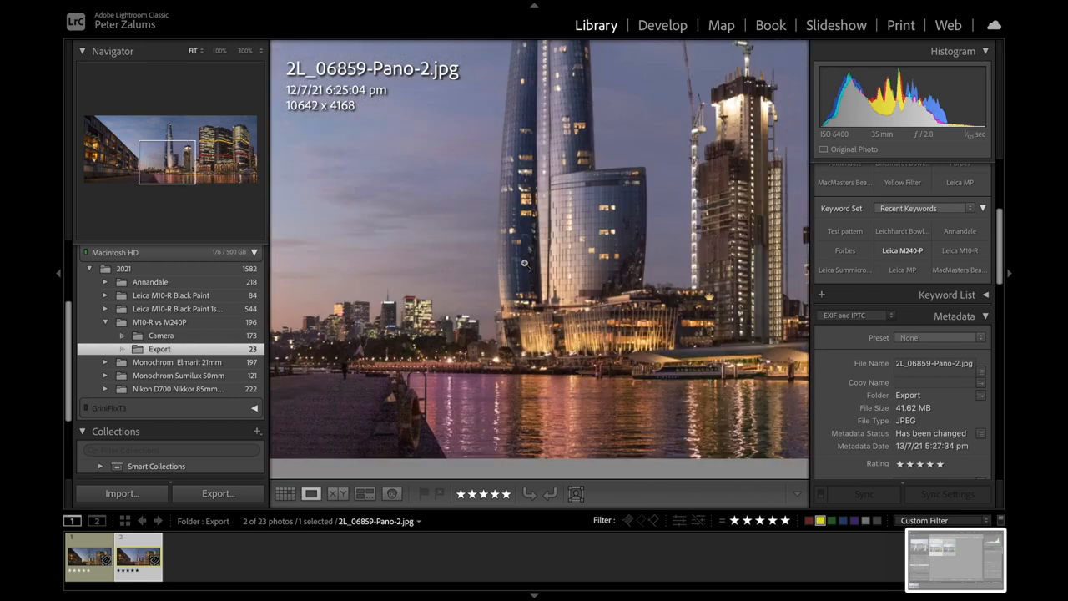
Show 2L_06859-Pano-2.jpg and L10R1756-Pano.jpg side by side in Compare view
left_click(338, 493)
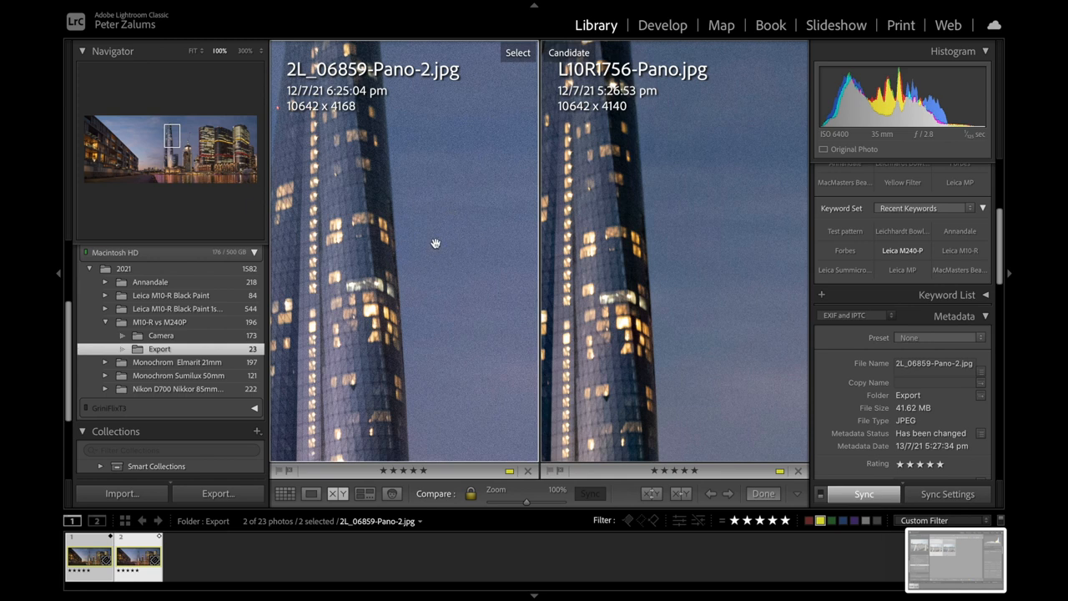
mouse_move(674, 228)
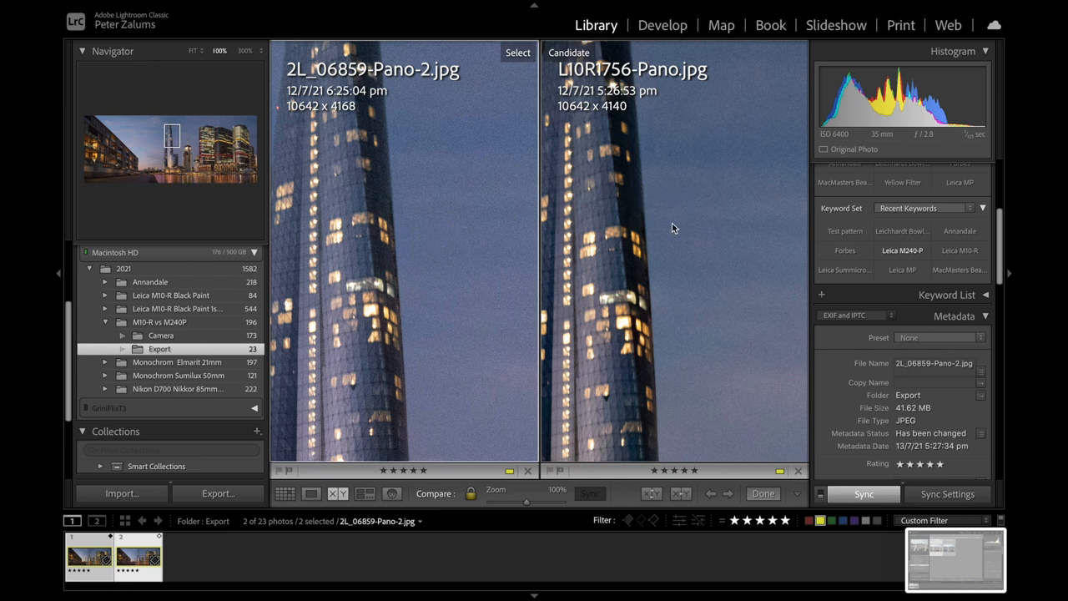
mouse_move(432, 242)
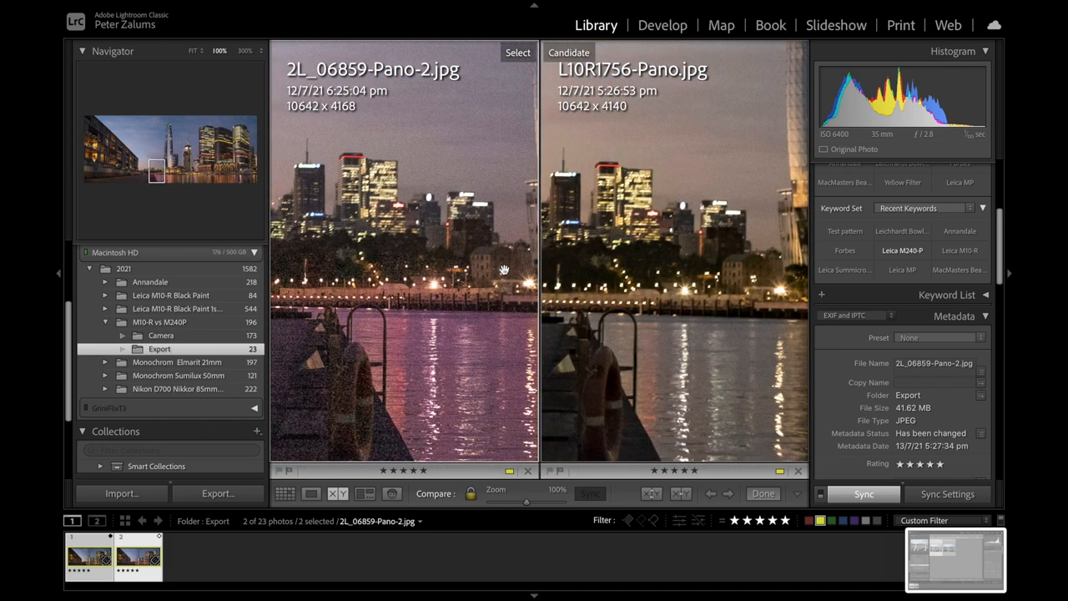
mouse_move(698, 245)
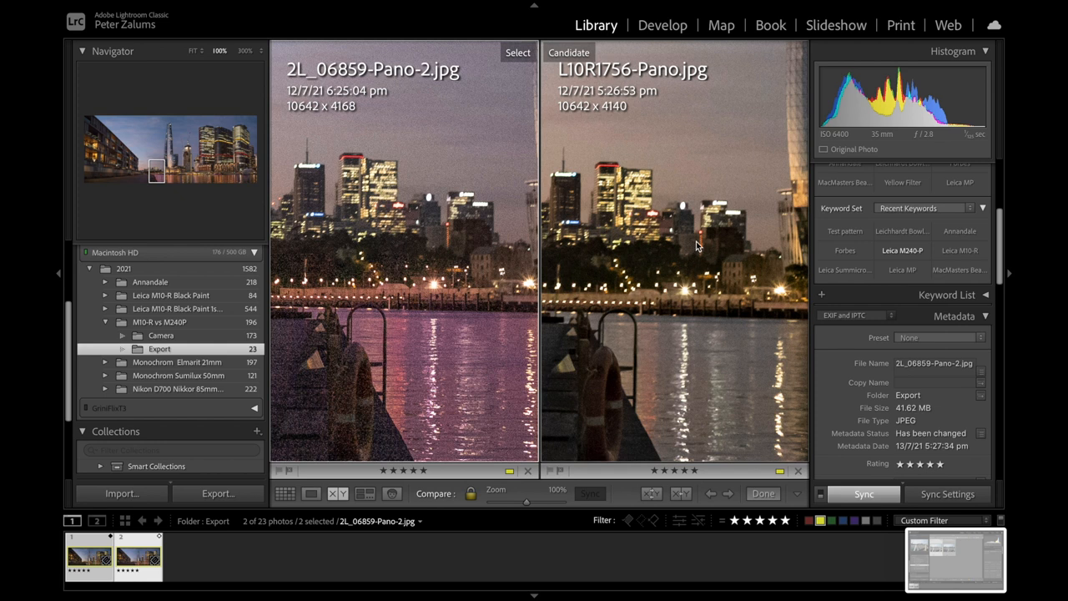
mouse_move(680, 336)
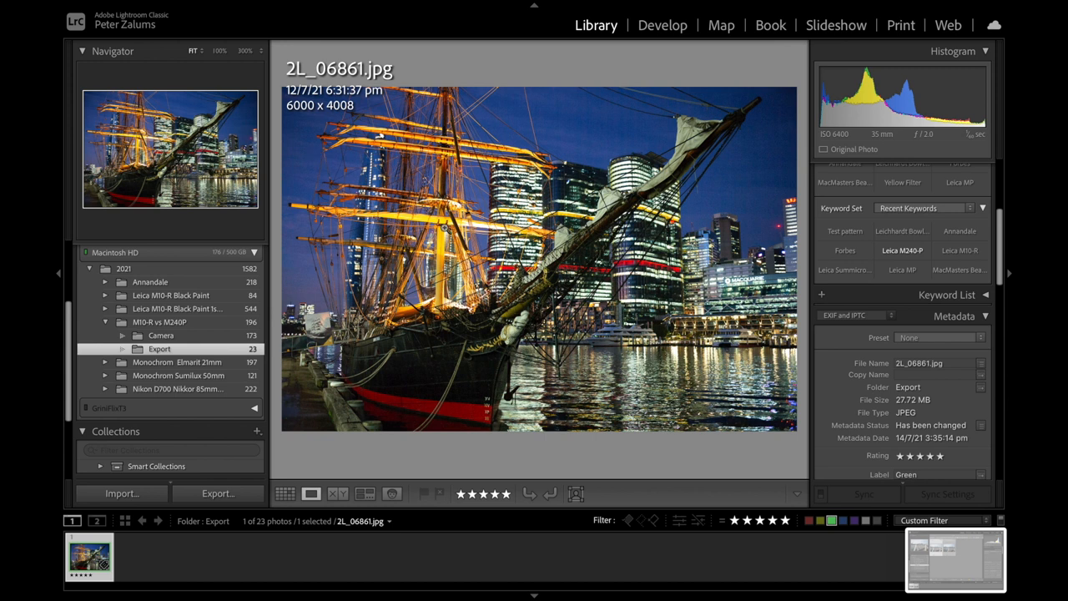
mouse_move(858, 136)
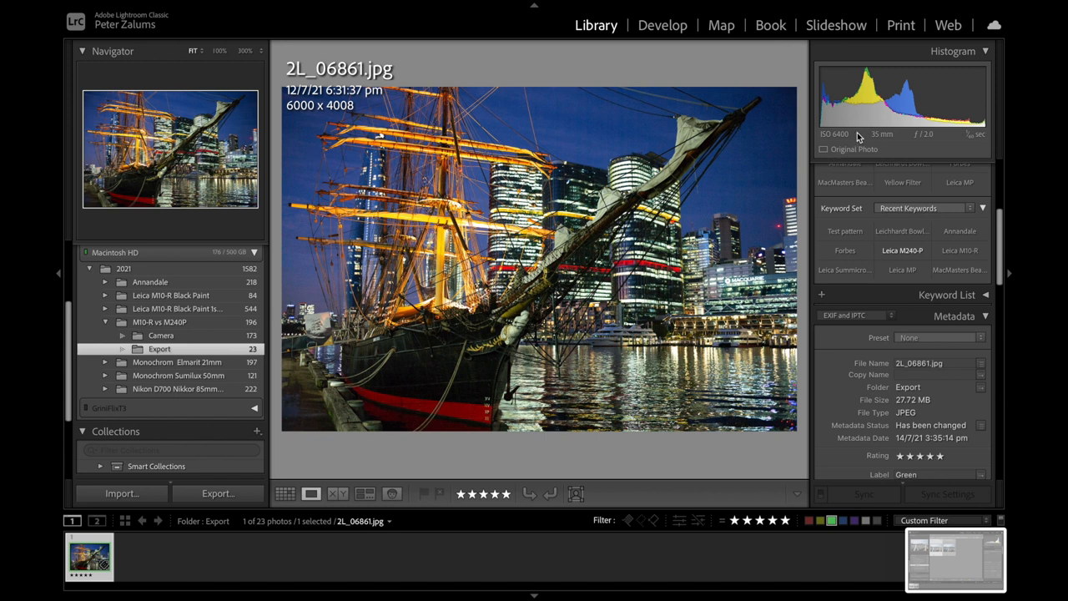